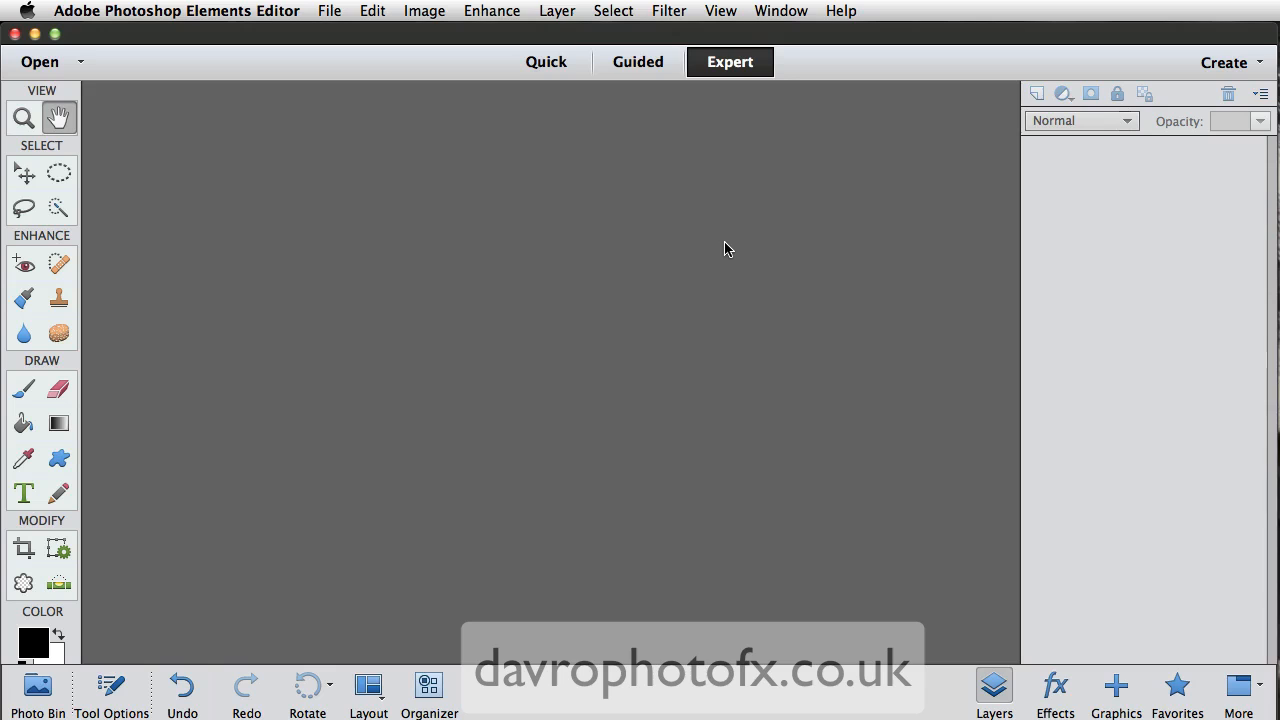
pyautogui.moveTo(323, 28)
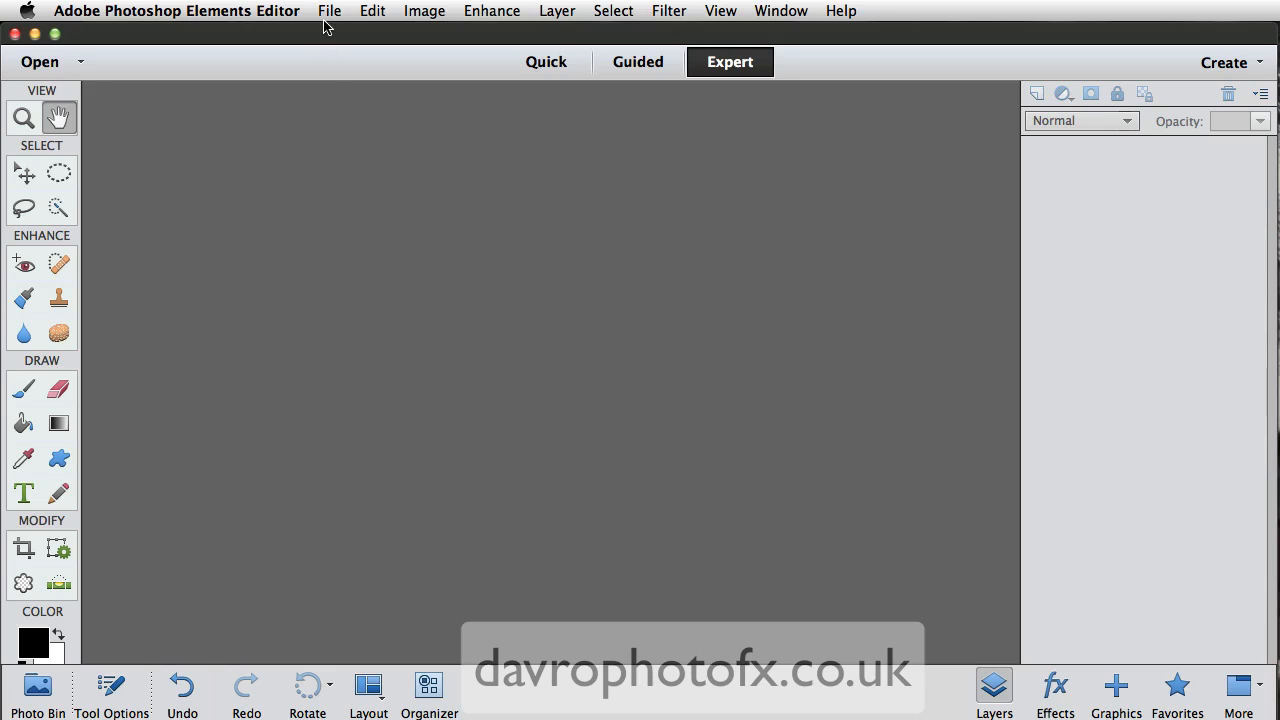
# Step: Open the Contact Sheet II dialog from the File menu
pyautogui.click(329, 11)
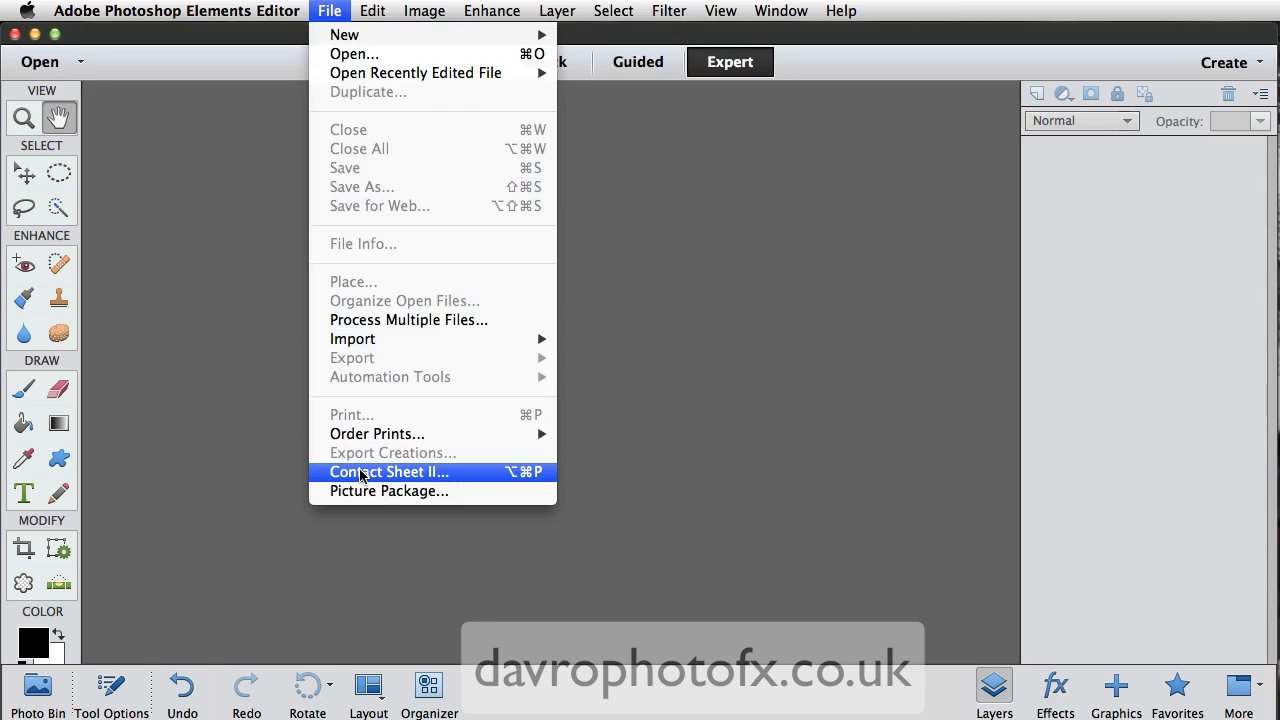
pyautogui.click(388, 471)
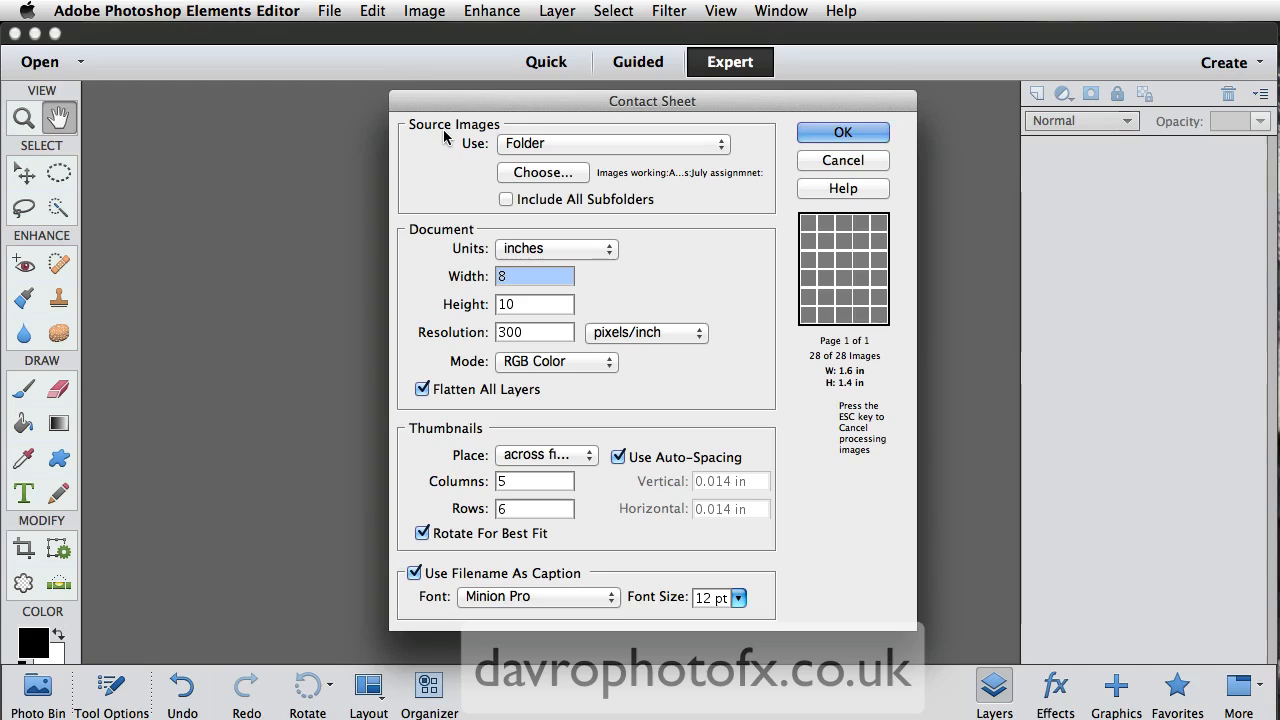
pyautogui.moveTo(530, 184)
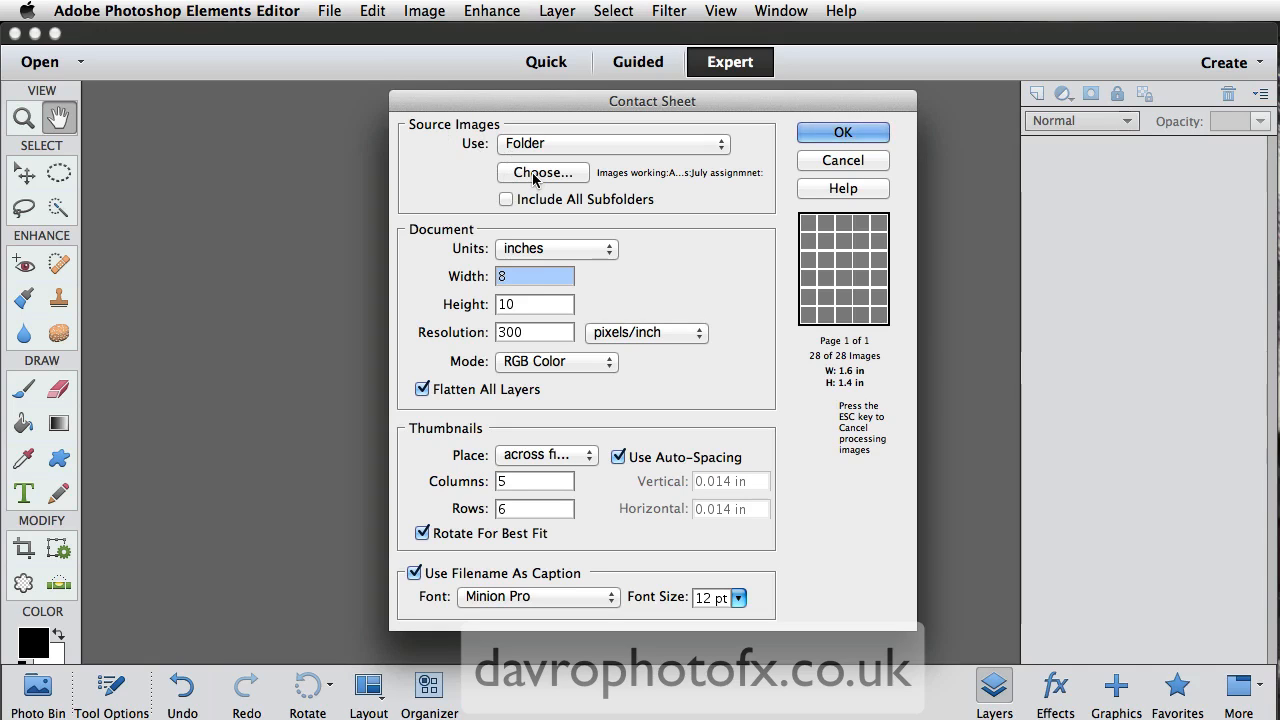
# Step: Set the contact sheet source folder to Assignments > July assignmnet
pyautogui.click(542, 172)
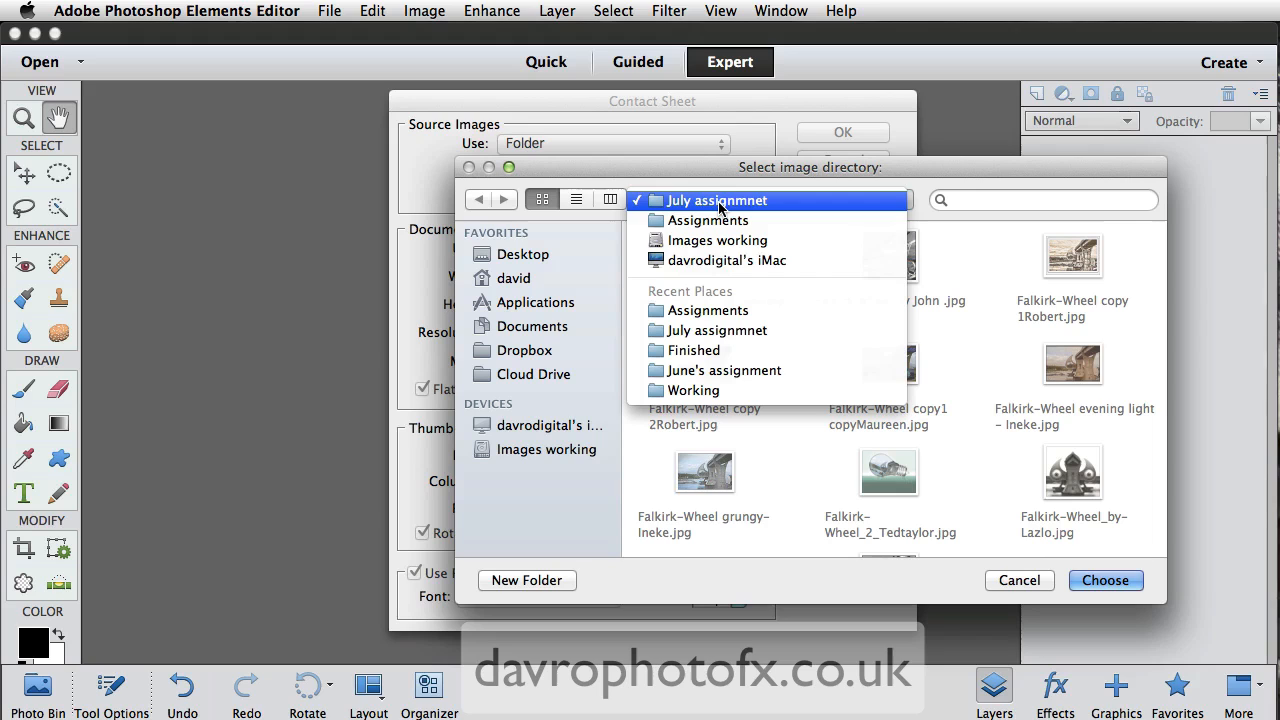
pyautogui.click(710, 220)
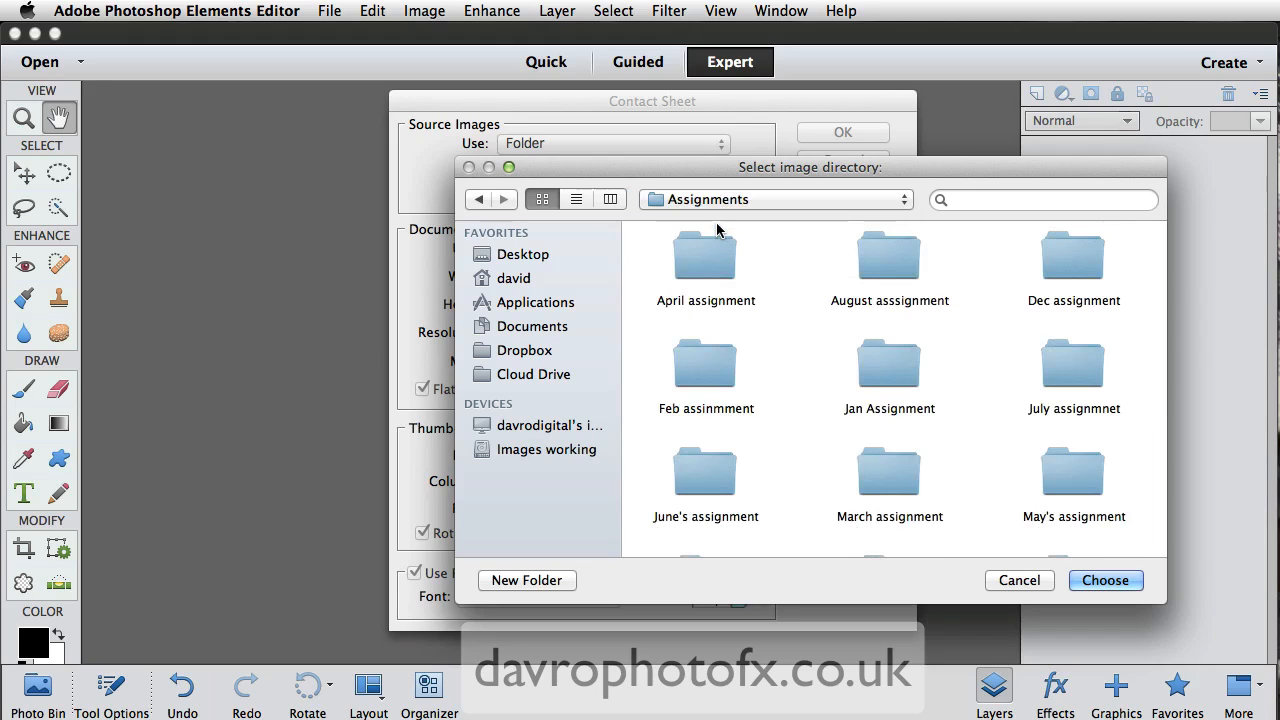
pyautogui.click(1073, 363)
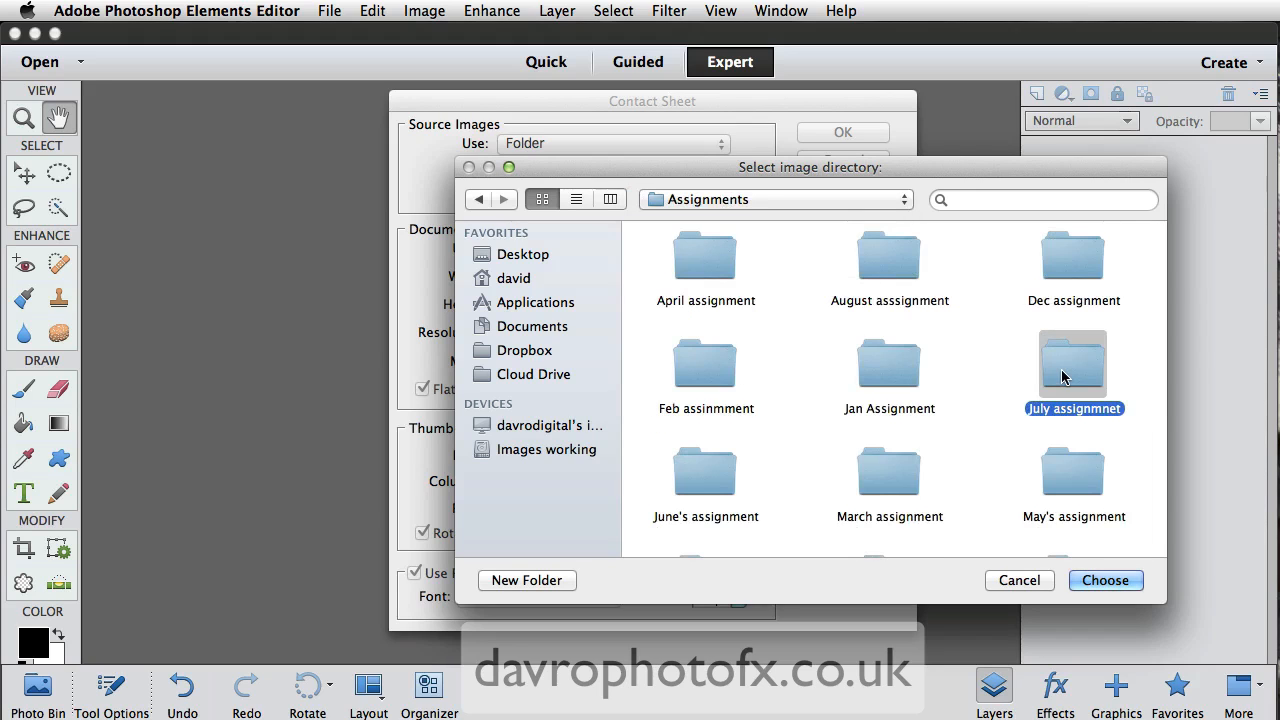
pyautogui.moveTo(1105, 580)
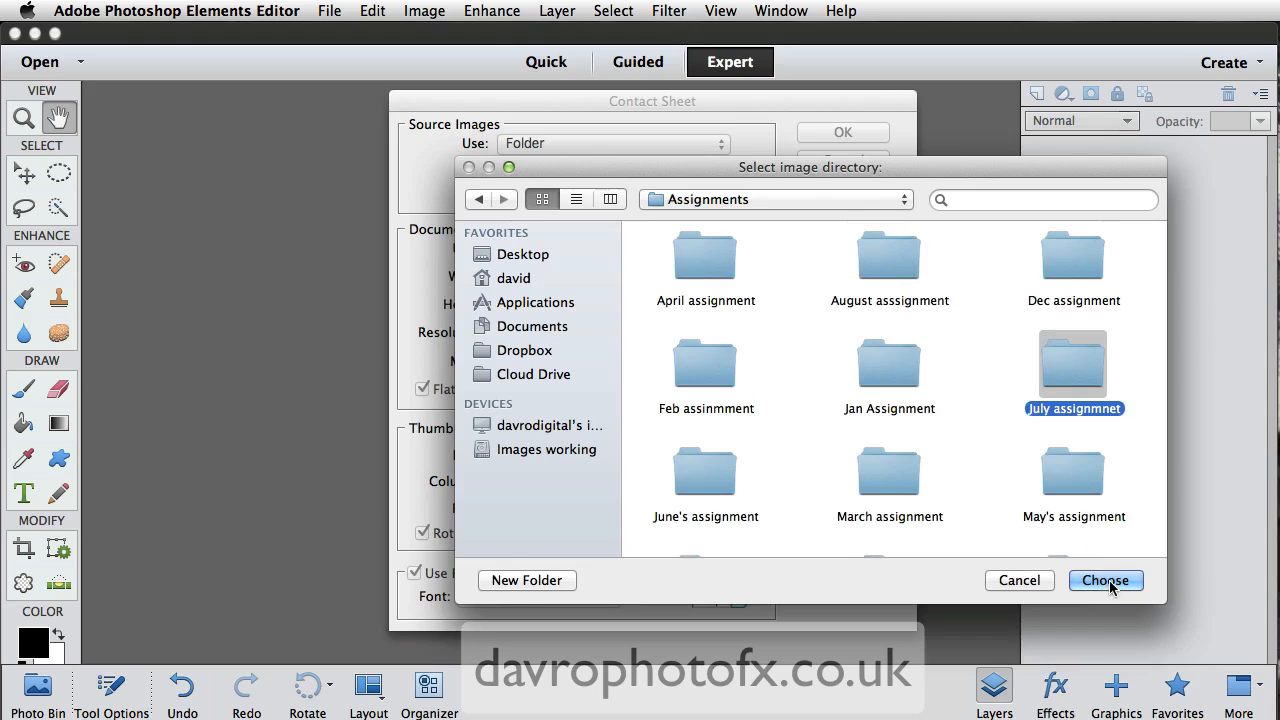
pyautogui.click(1104, 580)
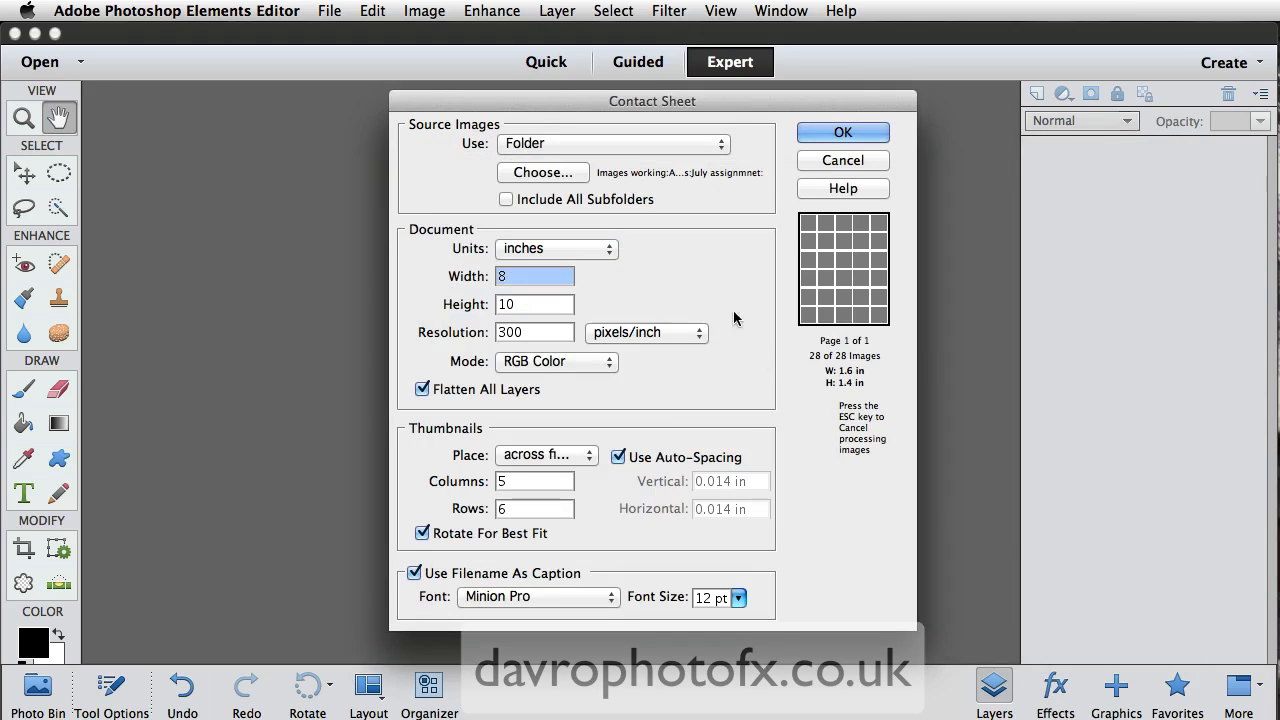
pyautogui.moveTo(698, 185)
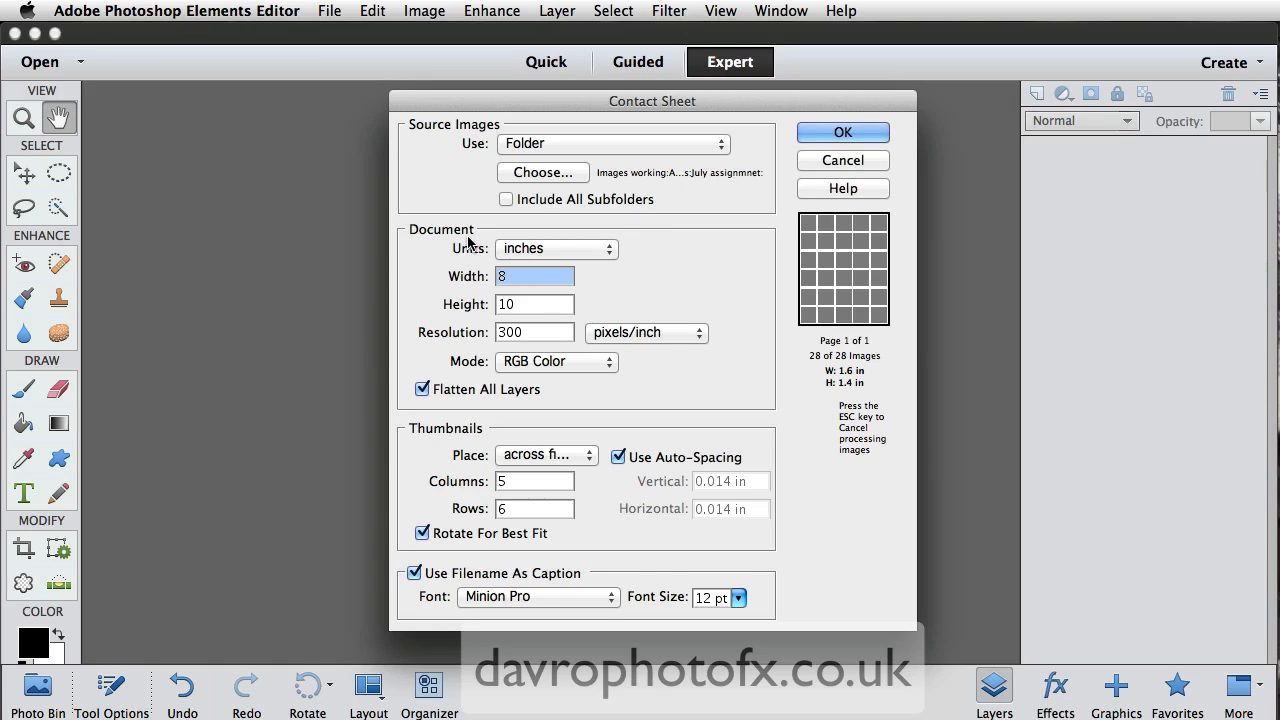
pyautogui.moveTo(565, 252)
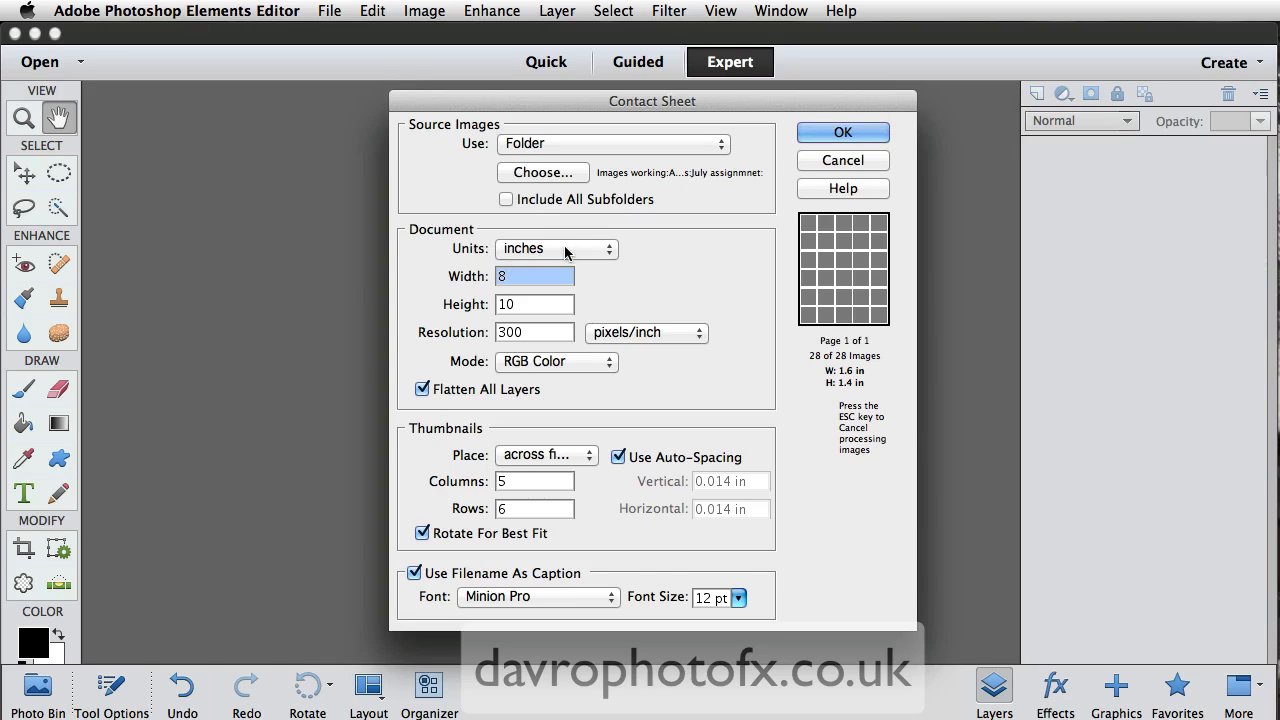
# Step: Change the contact sheet page height from 10 to 8 inches
pyautogui.click(556, 248)
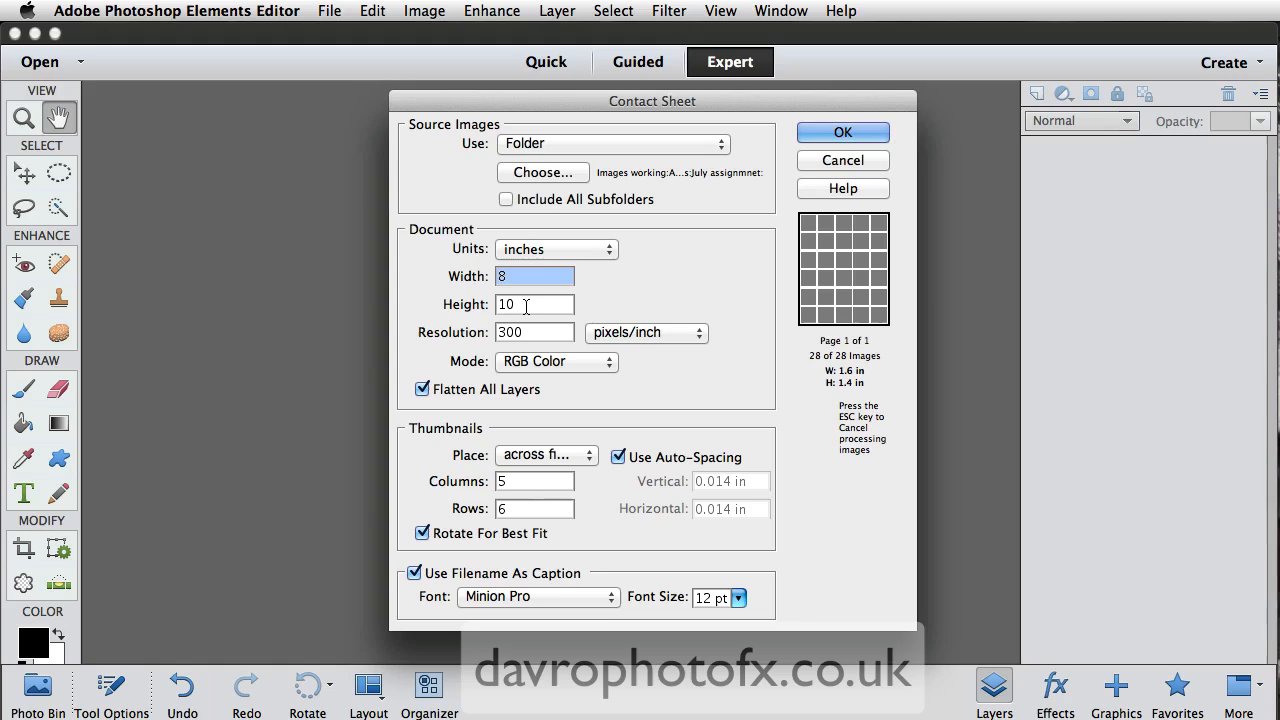
pyautogui.click(535, 304)
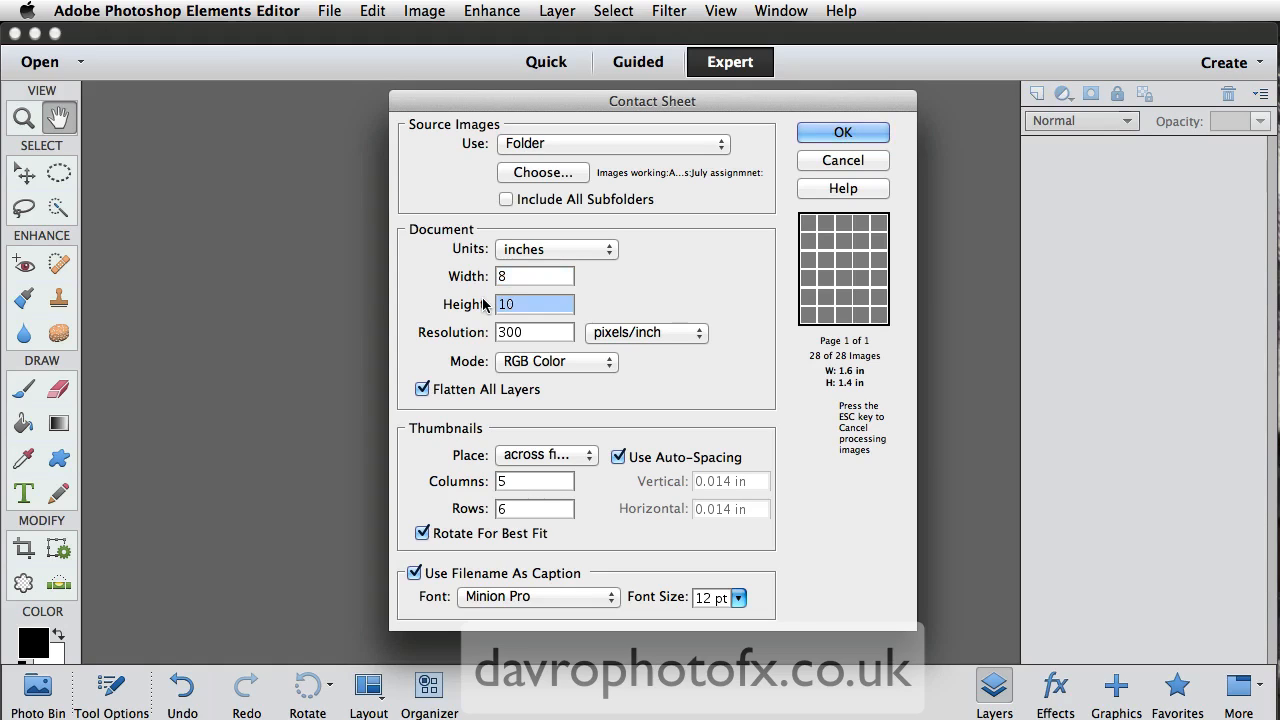
pyautogui.write('8')
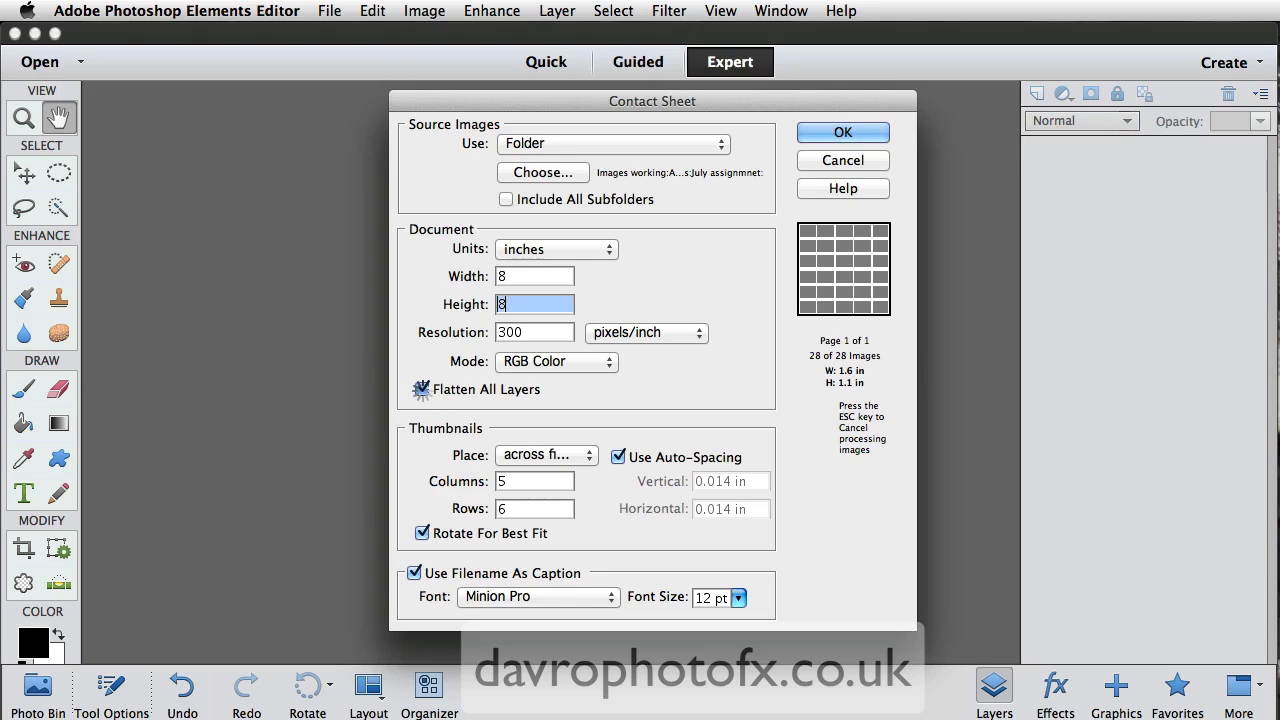
# Step: Keep separate layers and set thumbnail spacing to 0 in without auto-spacing
pyautogui.click(421, 389)
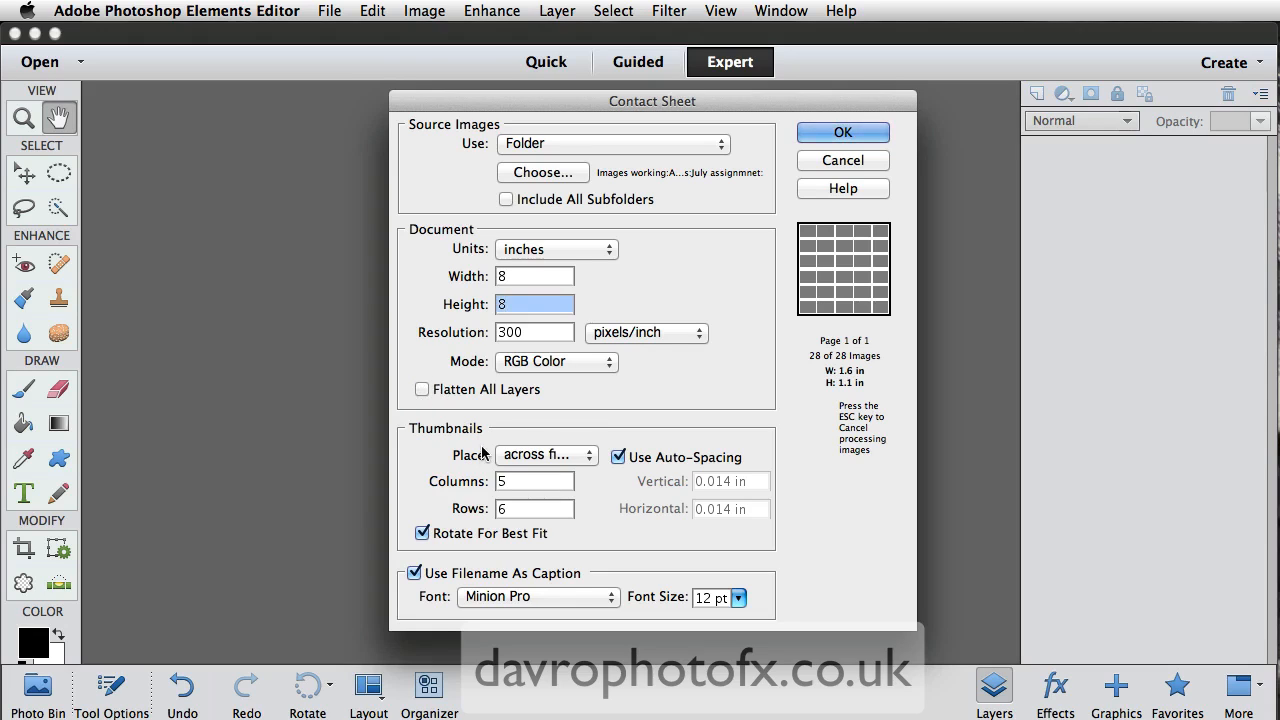
pyautogui.moveTo(528, 467)
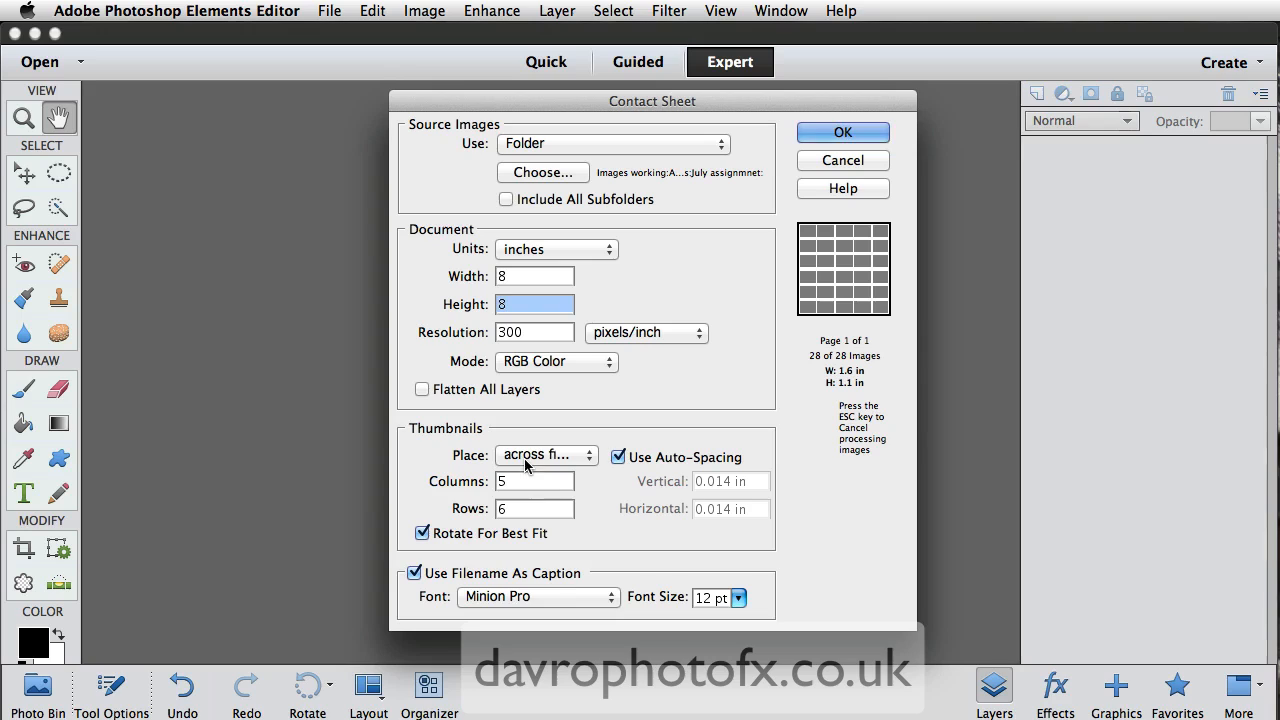
pyautogui.click(619, 457)
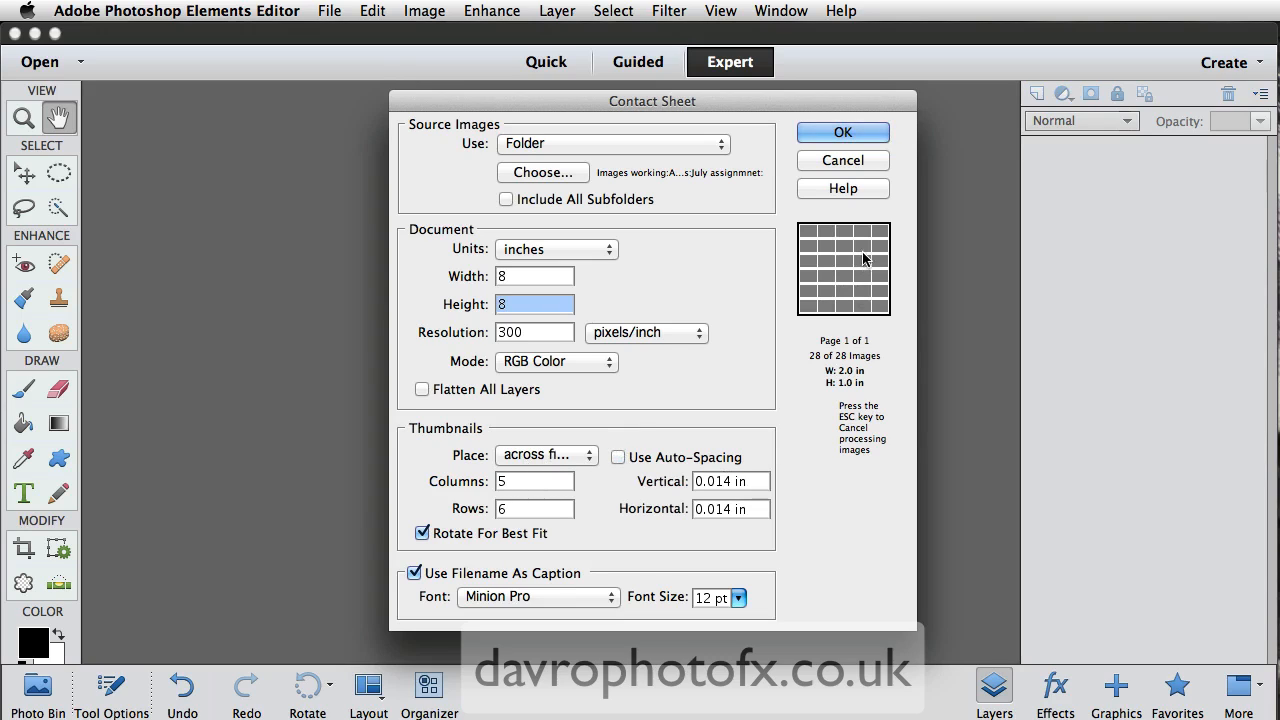
pyautogui.moveTo(839, 276)
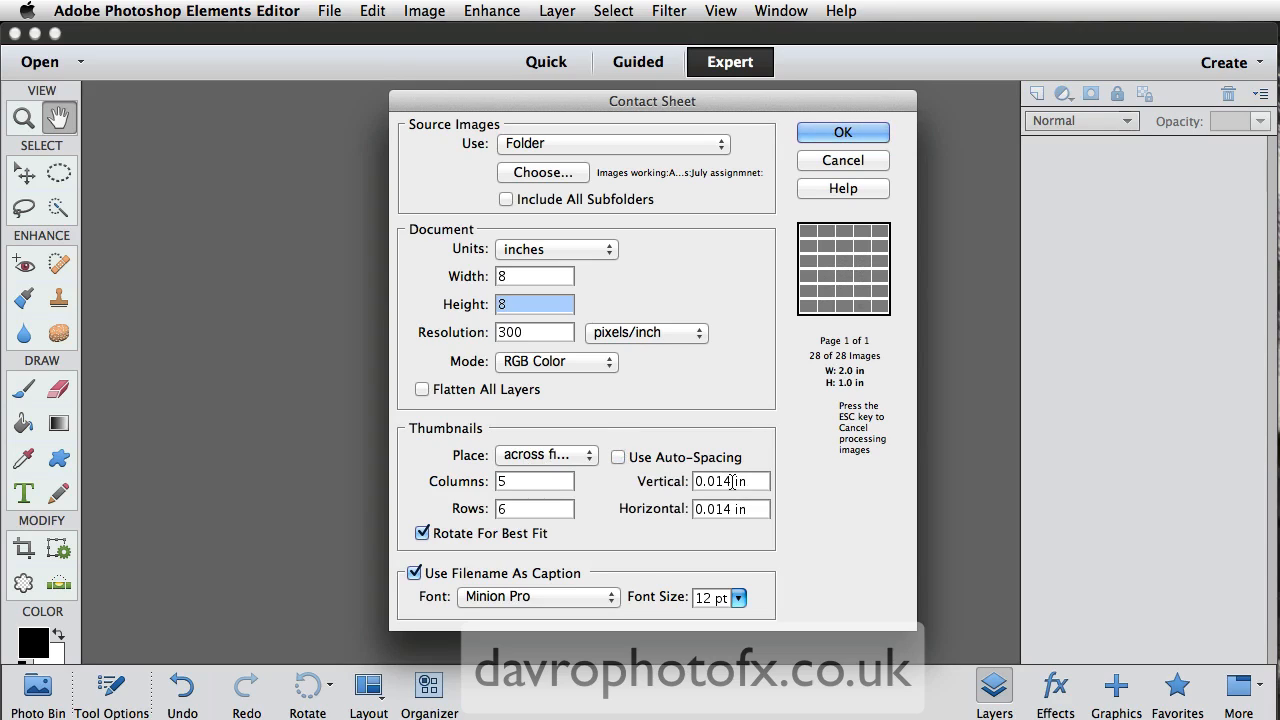
pyautogui.click(730, 481)
pyautogui.write('0')
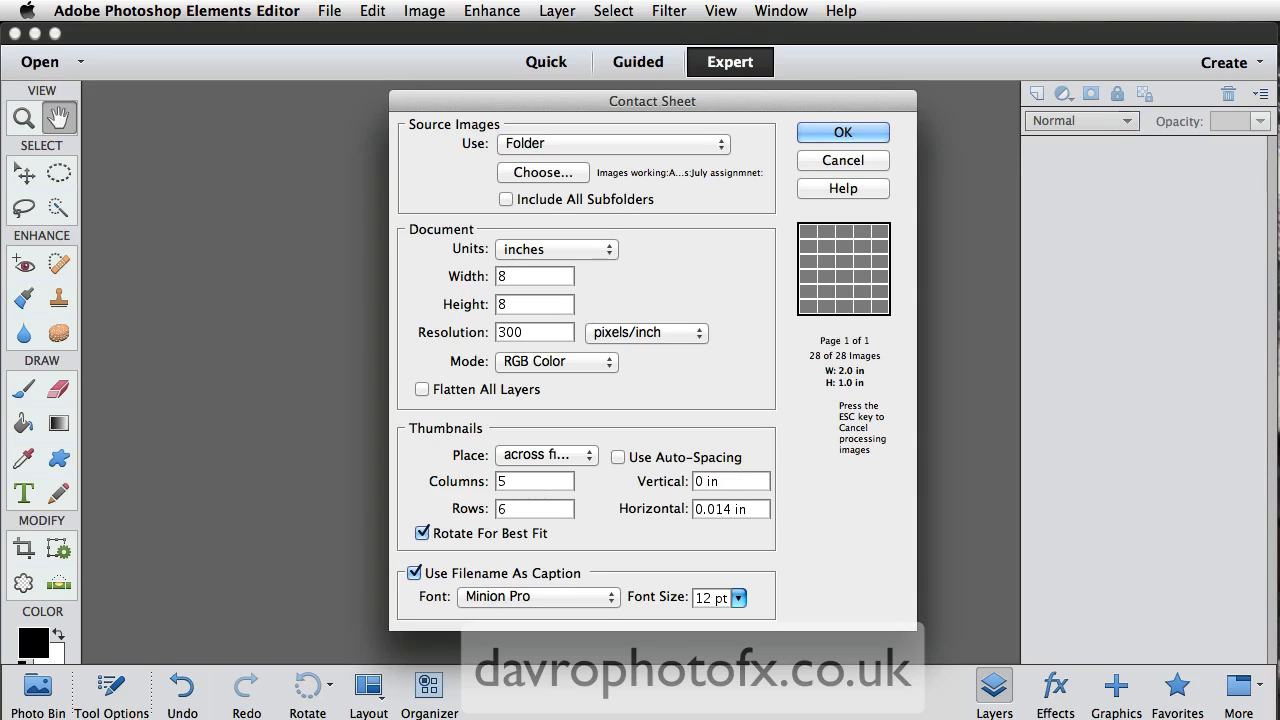
pyautogui.click(730, 508)
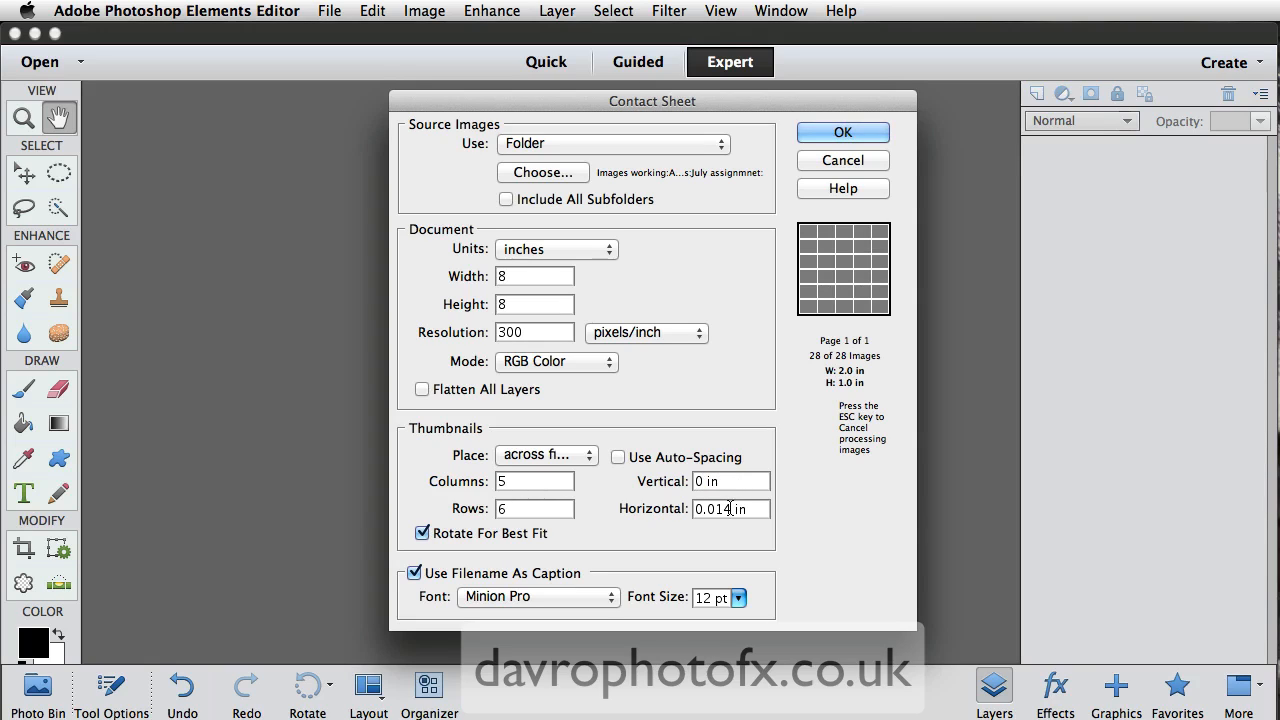
pyautogui.write('0 in')
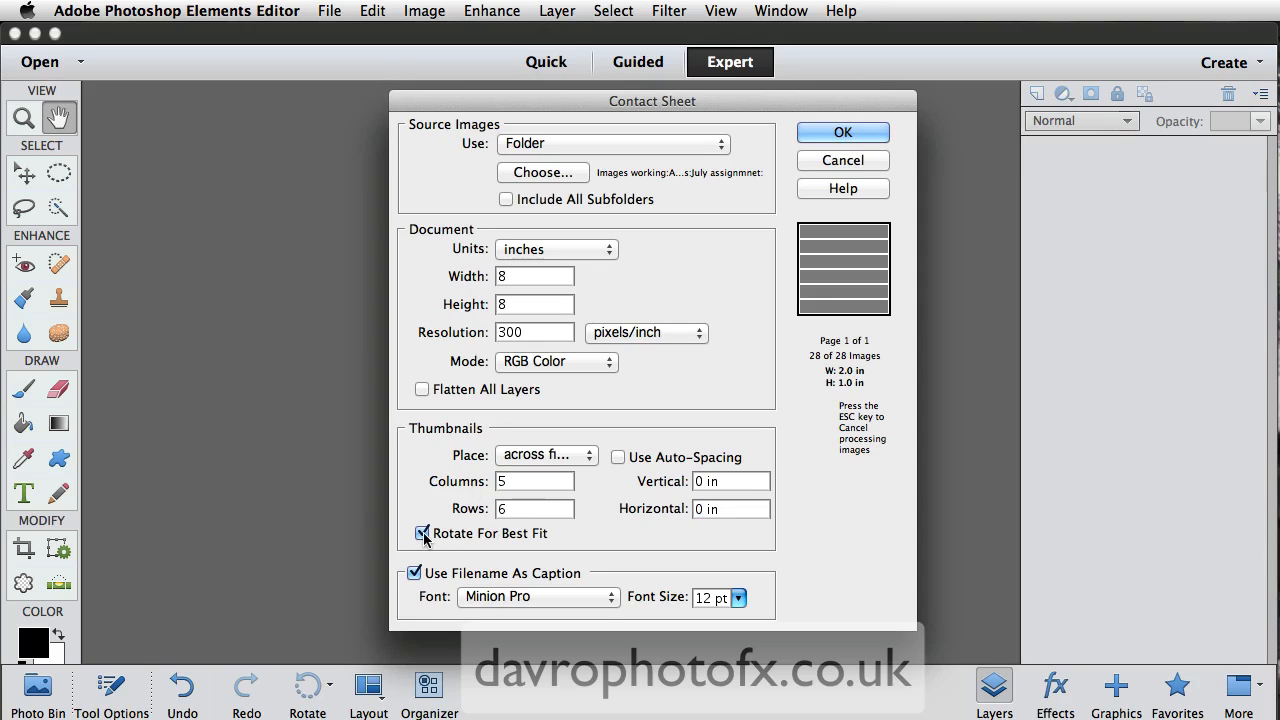
# Step: Turn off Rotate For Best Fit and Use Filename As Caption
pyautogui.click(422, 533)
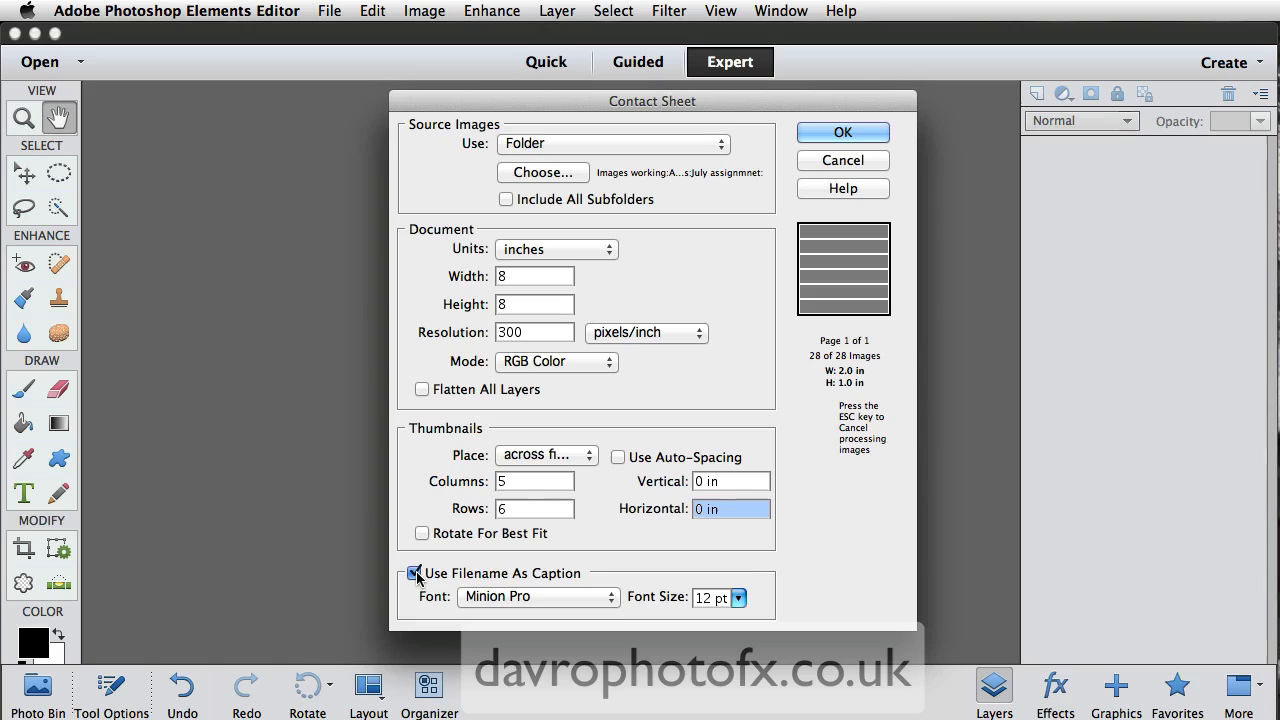
pyautogui.click(415, 573)
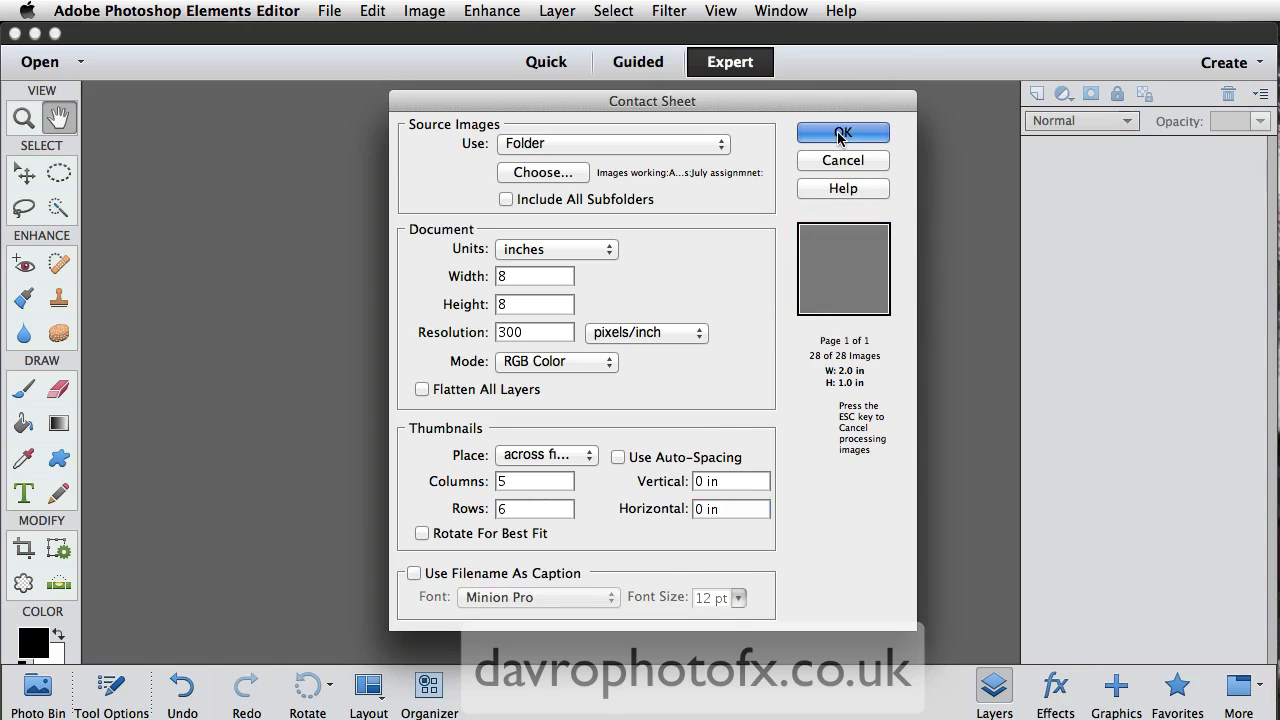
pyautogui.click(842, 132)
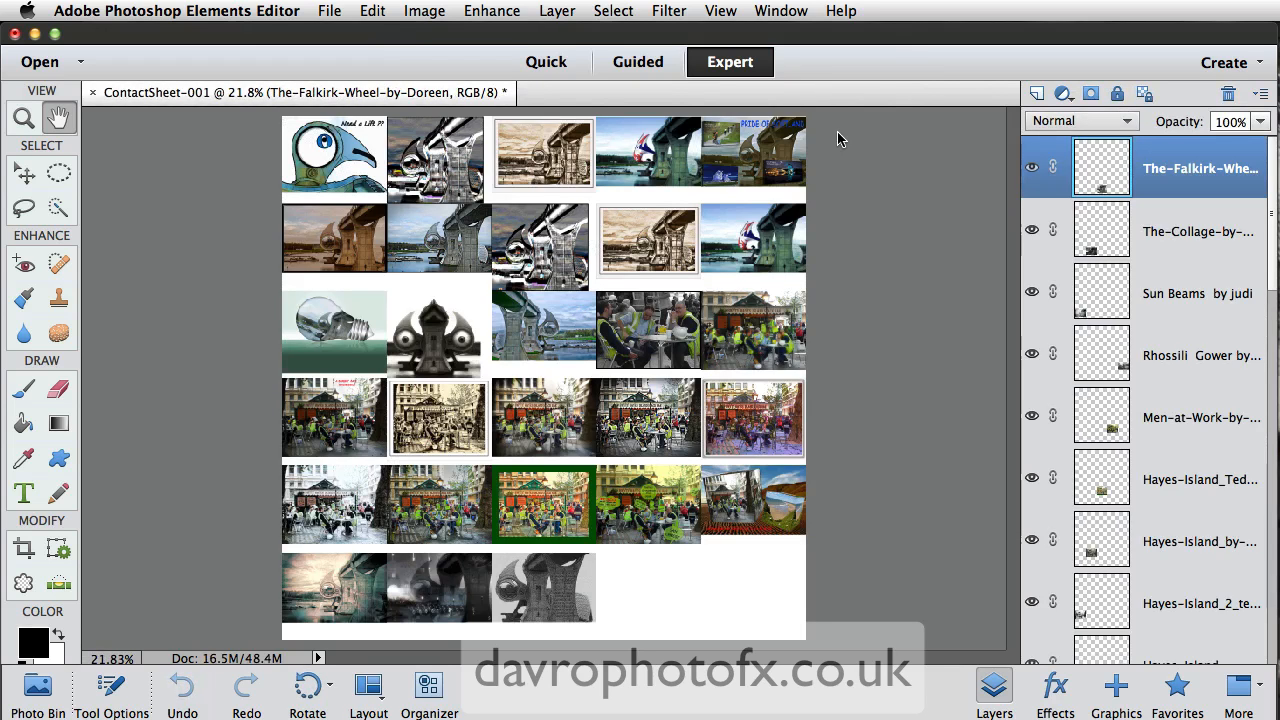
pyautogui.moveTo(1155, 277)
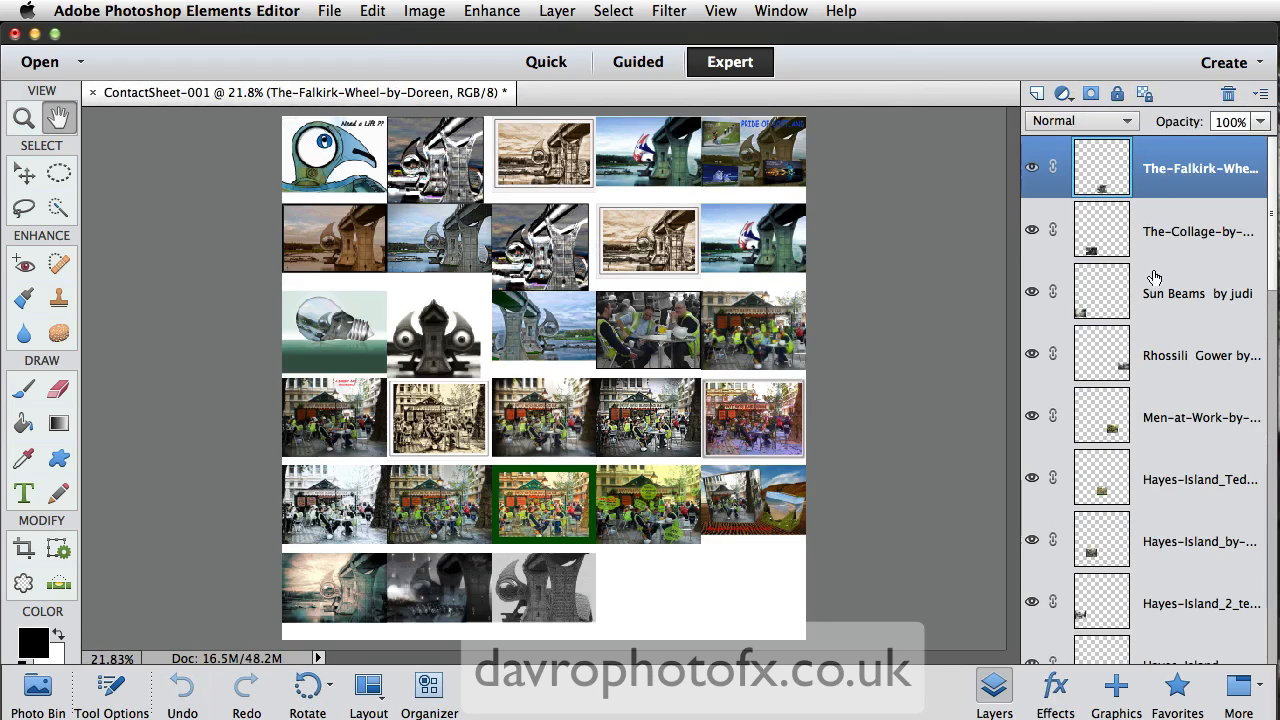
pyautogui.moveTo(1121, 323)
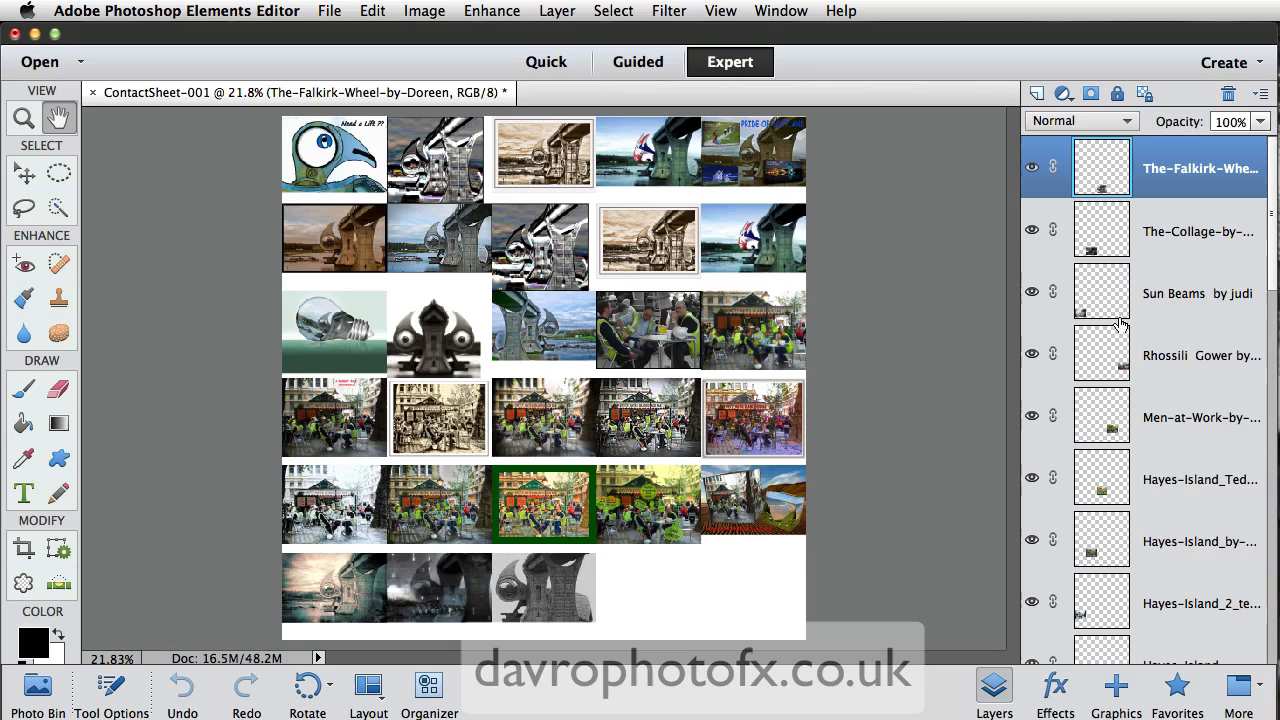
pyautogui.moveTo(1105, 345)
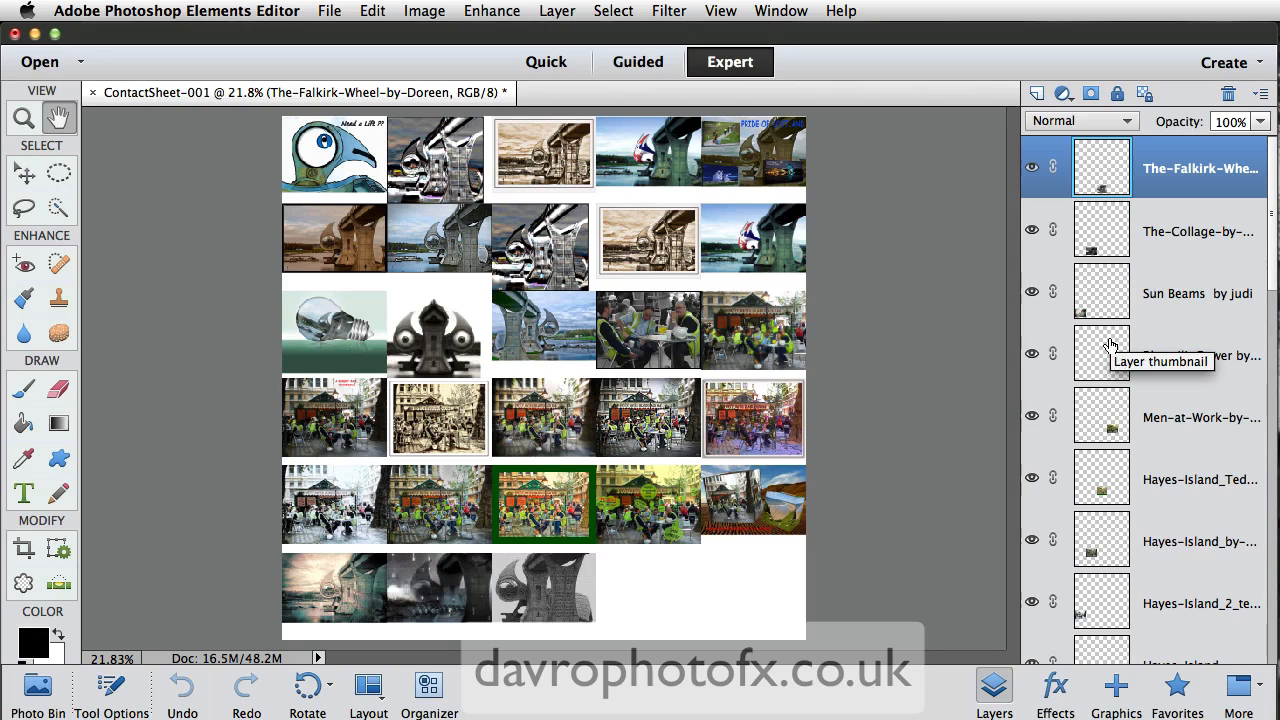
pyautogui.moveTo(165, 249)
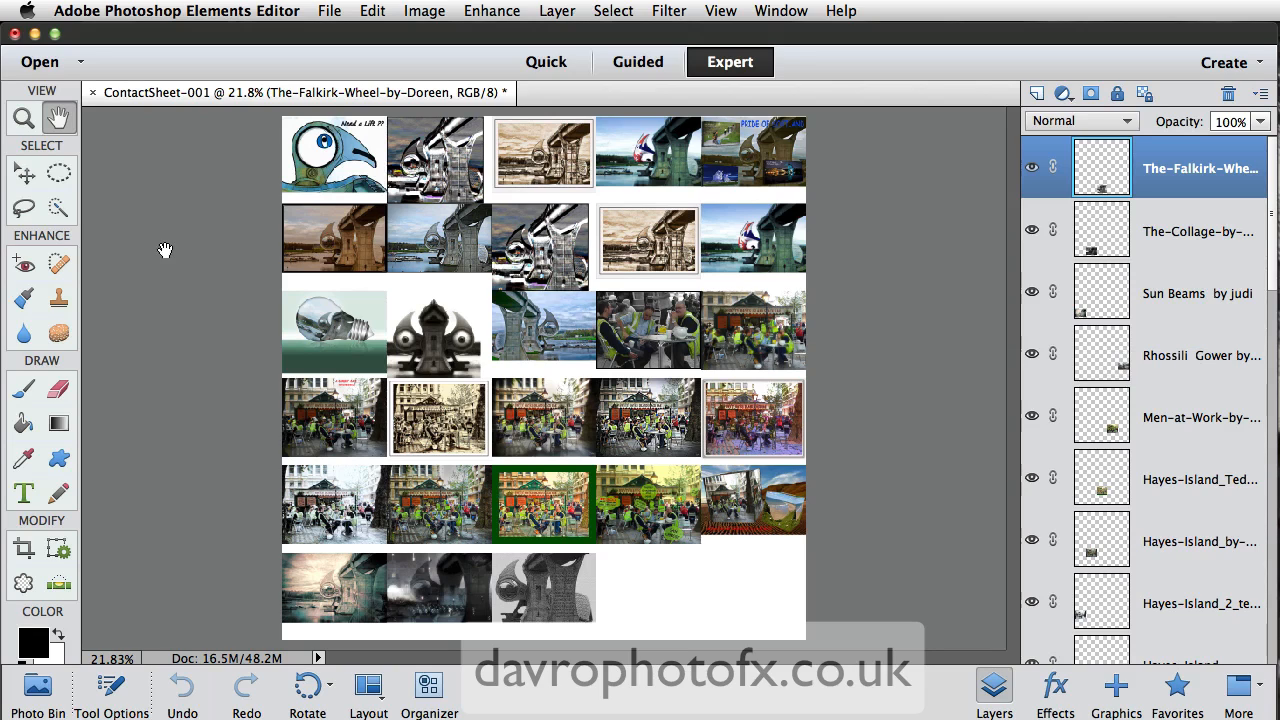
# Step: Move a Falkirk Wheel thumbnail to the bottom row and Alt-duplicate the bird into its gap
pyautogui.click(24, 173)
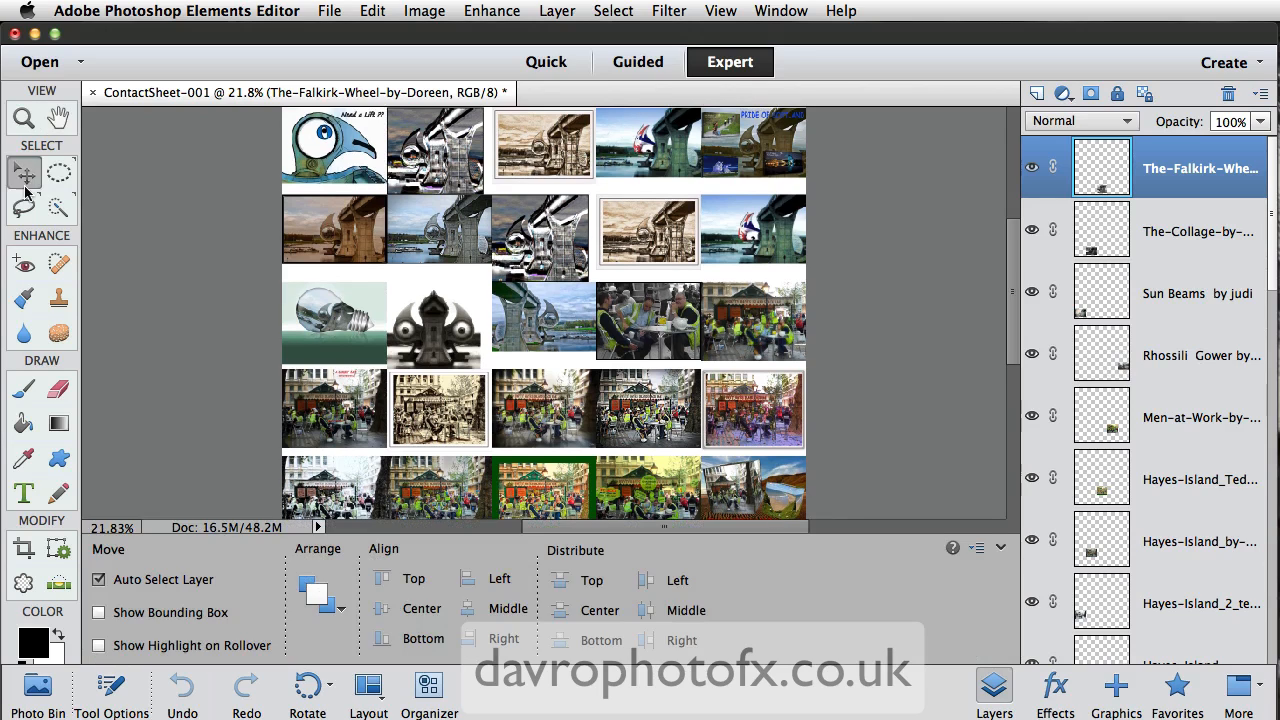
pyautogui.moveTo(118, 590)
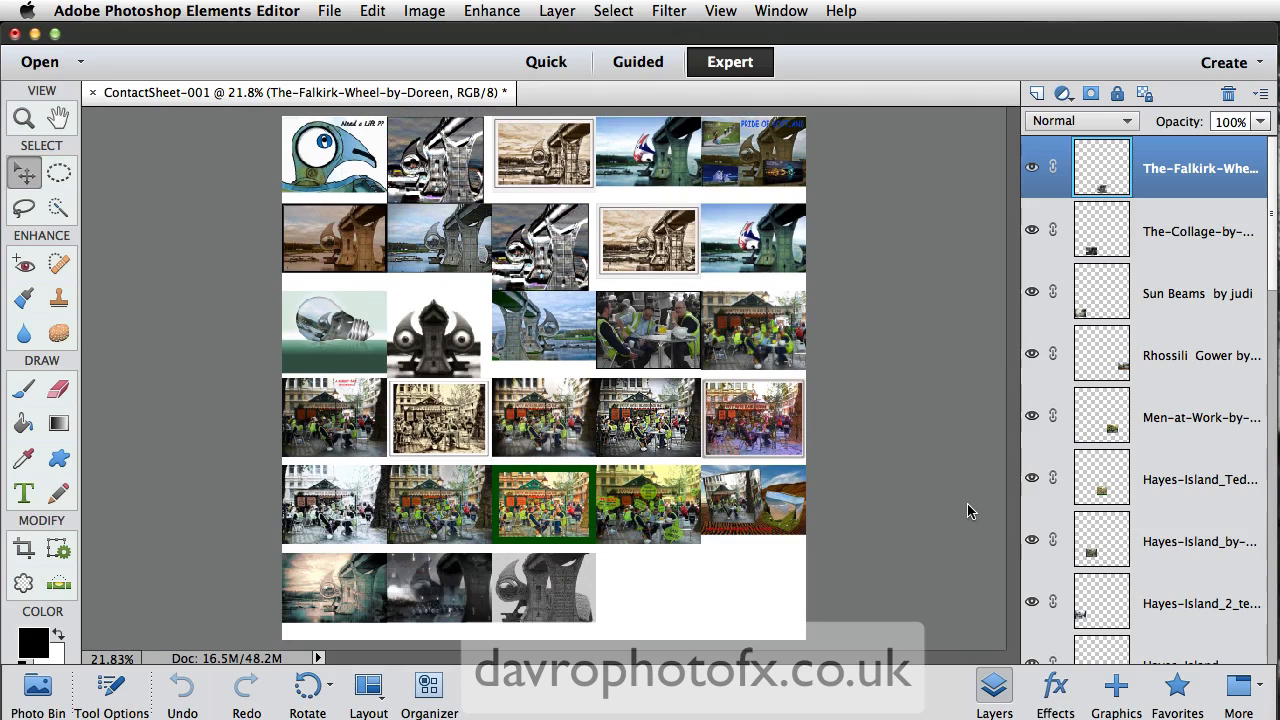
pyautogui.moveTo(503, 591)
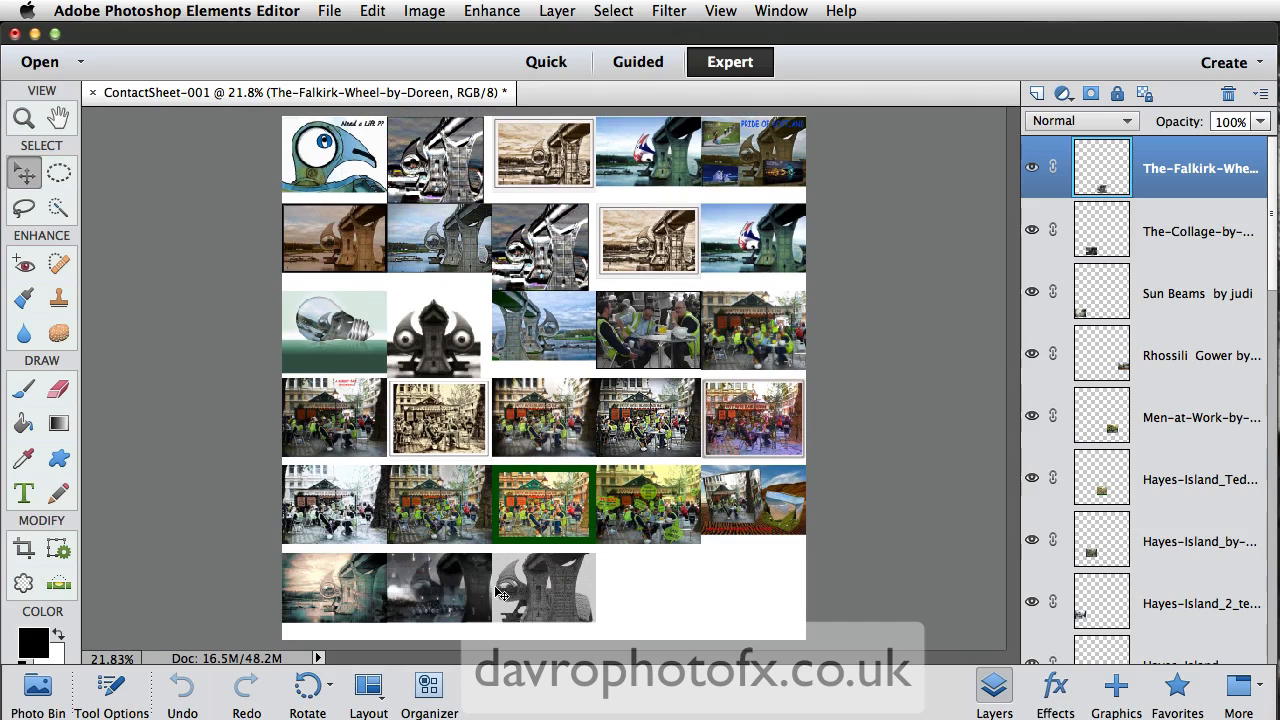
pyautogui.moveTo(568, 458)
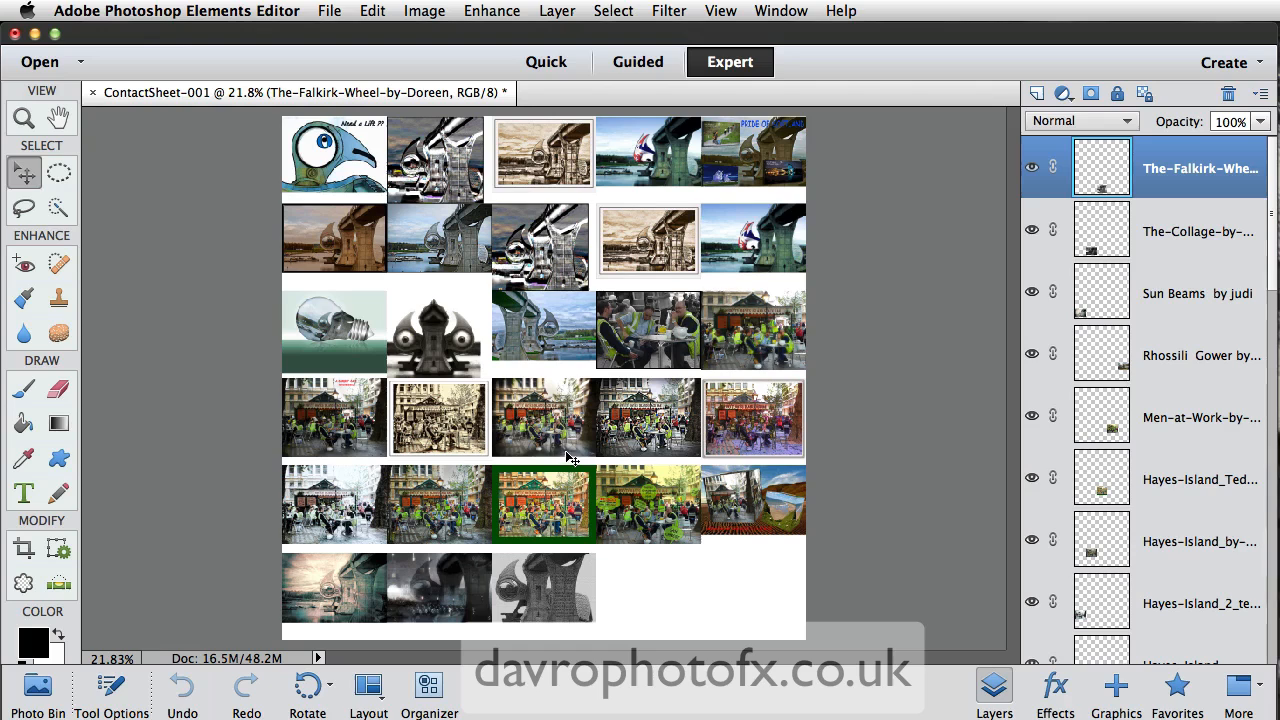
pyautogui.moveTo(570, 463)
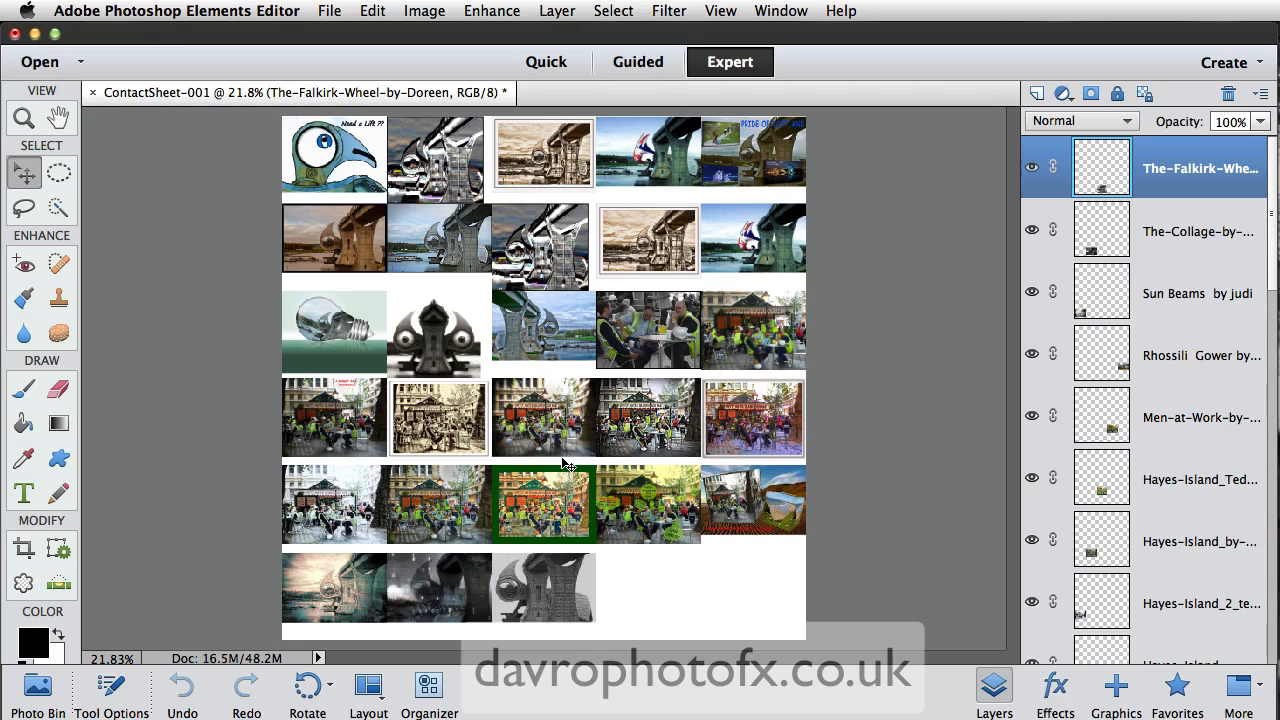
pyautogui.scroll(-3)
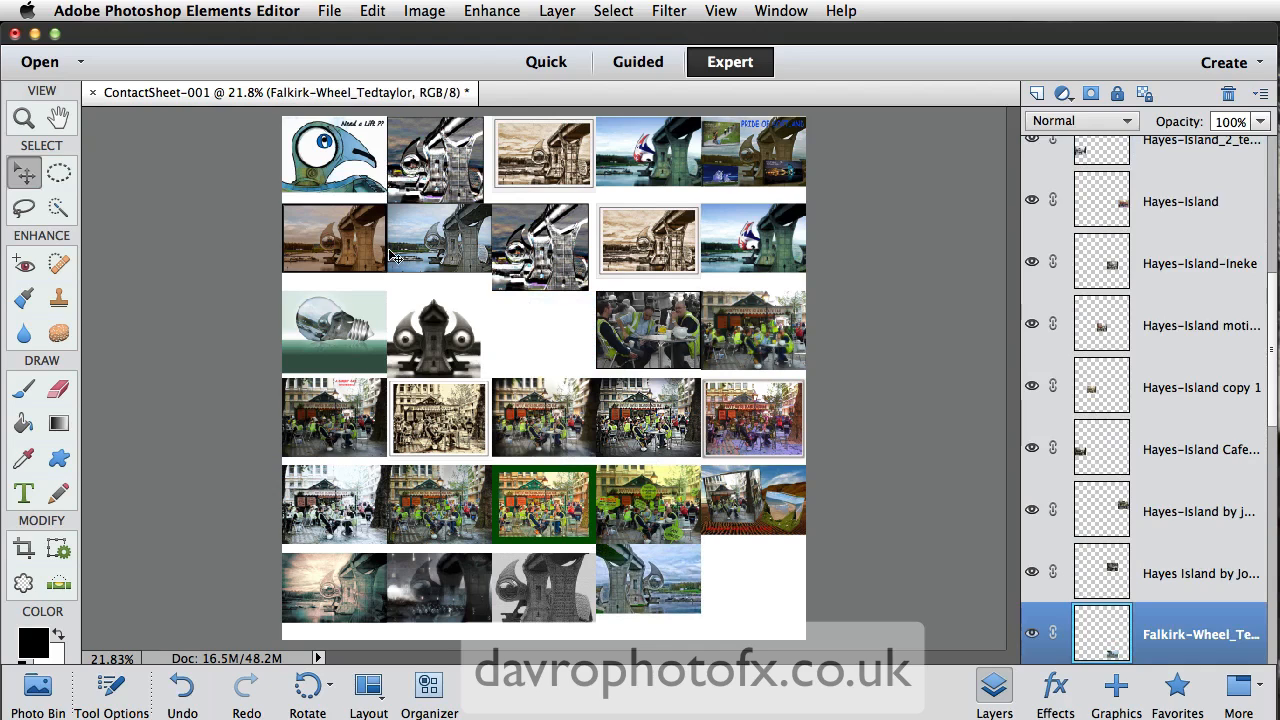
pyautogui.moveTo(345, 167)
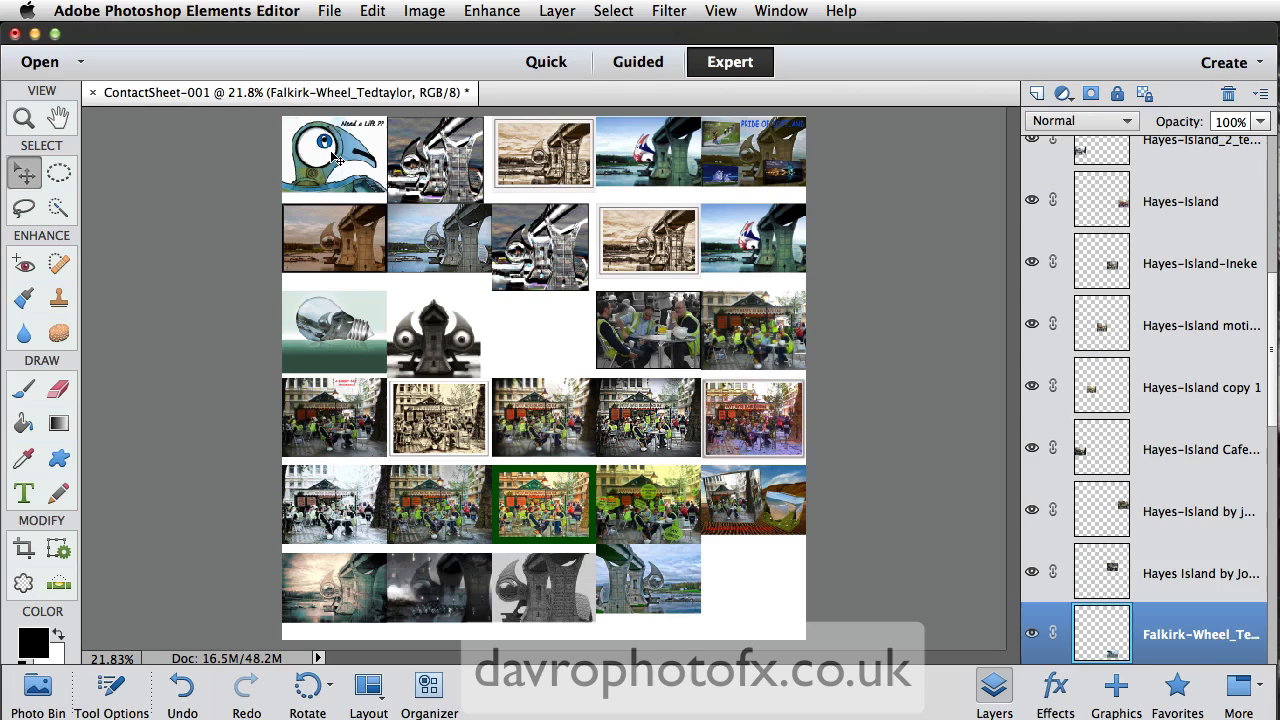
pyautogui.moveTo(335, 160)
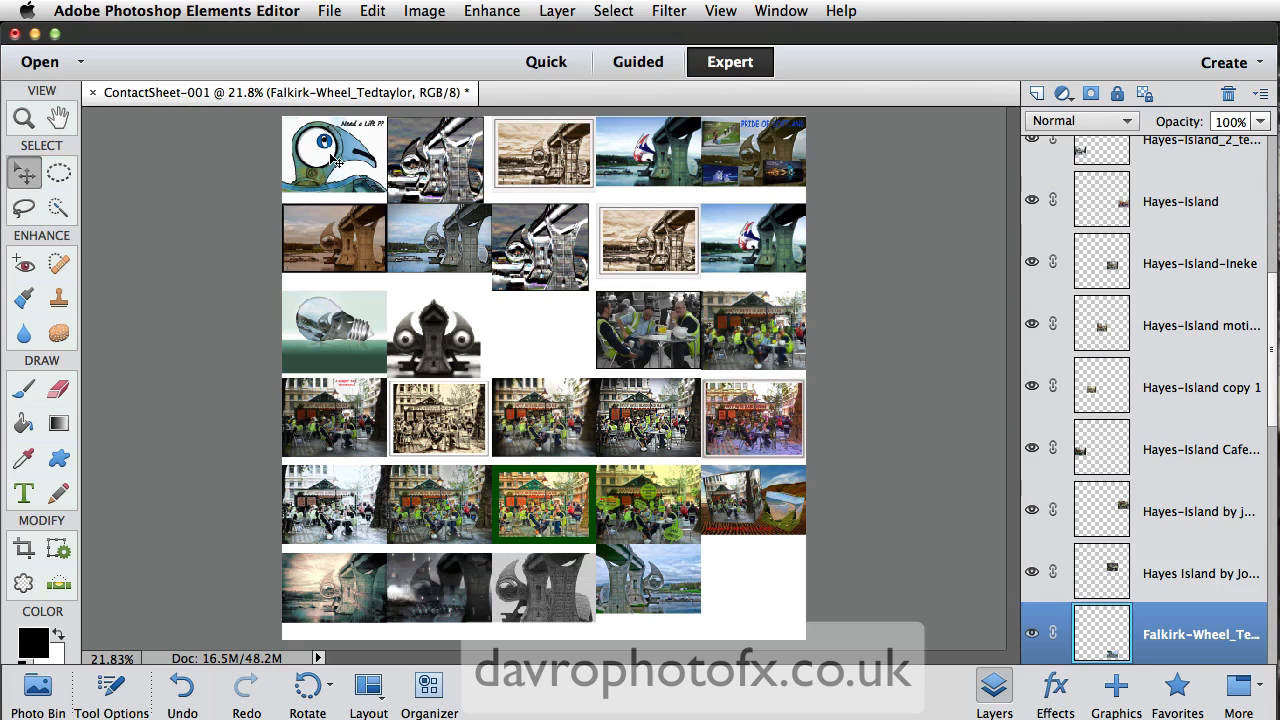
pyautogui.moveTo(498, 308)
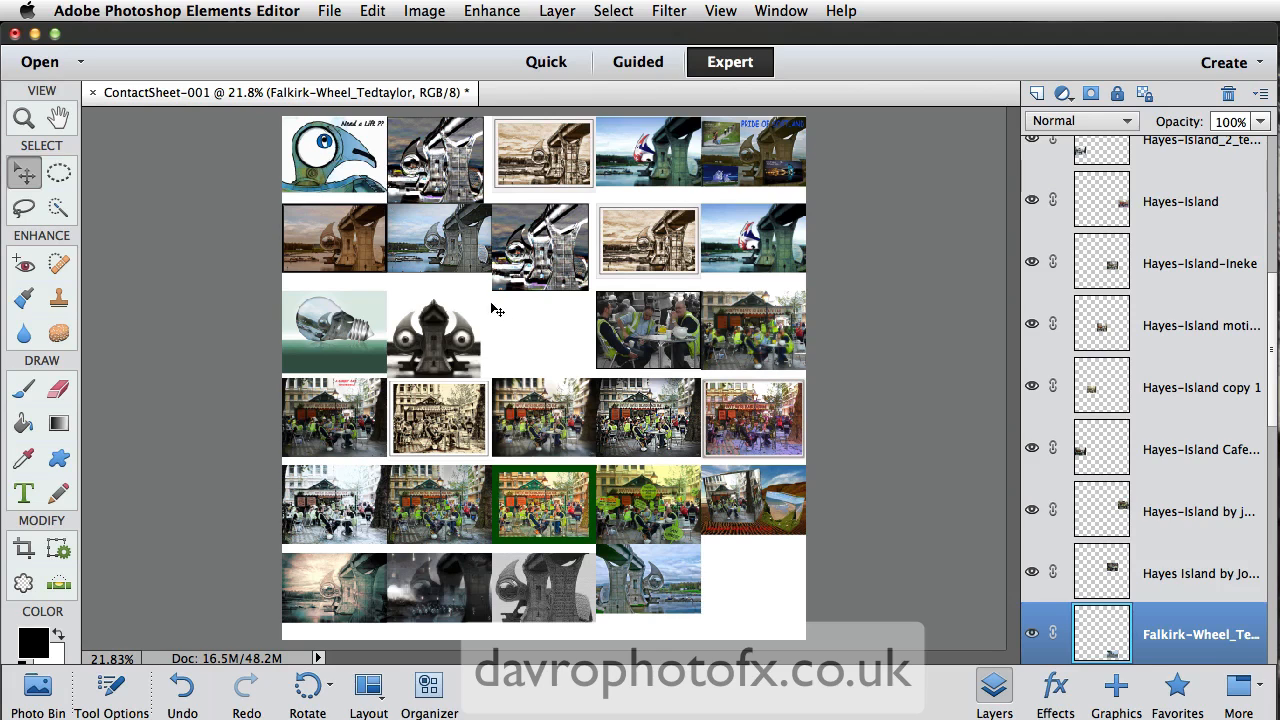
pyautogui.moveTo(541, 327)
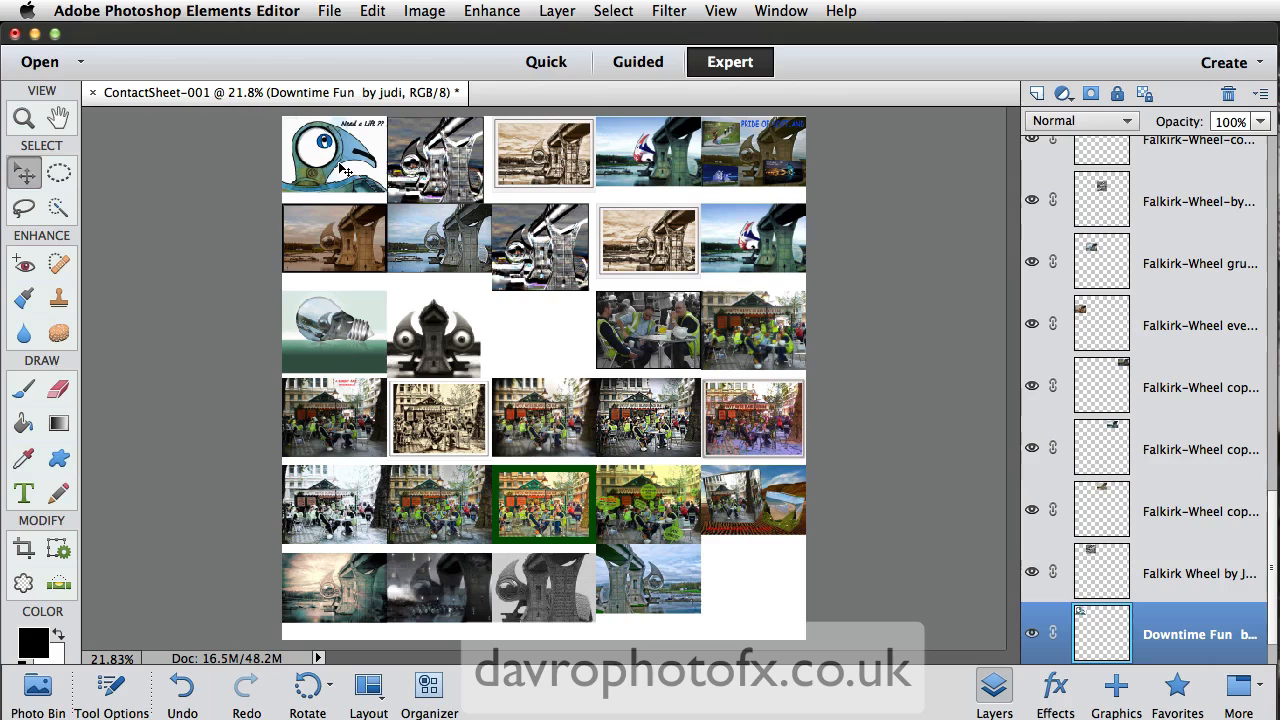
pyautogui.press('alt')
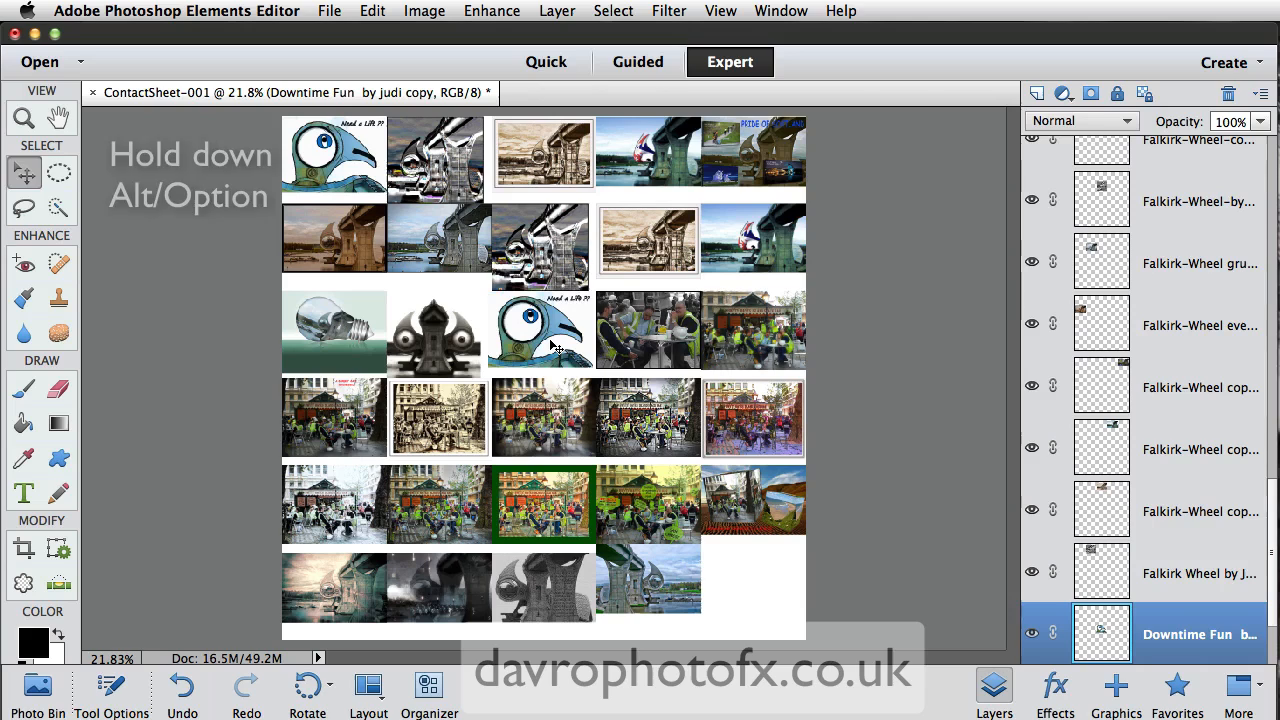
pyautogui.moveTo(590, 290)
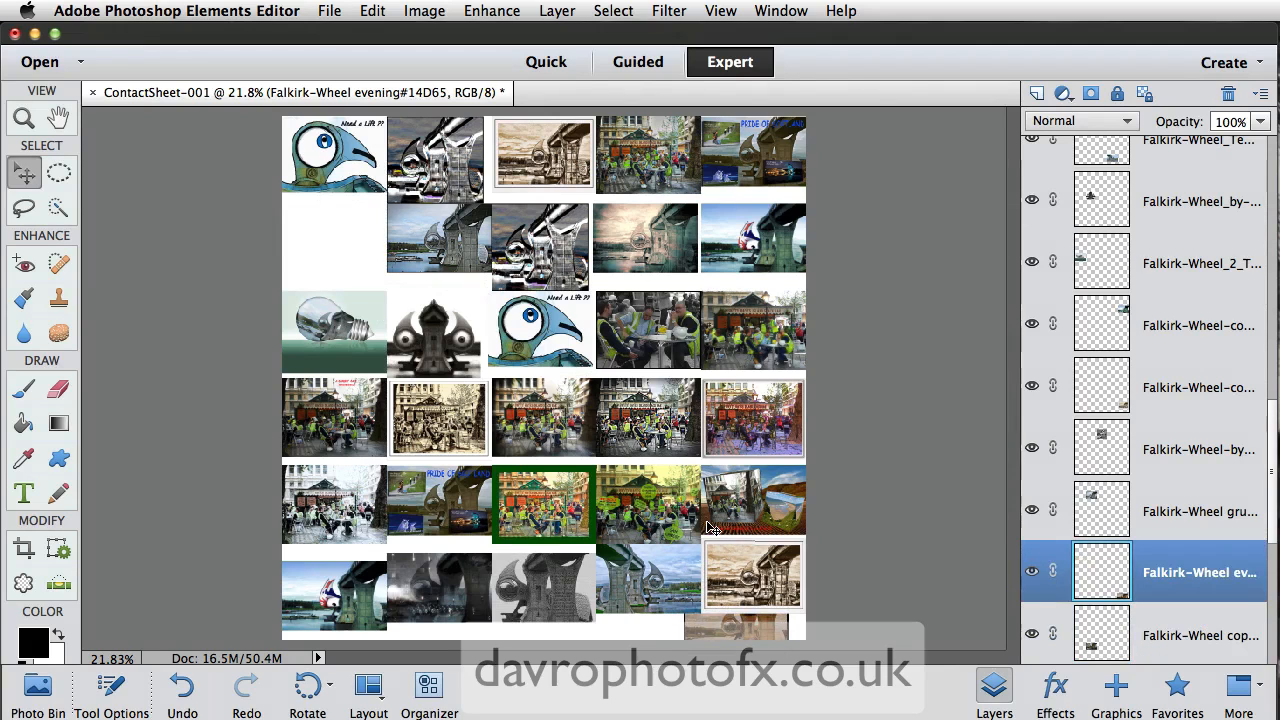
pyautogui.moveTo(1032, 571)
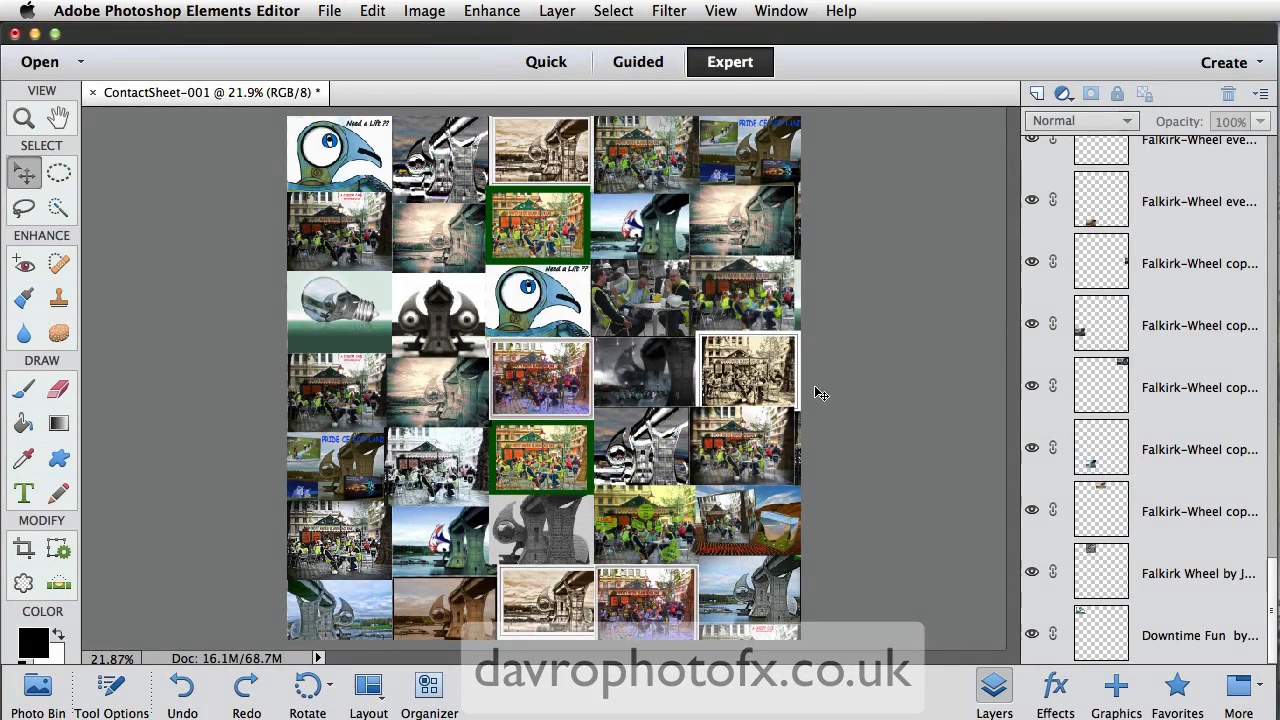
pyautogui.moveTo(735, 340)
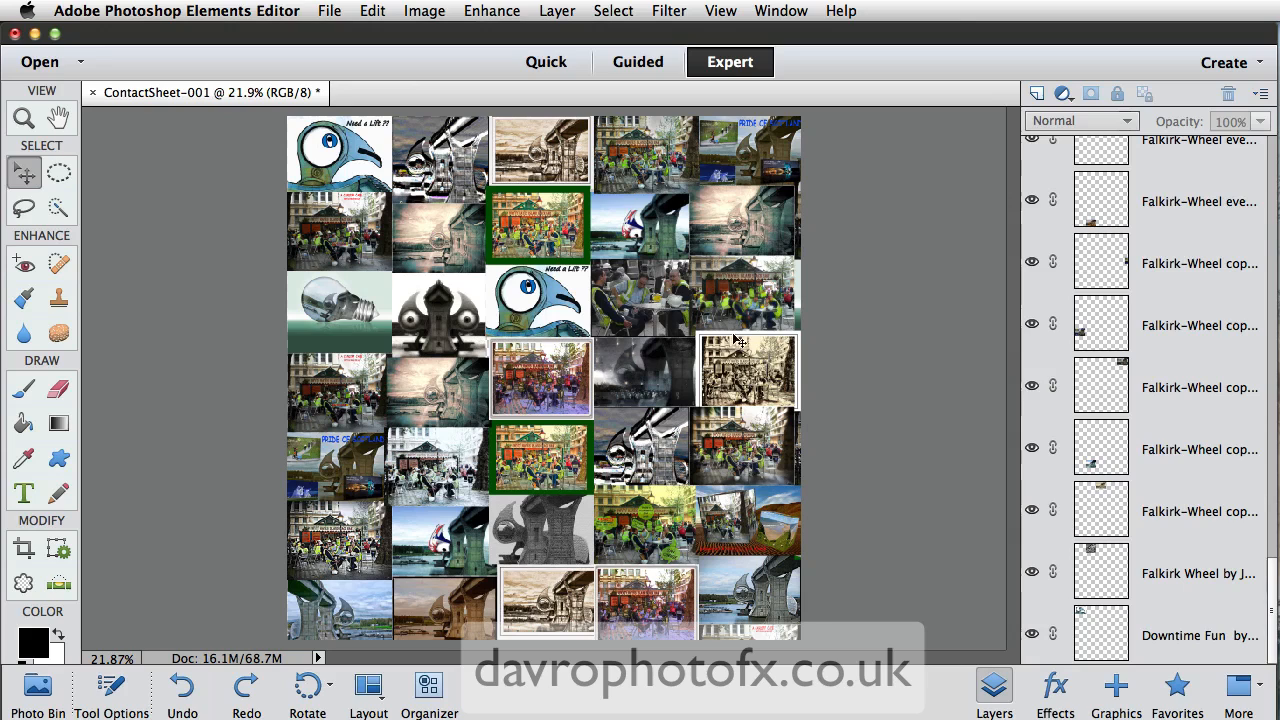
# Step: Flatten all thumbnail layers with Layer > Flatten Image
pyautogui.click(557, 11)
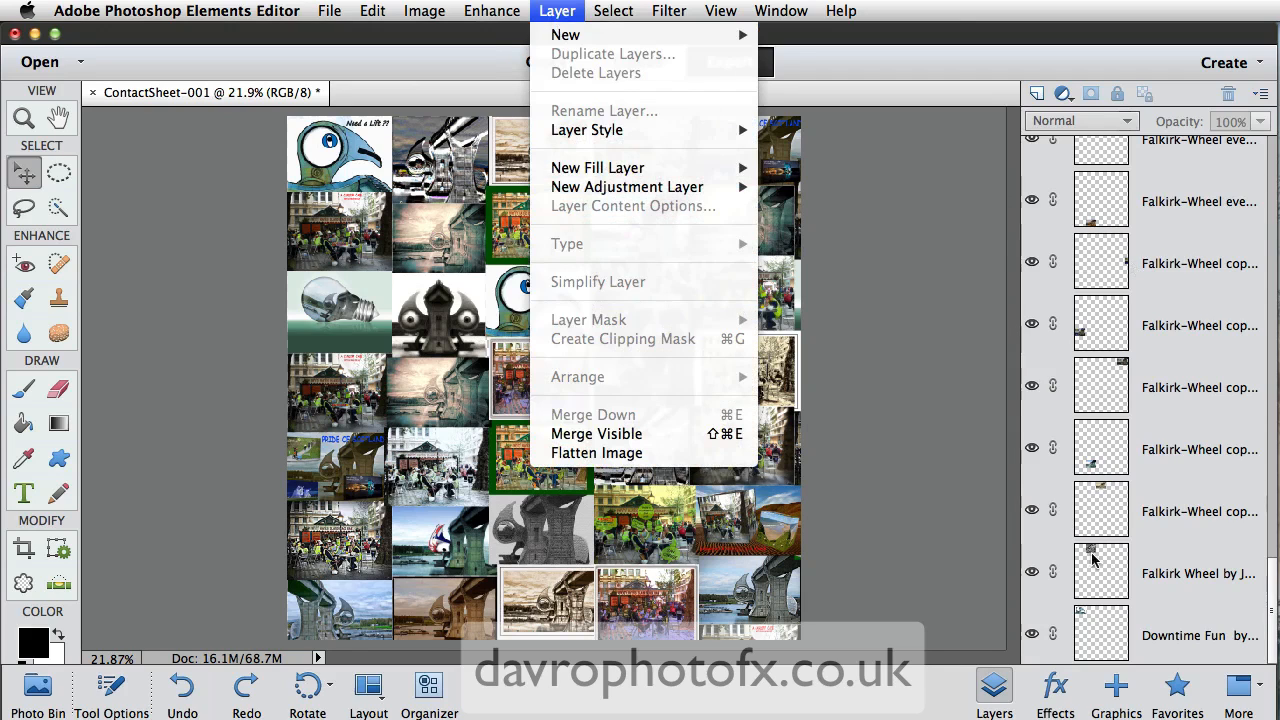
pyautogui.moveTo(596, 452)
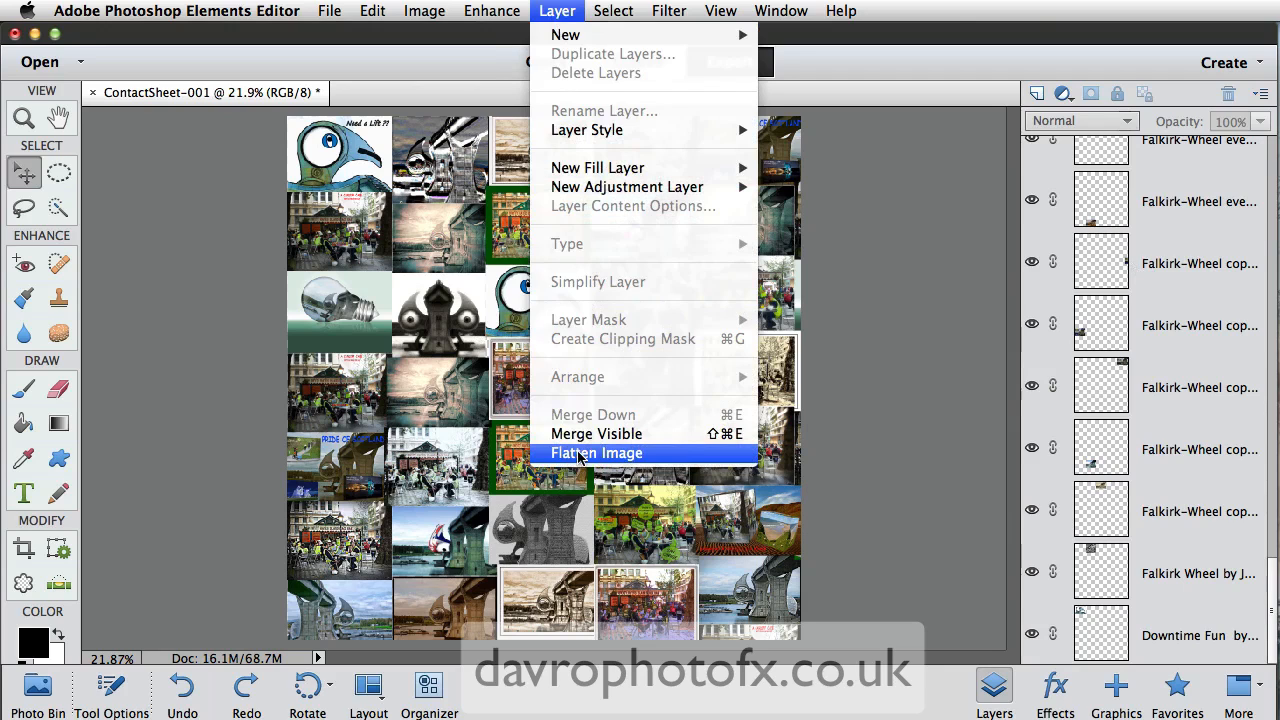
pyautogui.moveTo(615, 461)
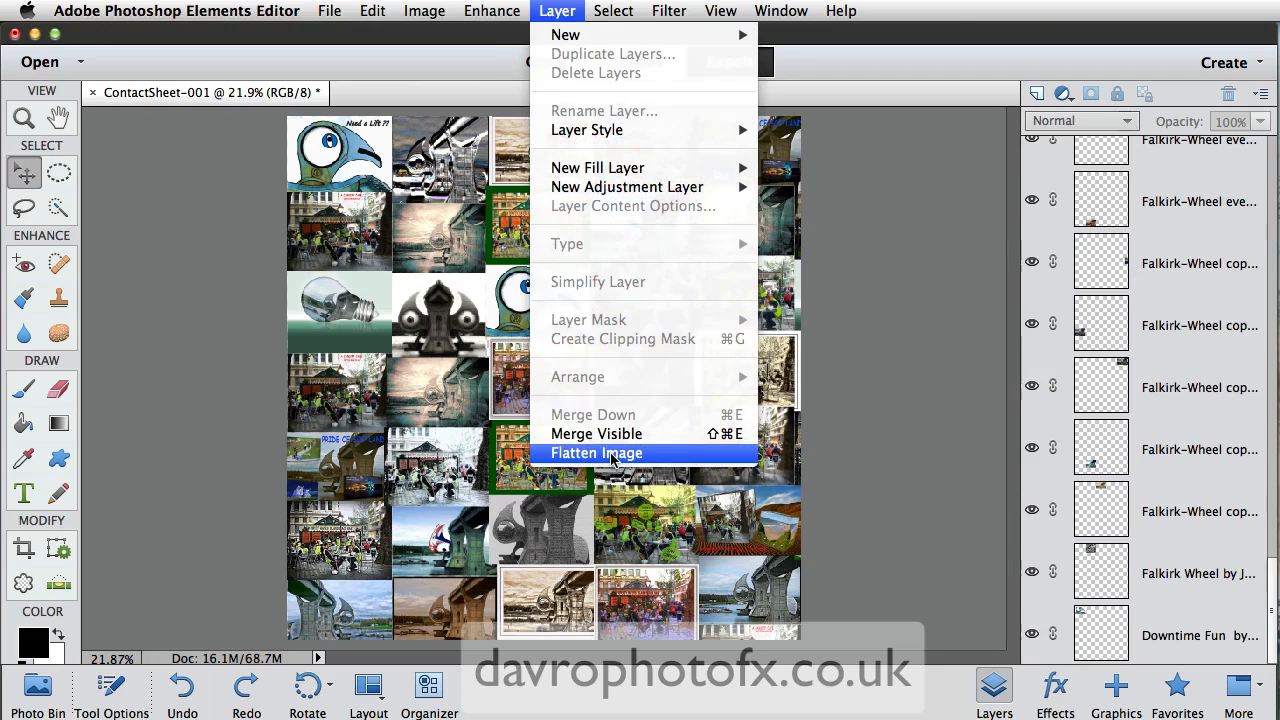
pyautogui.click(596, 453)
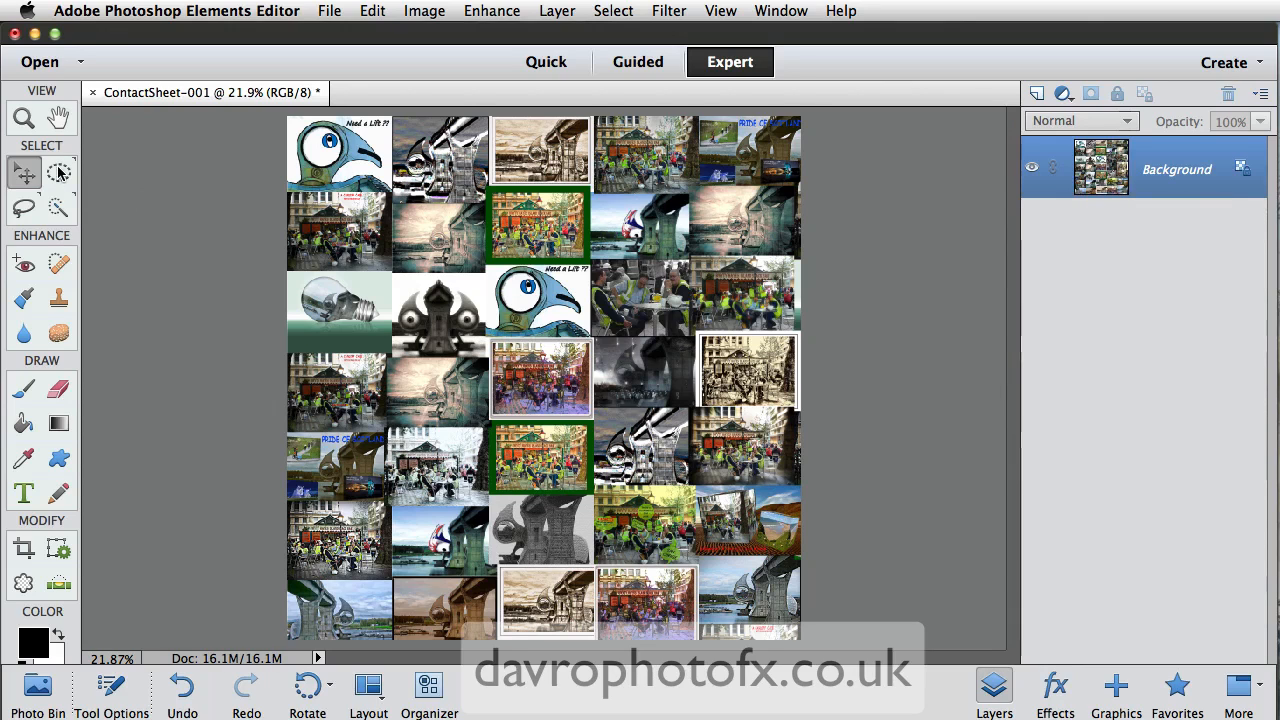
# Step: Draw an elliptical selection over the collage and copy it to a new layer
pyautogui.click(58, 171)
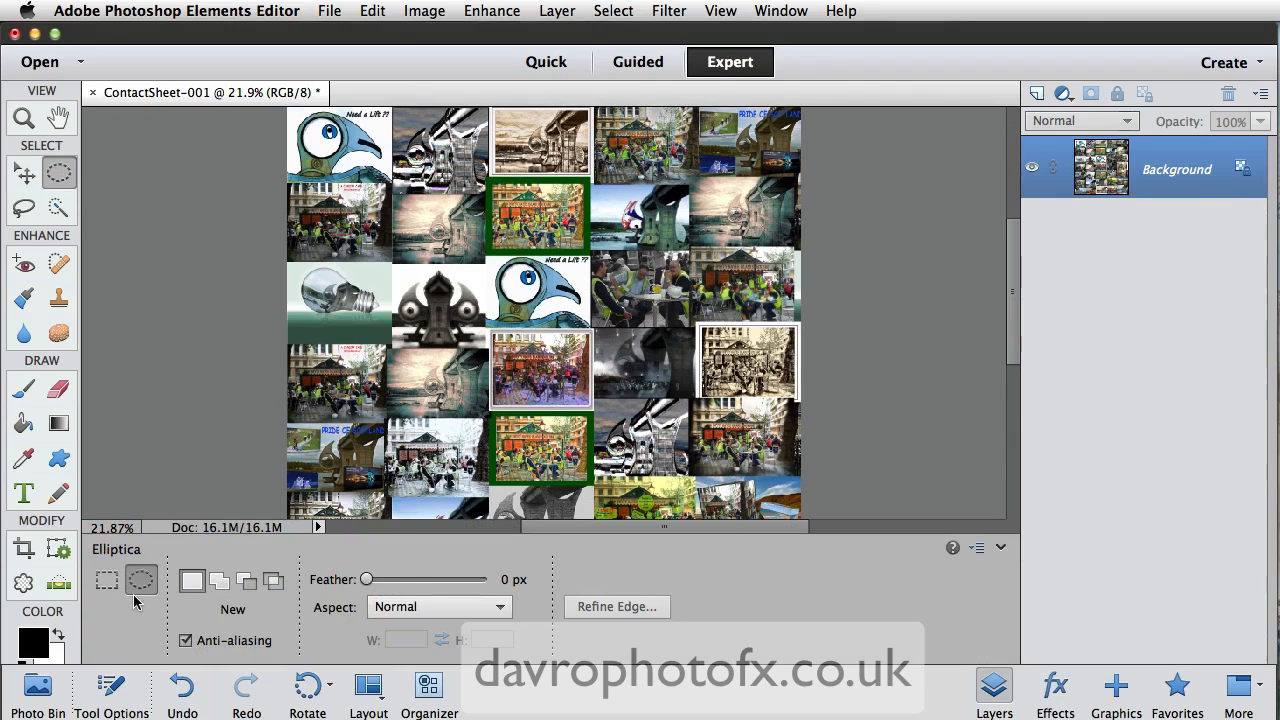
pyautogui.moveTo(142, 580)
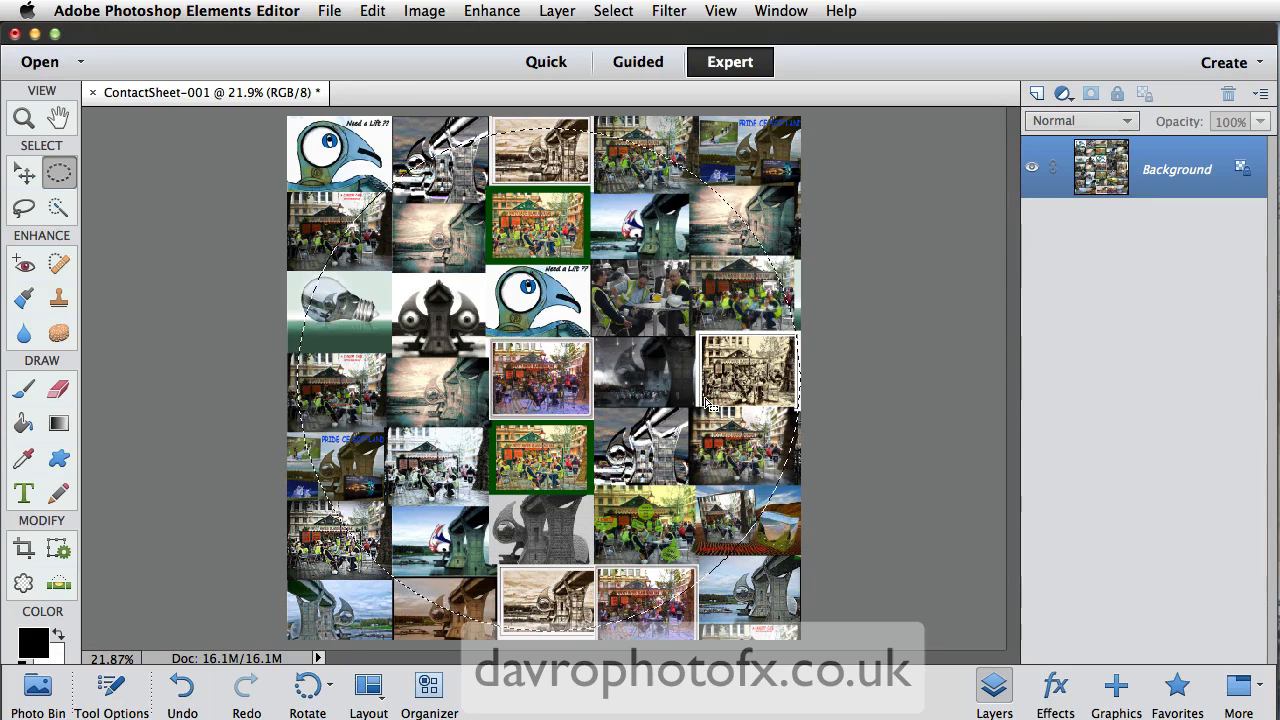
pyautogui.moveTo(500, 400)
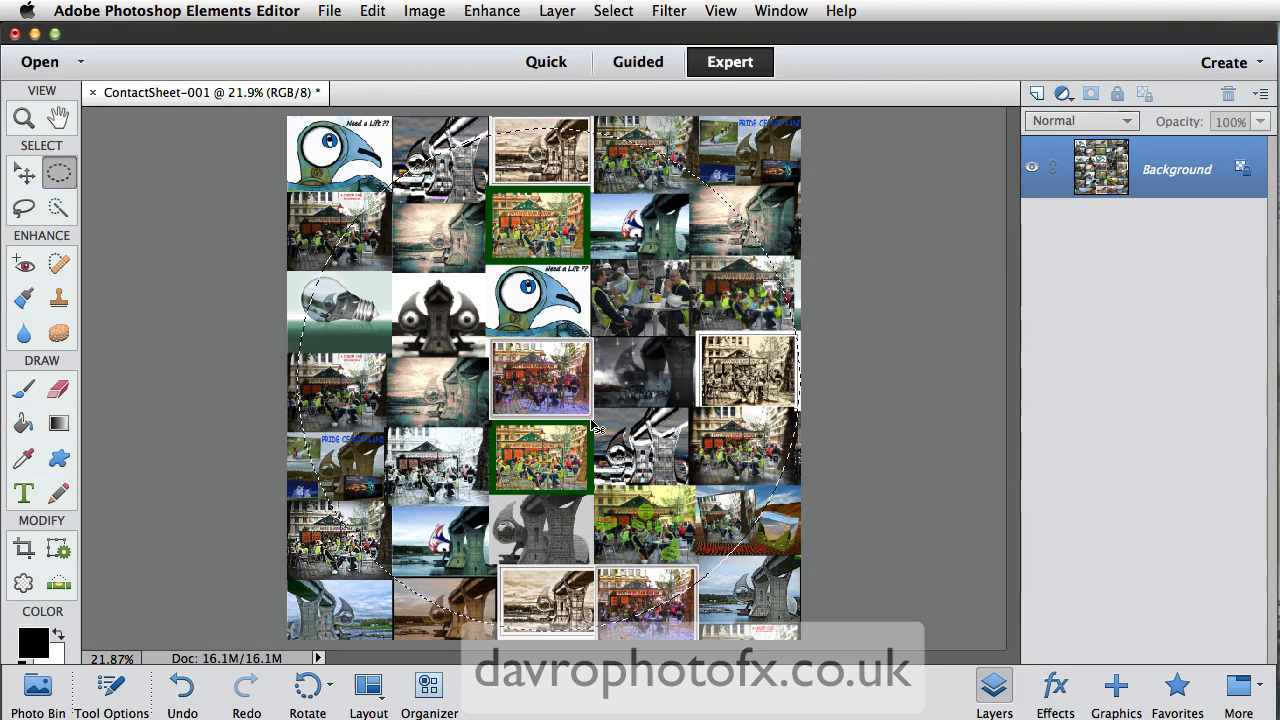
pyautogui.press('cmd+j')
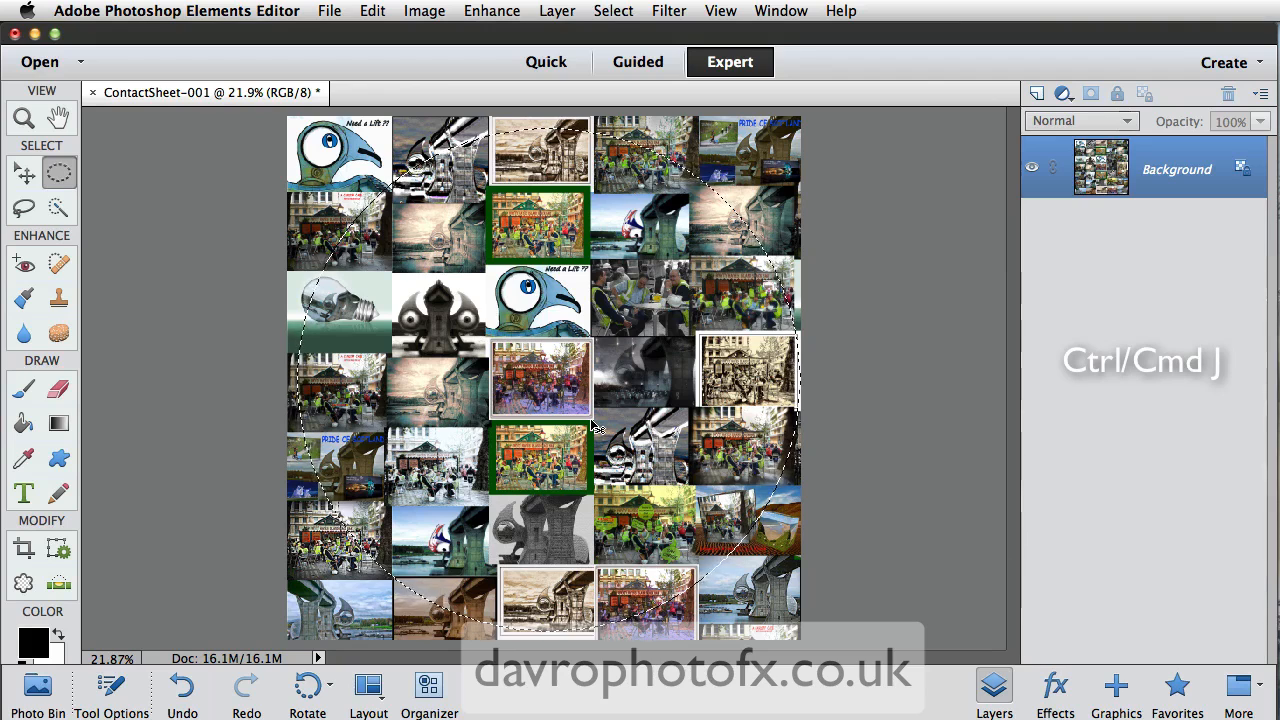
pyautogui.press('cmd+j')
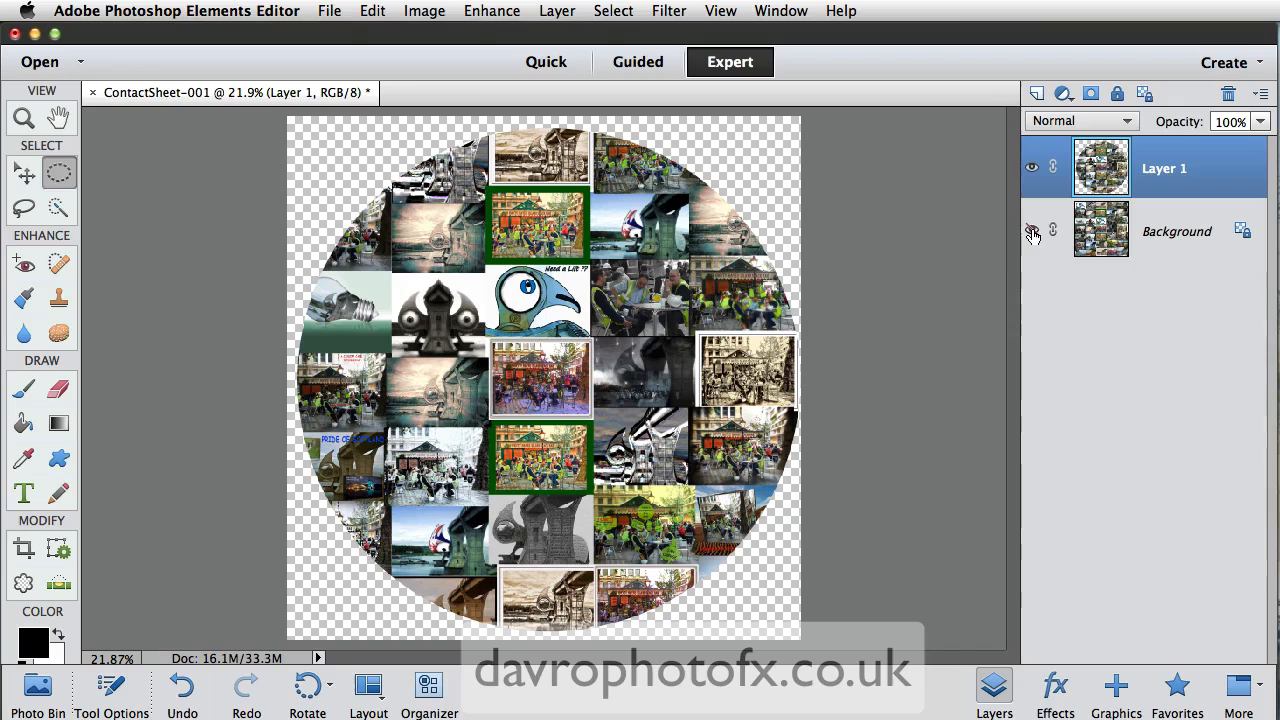
pyautogui.moveTo(1032, 231)
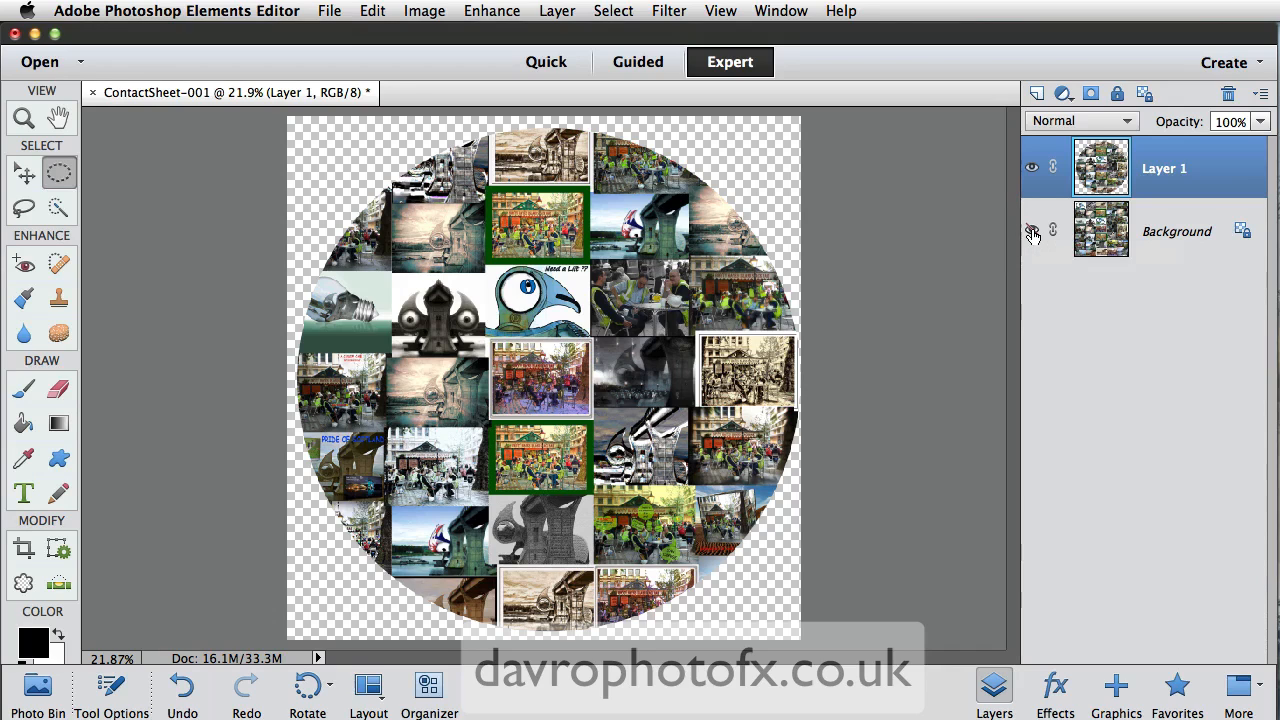
# Step: Load Layer 1's circular outline as a selection
pyautogui.click(1032, 231)
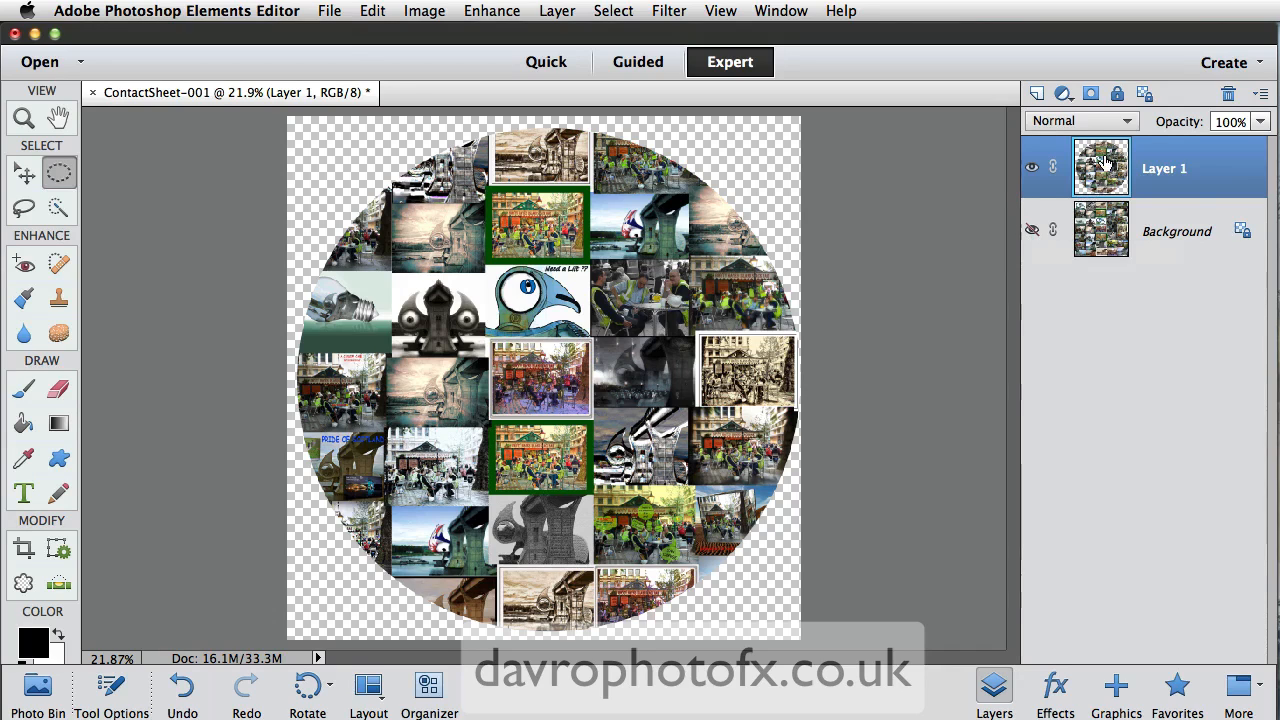
pyautogui.moveTo(1100, 167)
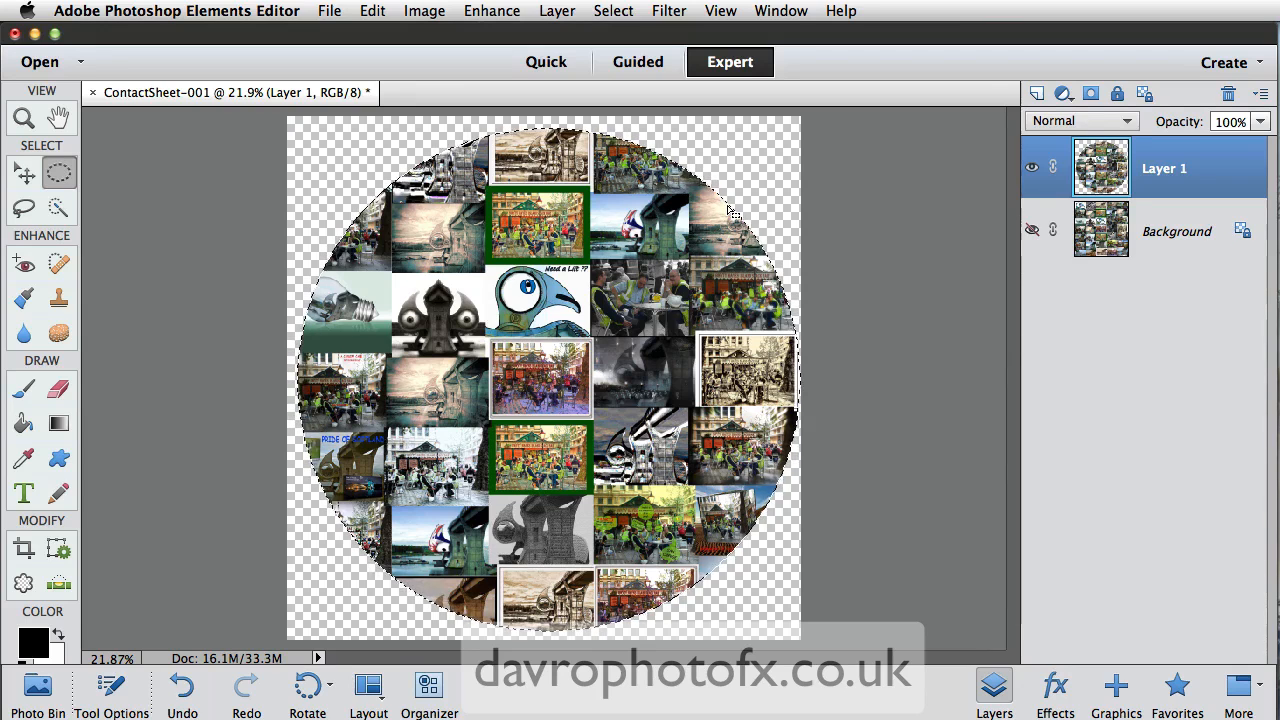
# Step: Apply Spherize at 100% Normal to the circular collage
pyautogui.click(669, 11)
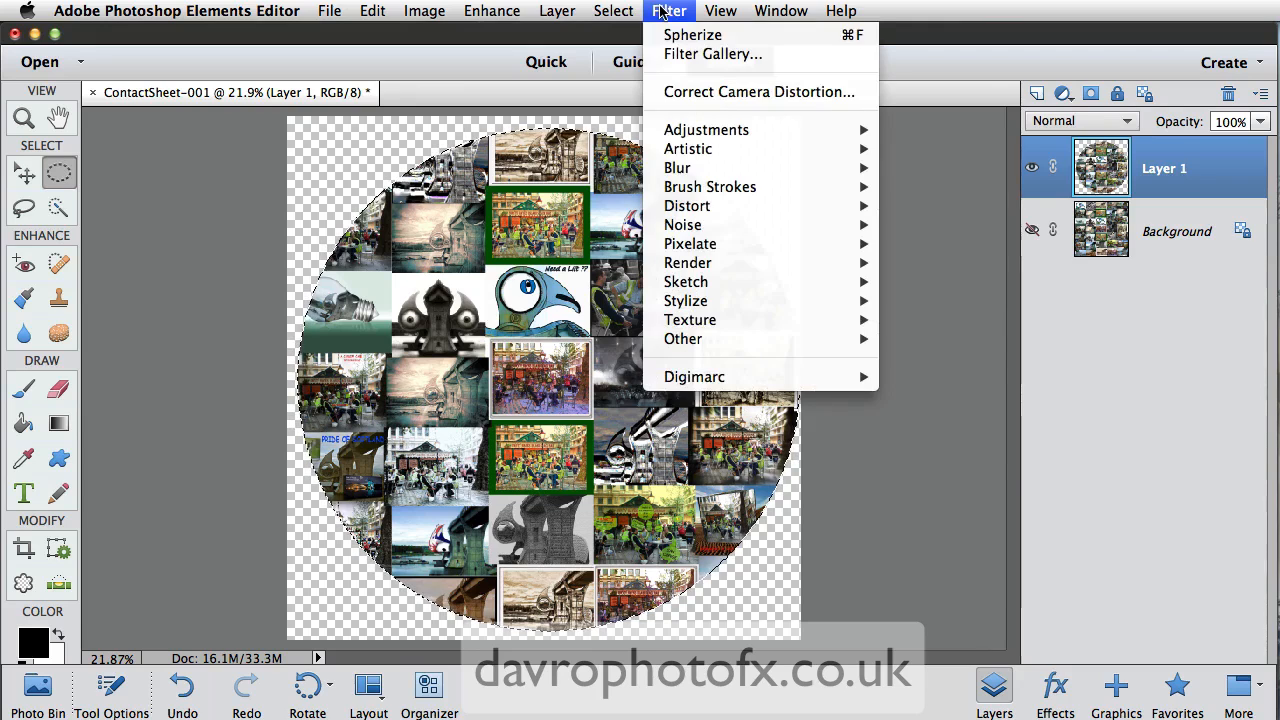
pyautogui.moveTo(687, 205)
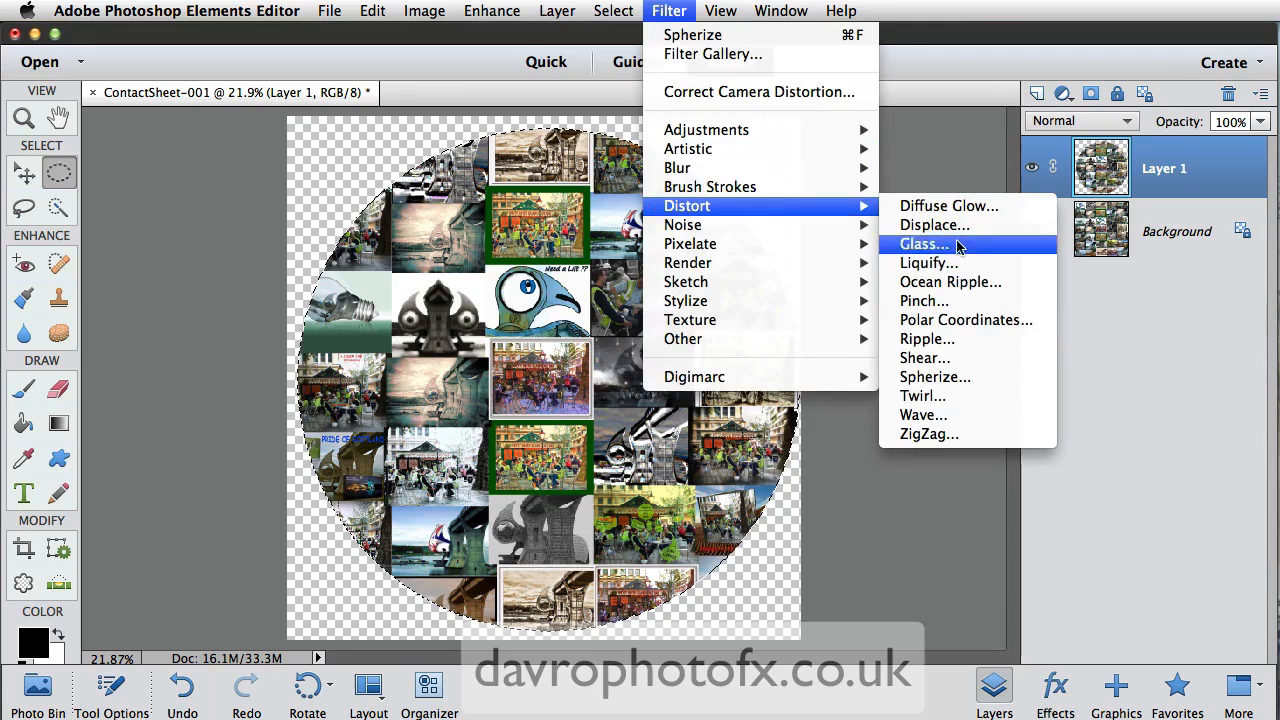
pyautogui.click(934, 377)
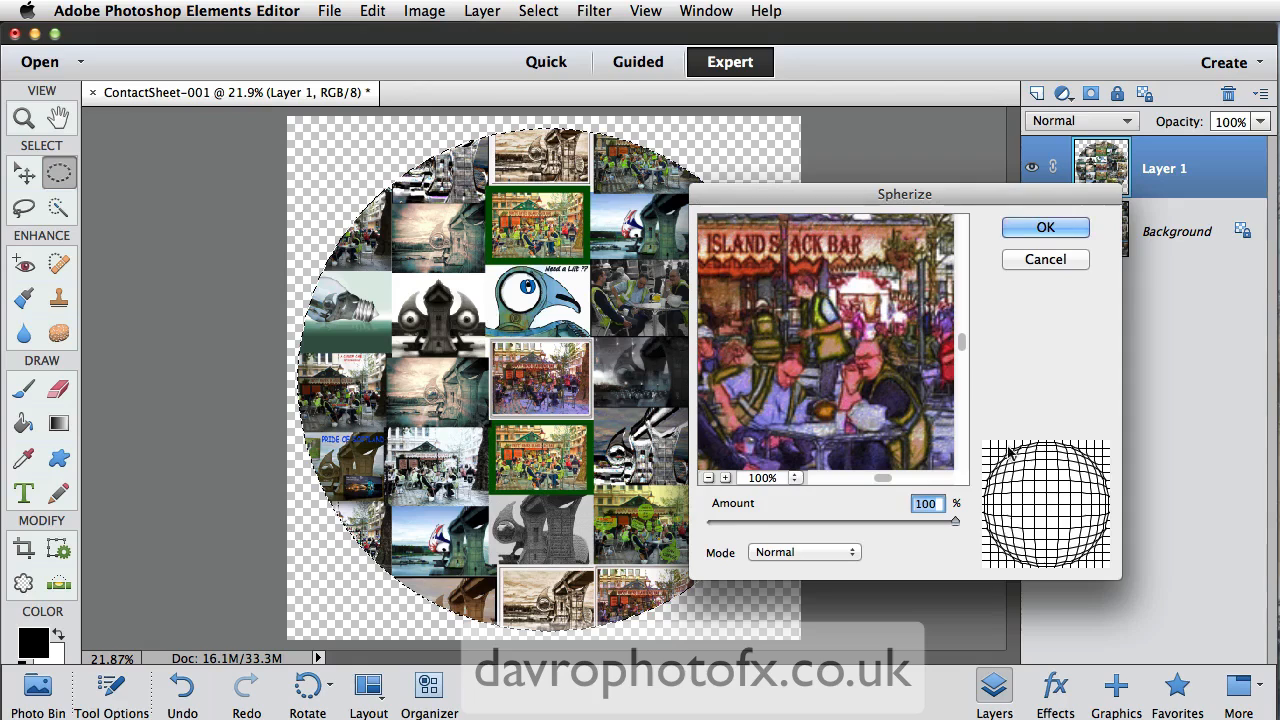
pyautogui.moveTo(1048, 430)
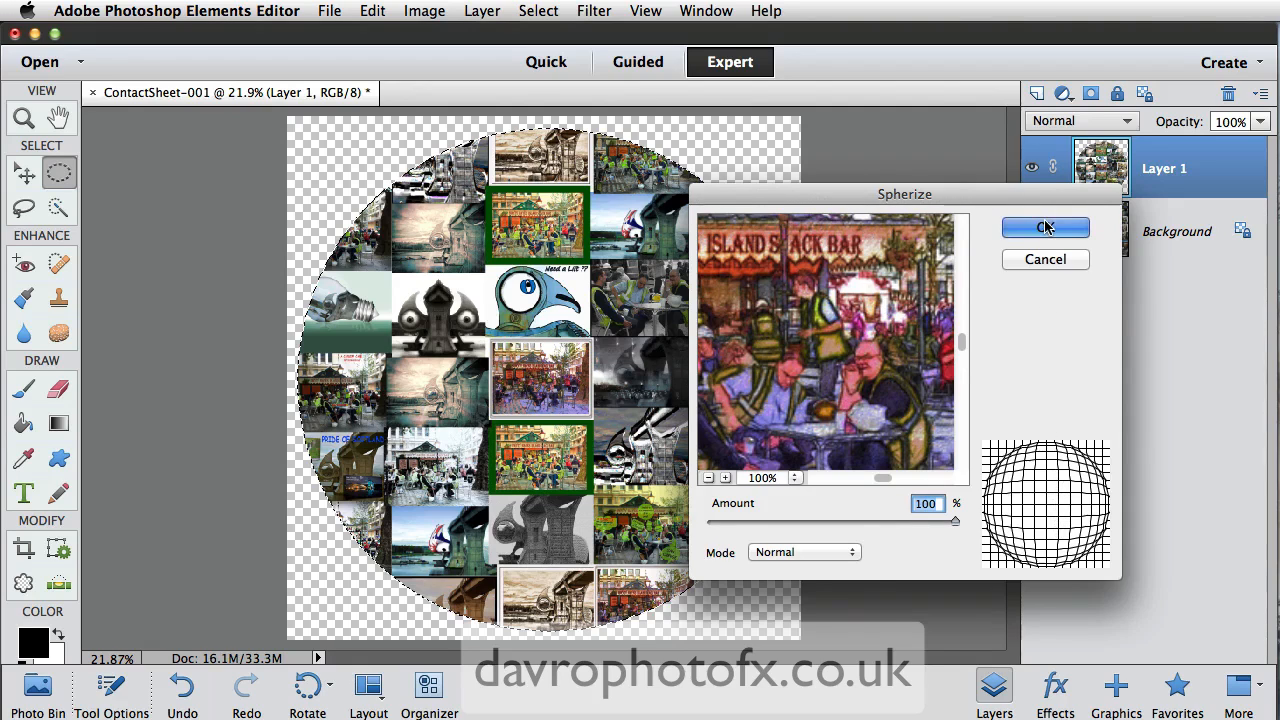
pyautogui.click(1045, 227)
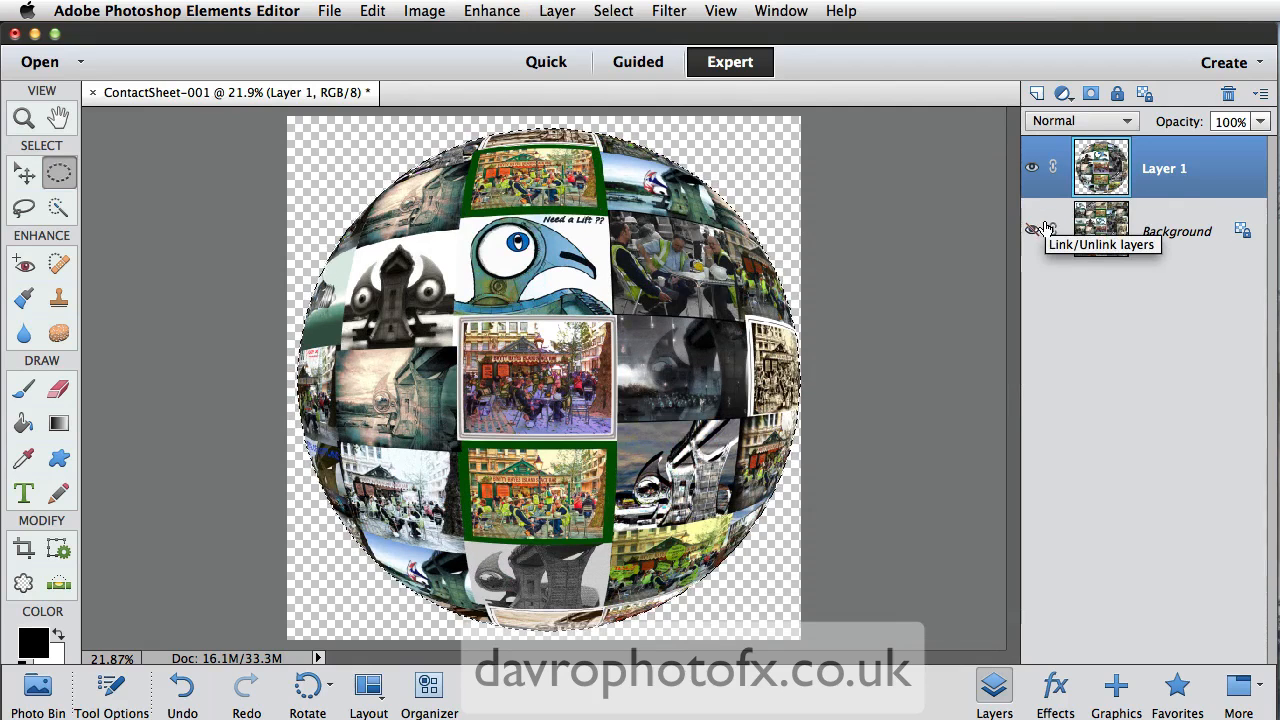
# Step: Clear the circular selection with Select > Deselect
pyautogui.click(613, 11)
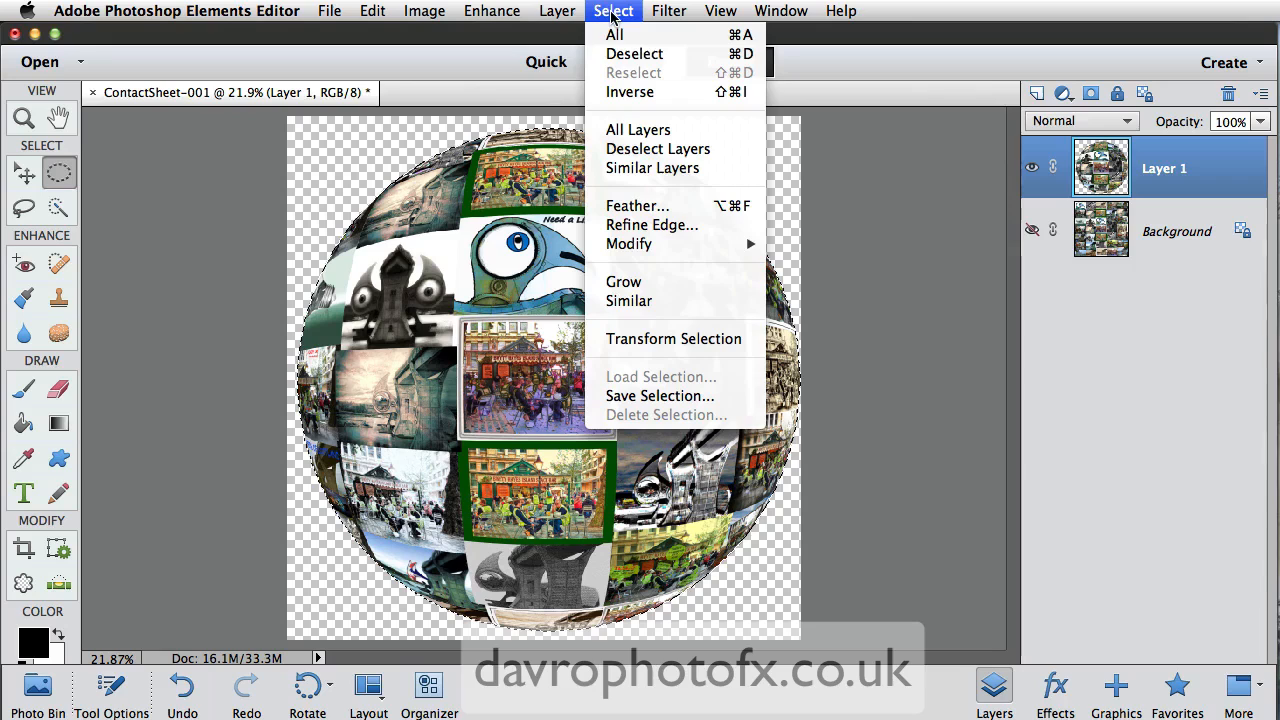
pyautogui.click(632, 54)
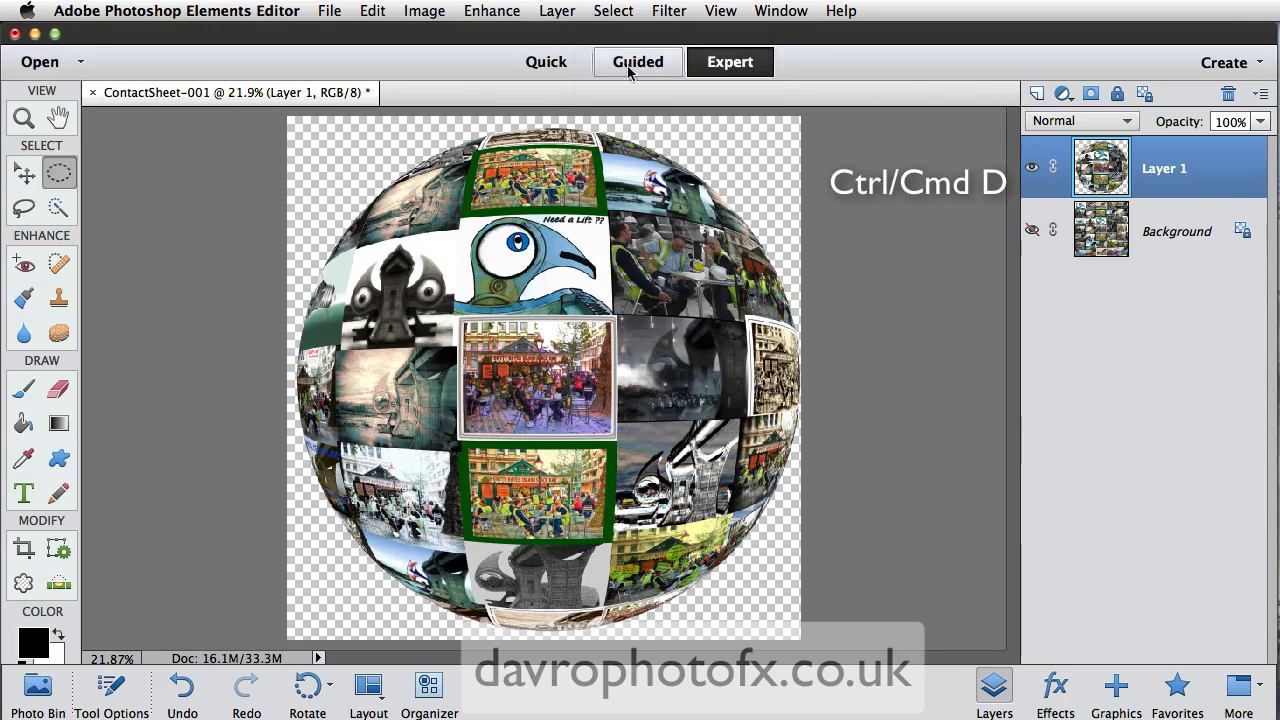
pyautogui.click(730, 61)
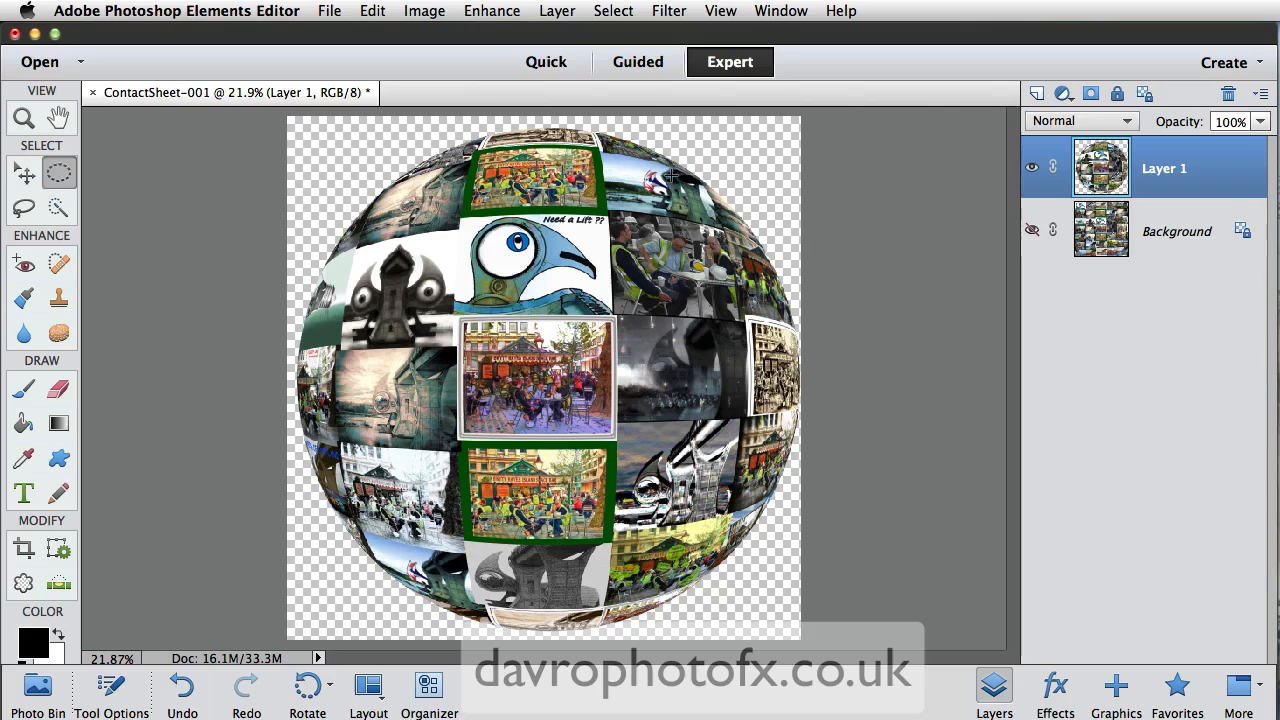
pyautogui.moveTo(737, 258)
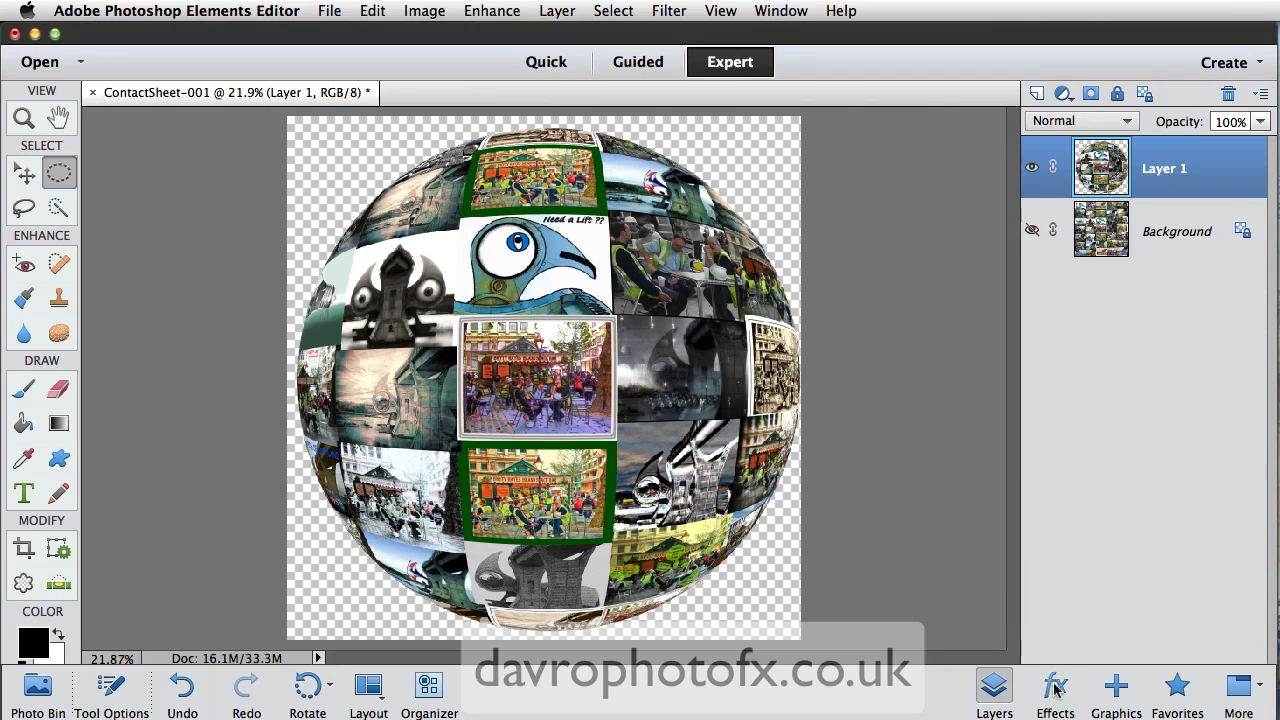
# Step: Apply the Translucent style from the Glass Buttons category to the globe on Layer 1
pyautogui.click(1054, 687)
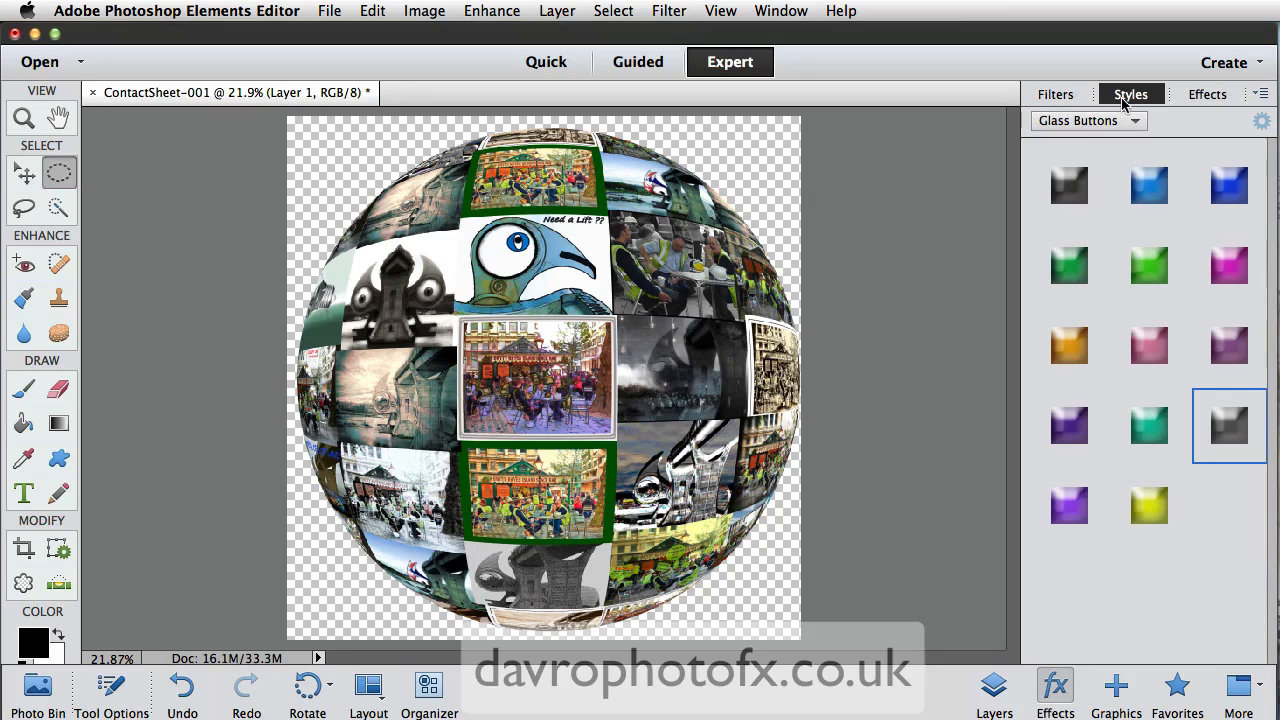
pyautogui.click(1088, 120)
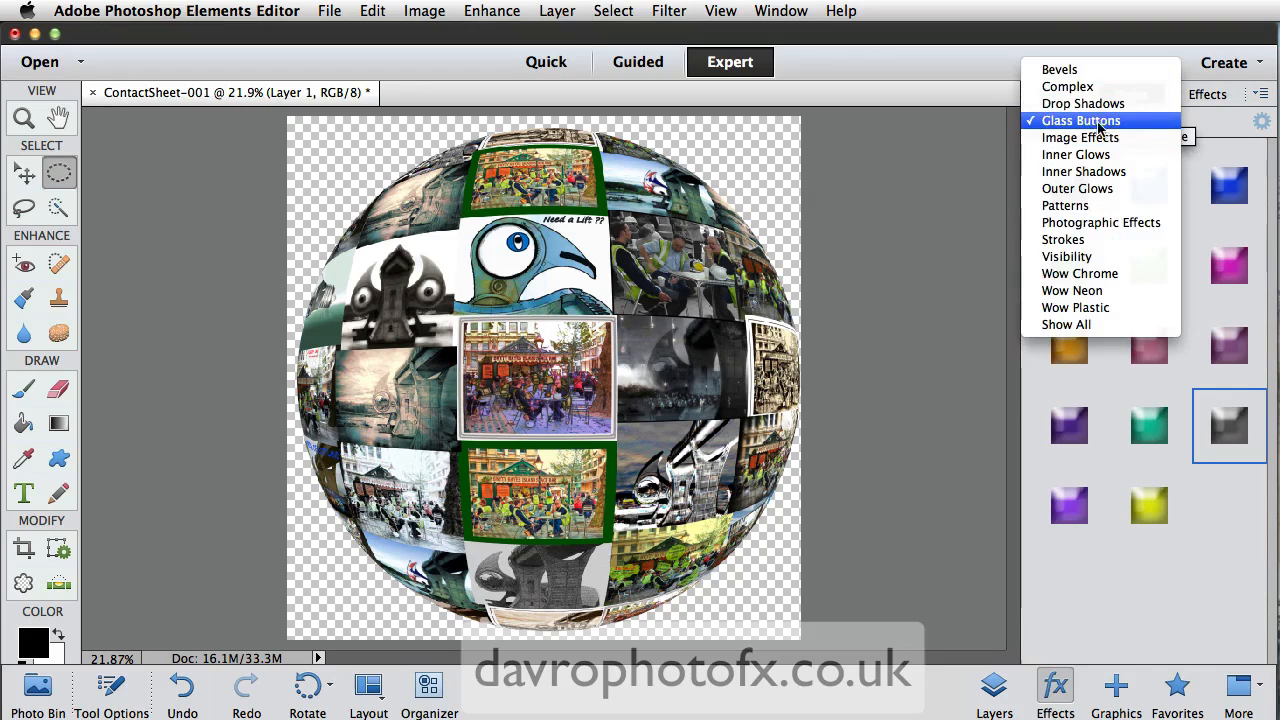
pyautogui.click(1079, 120)
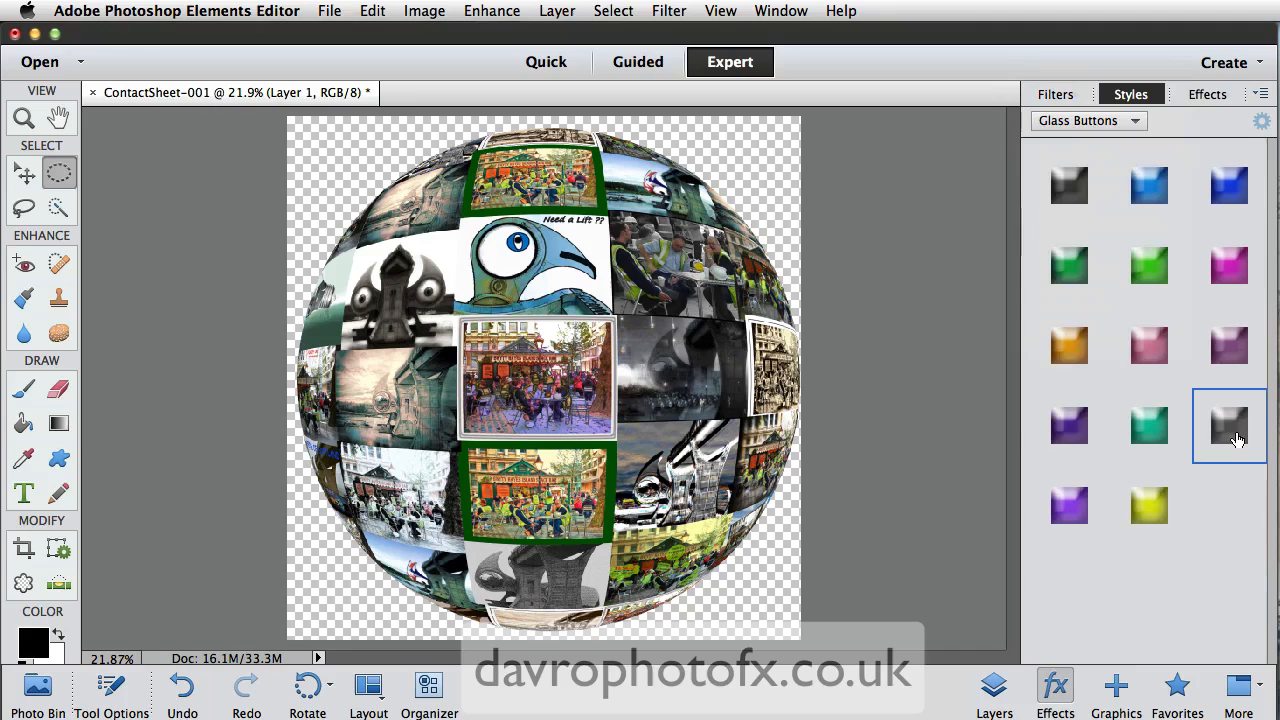
pyautogui.moveTo(1232, 432)
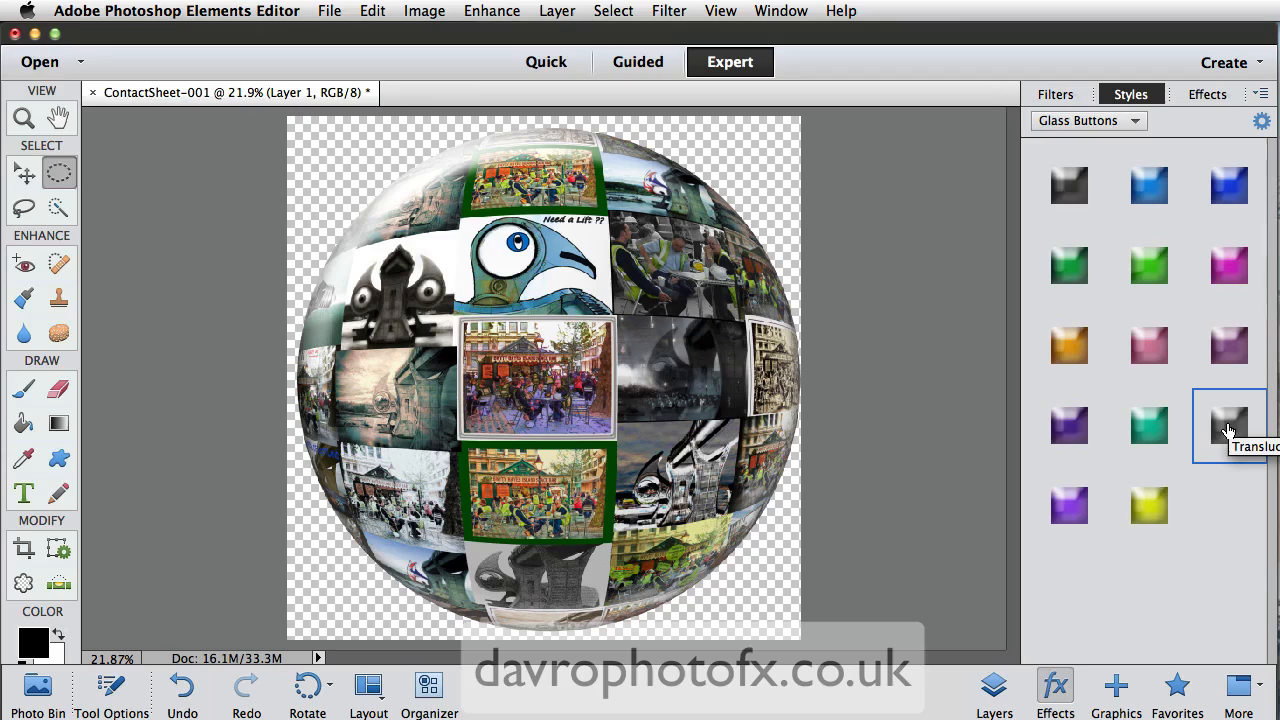
pyautogui.moveTo(1200, 450)
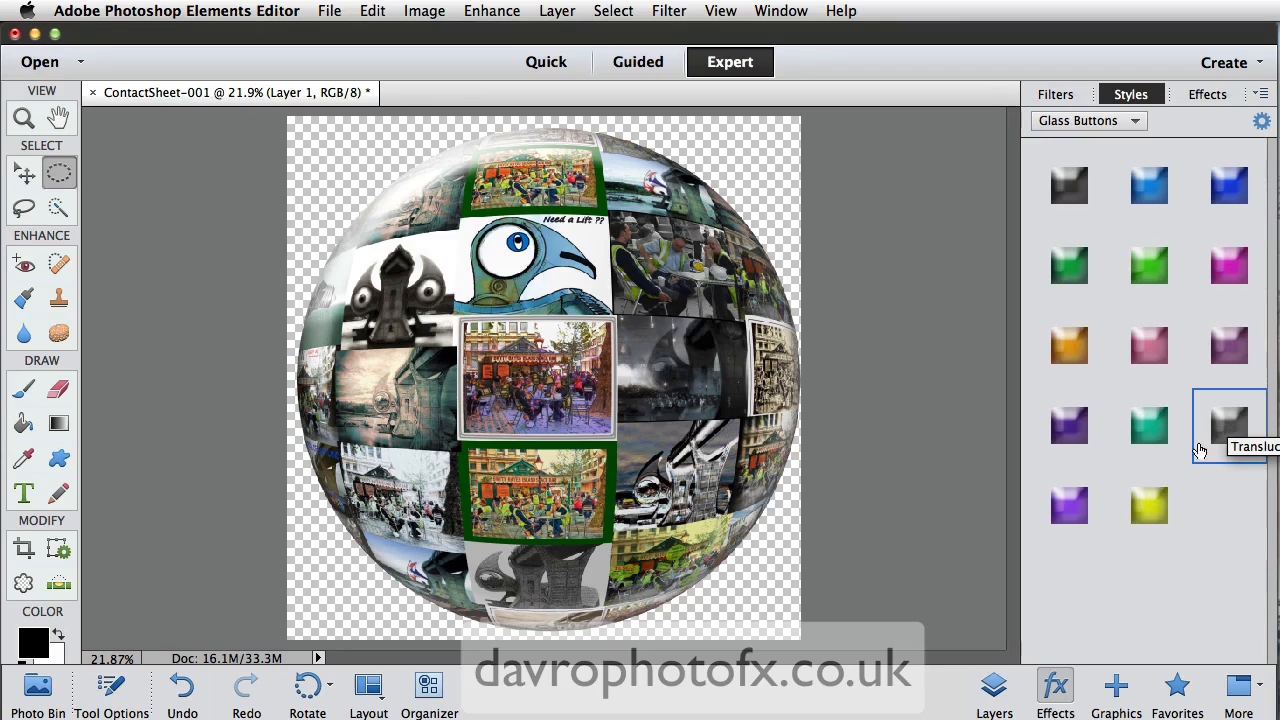
pyautogui.click(993, 687)
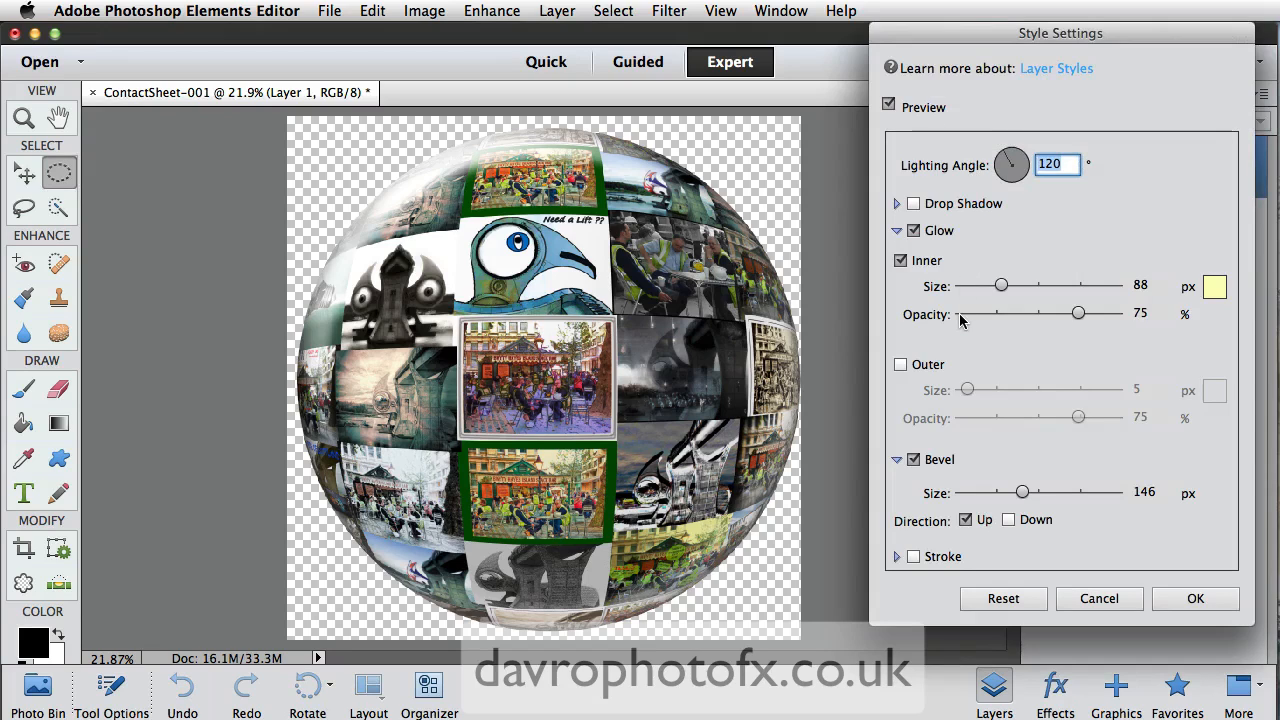
pyautogui.moveTo(1010, 165)
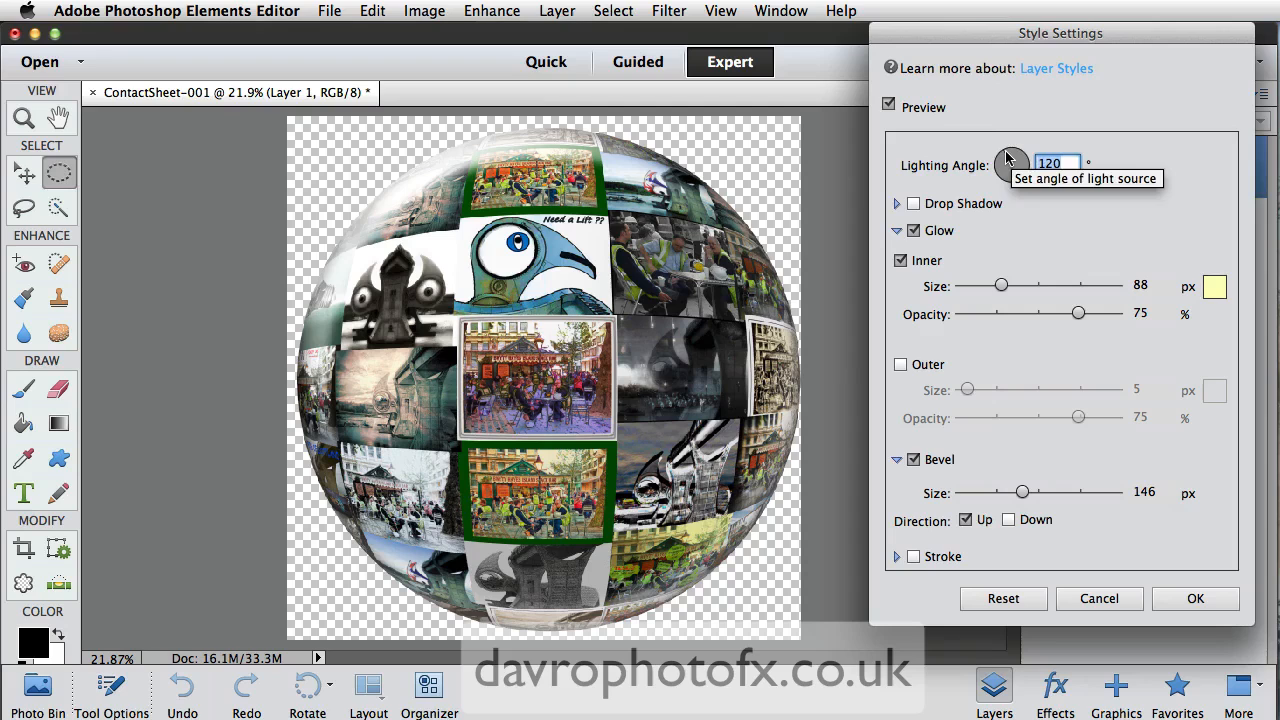
# Step: Set the lighting angle to 130°, compare glow and bevel off and on, then enable Drop Shadow
pyautogui.moveTo(1025, 155); pyautogui.dragTo(1005, 168)
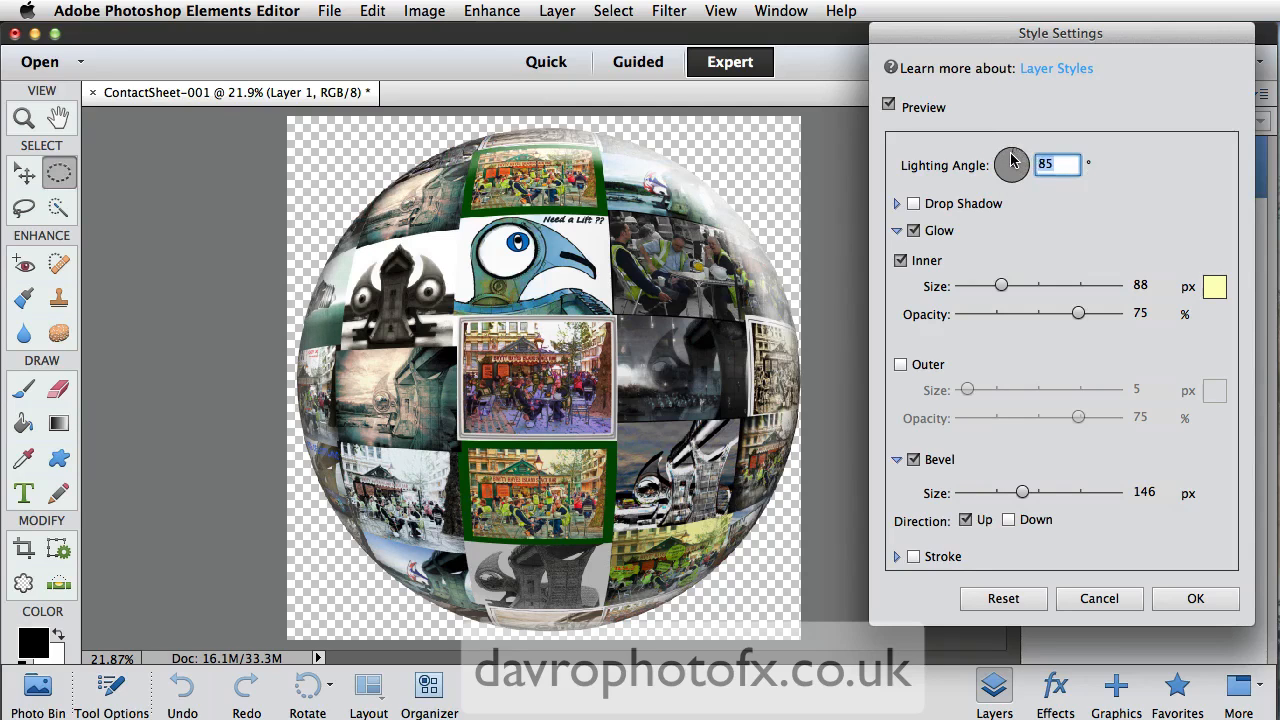
pyautogui.moveTo(1012, 155); pyautogui.dragTo(1025, 150)
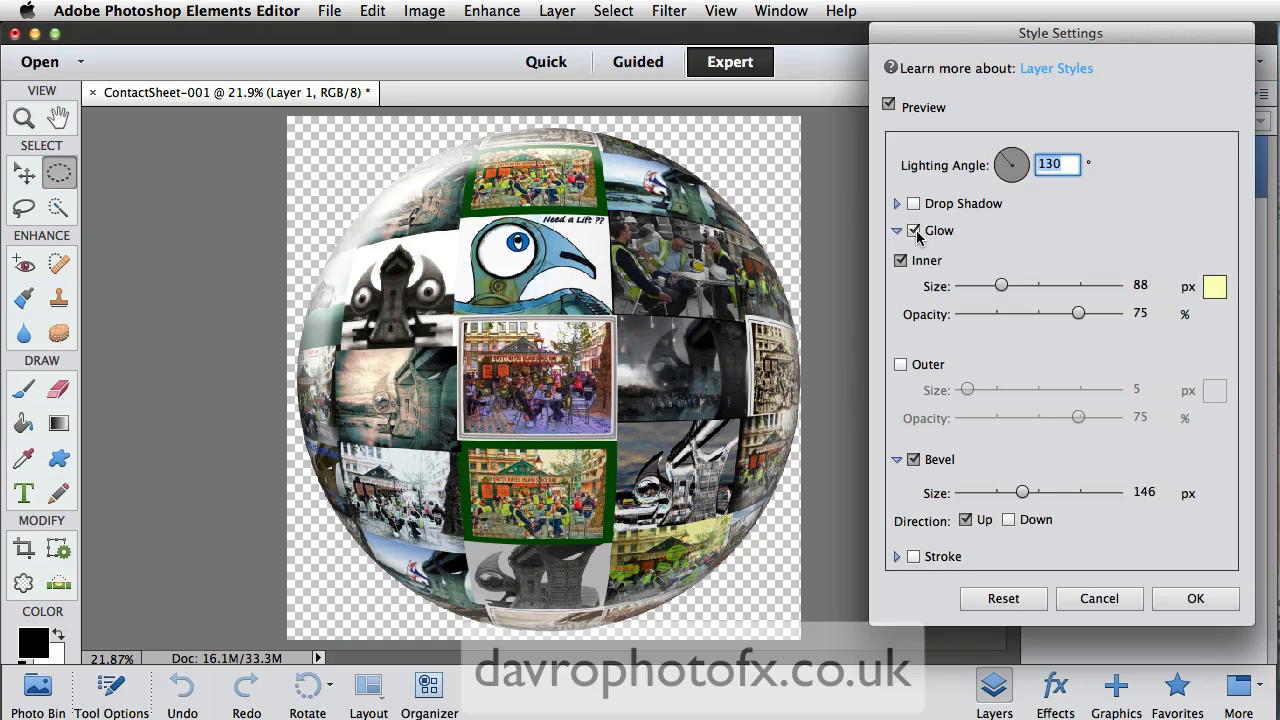
pyautogui.click(912, 230)
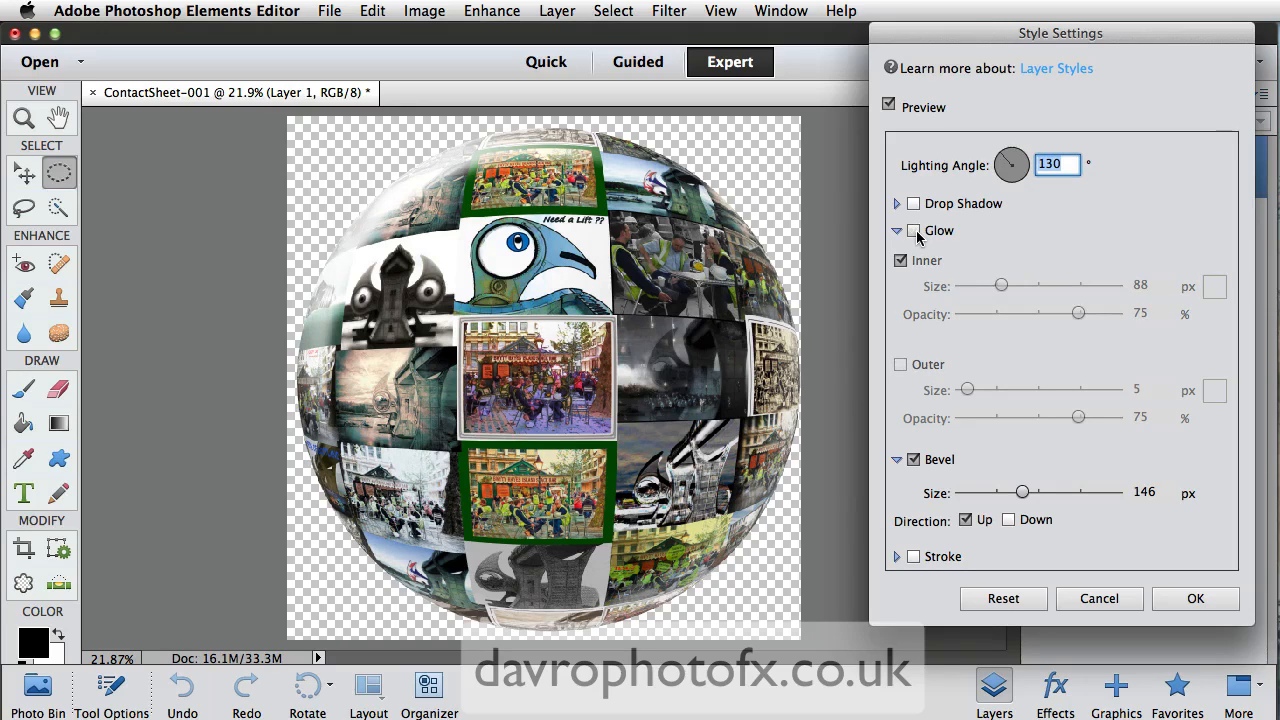
pyautogui.click(912, 230)
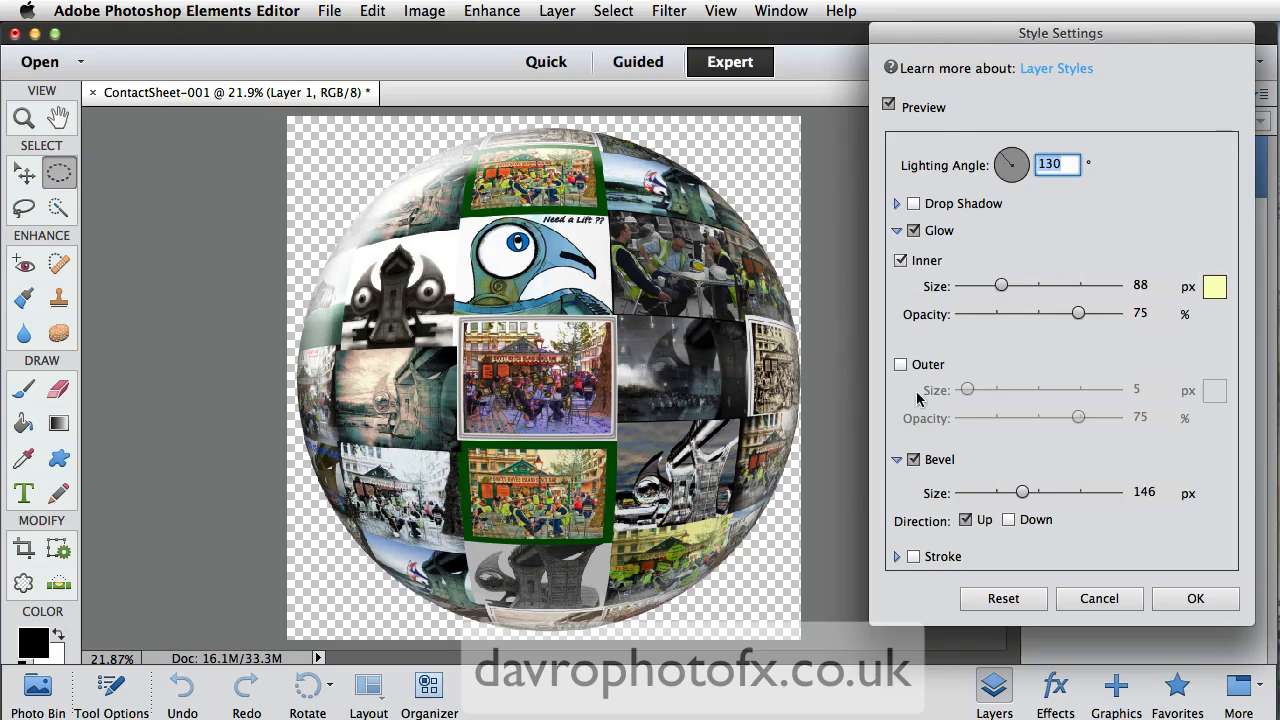
pyautogui.click(912, 459)
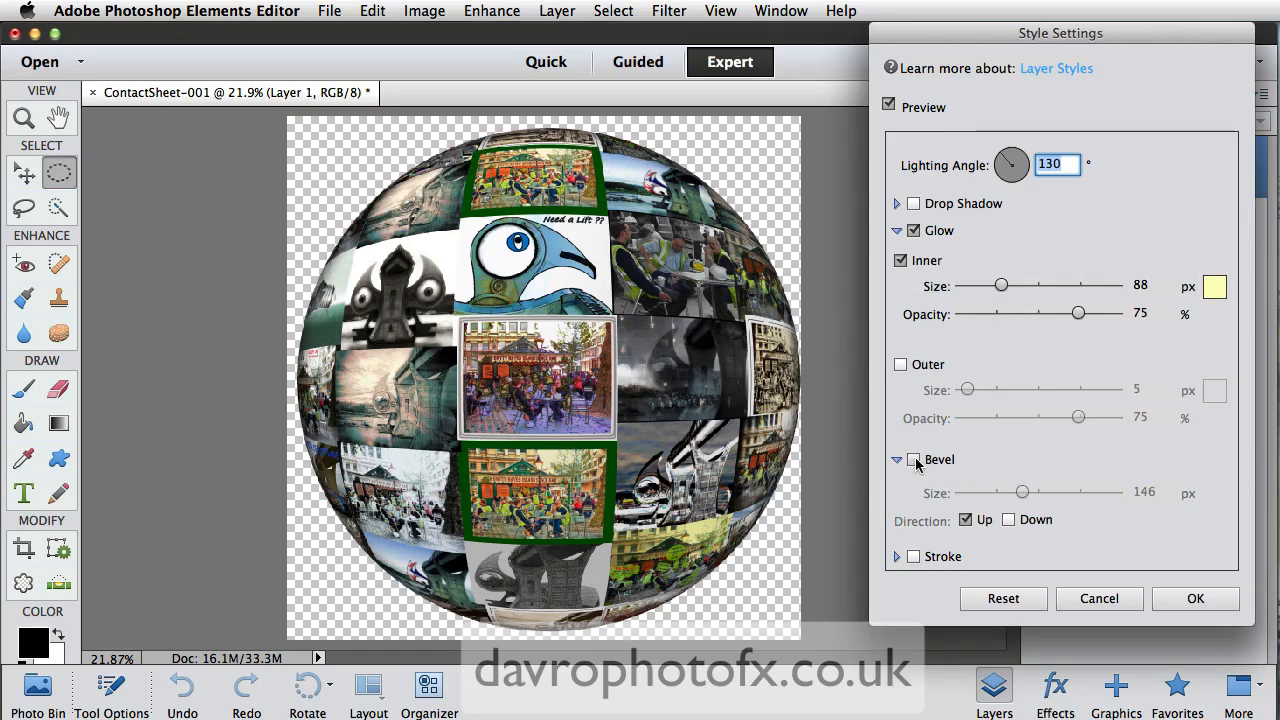
pyautogui.click(913, 460)
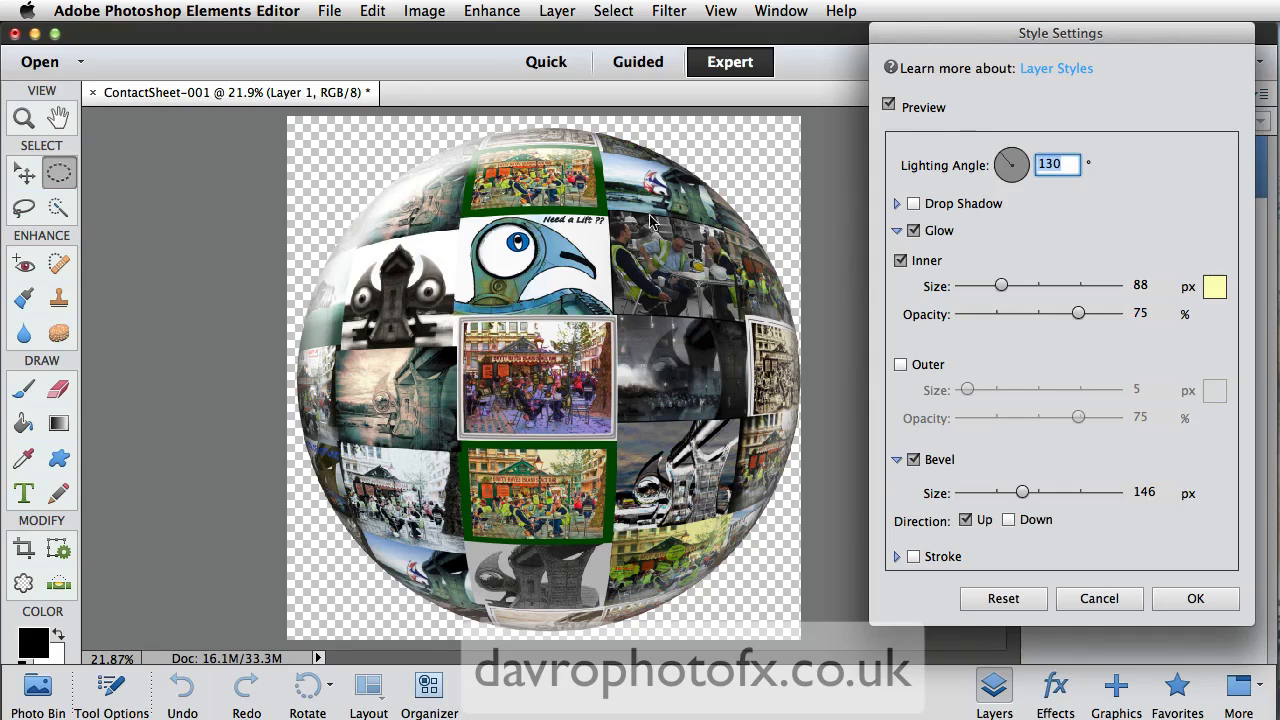
pyautogui.click(912, 203)
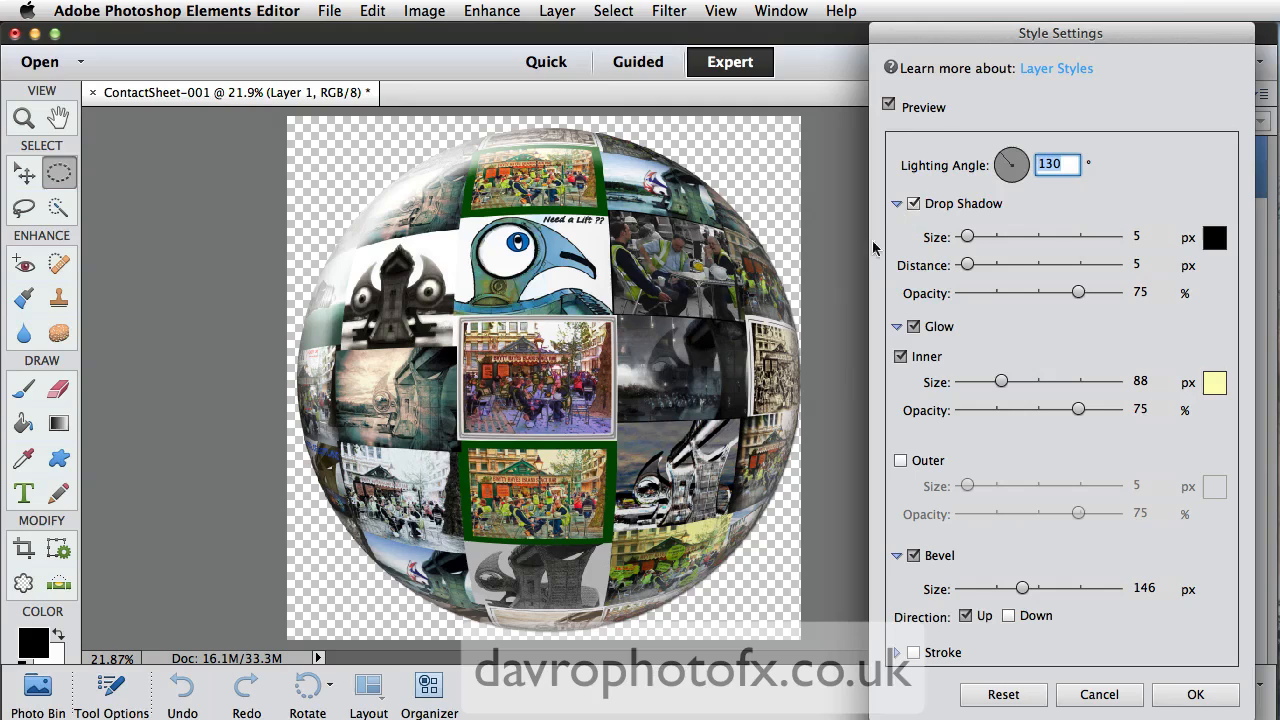
pyautogui.moveTo(680, 393)
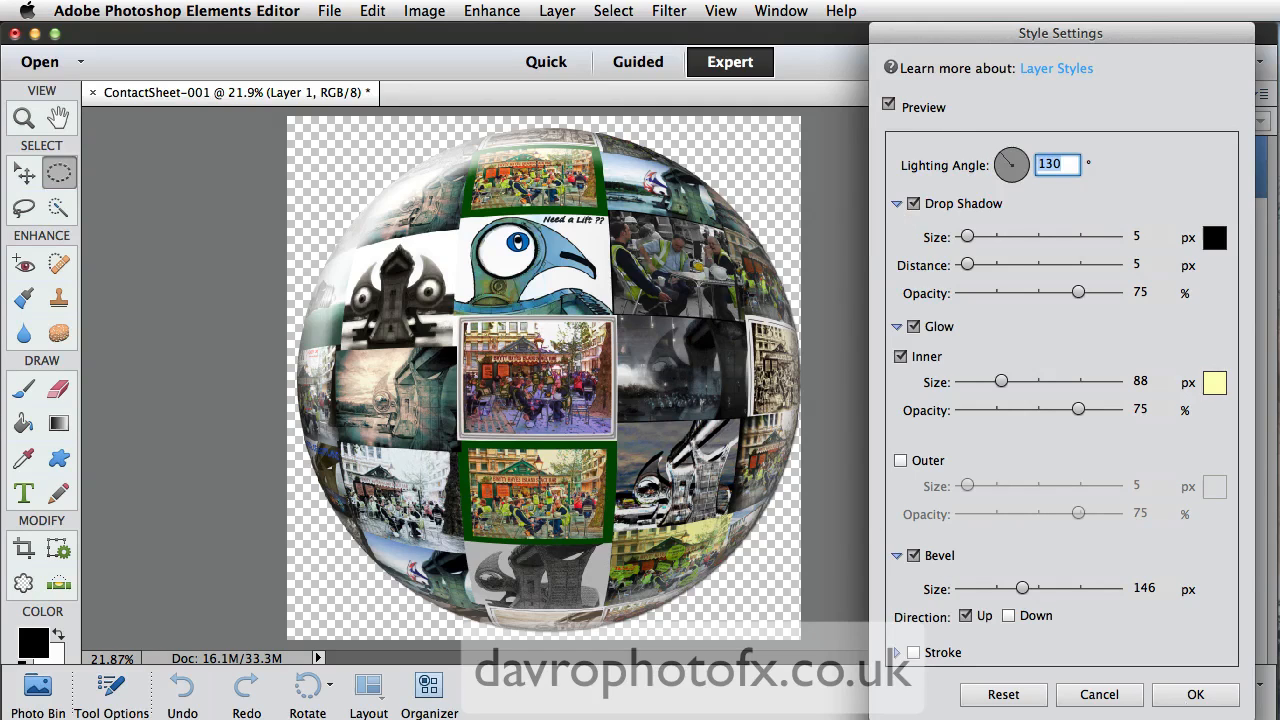
# Step: Change the lighting angle to 134° and push the drop shadow distance to 71
pyautogui.click(1195, 694)
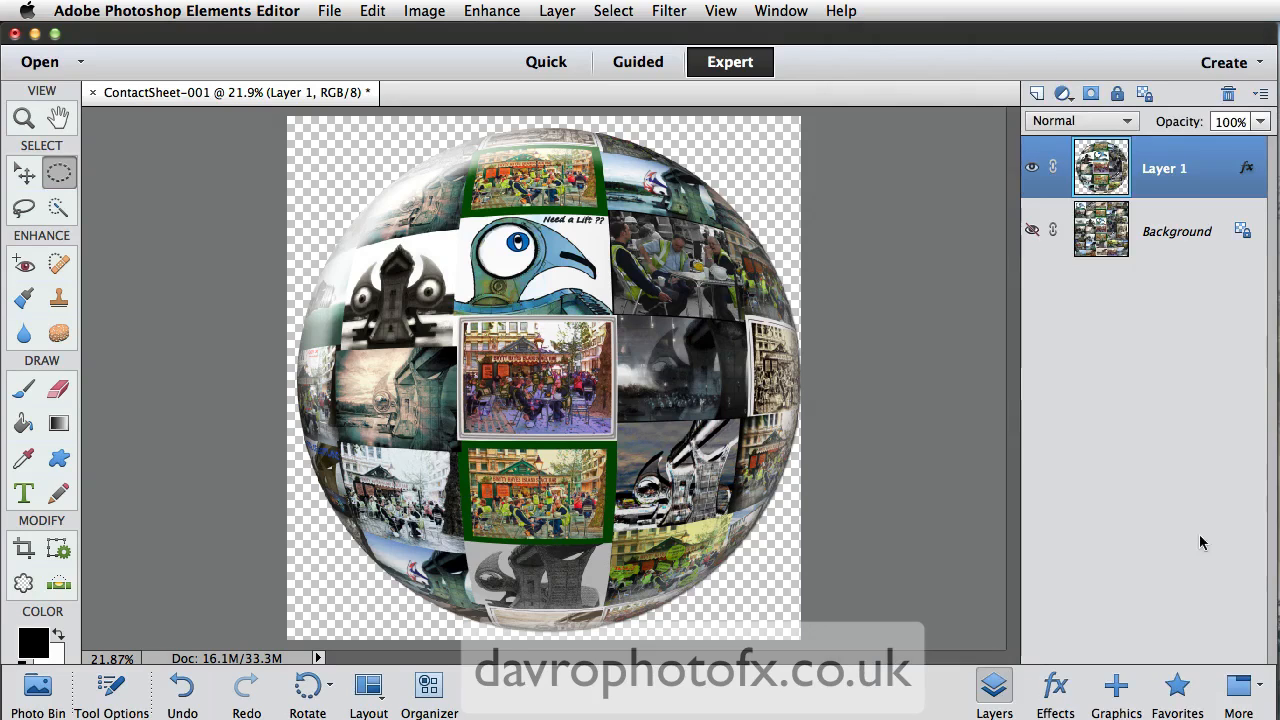
pyautogui.moveTo(1246, 168)
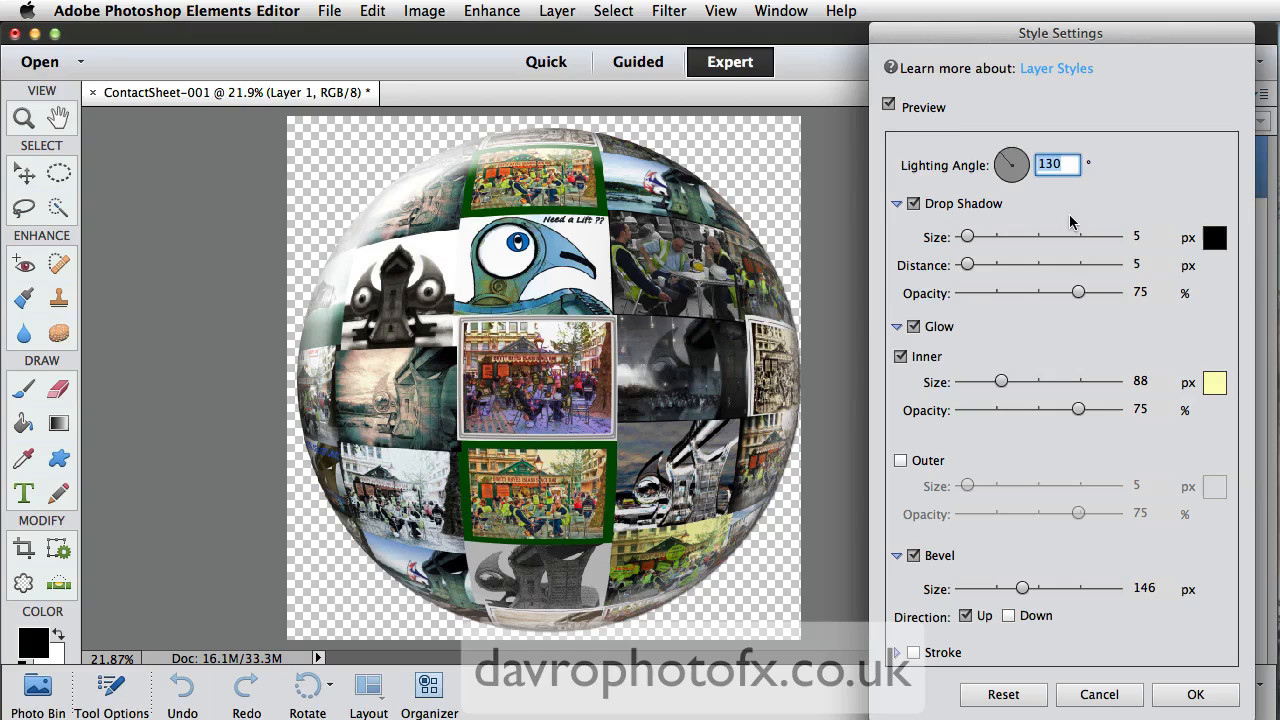
pyautogui.moveTo(687, 388)
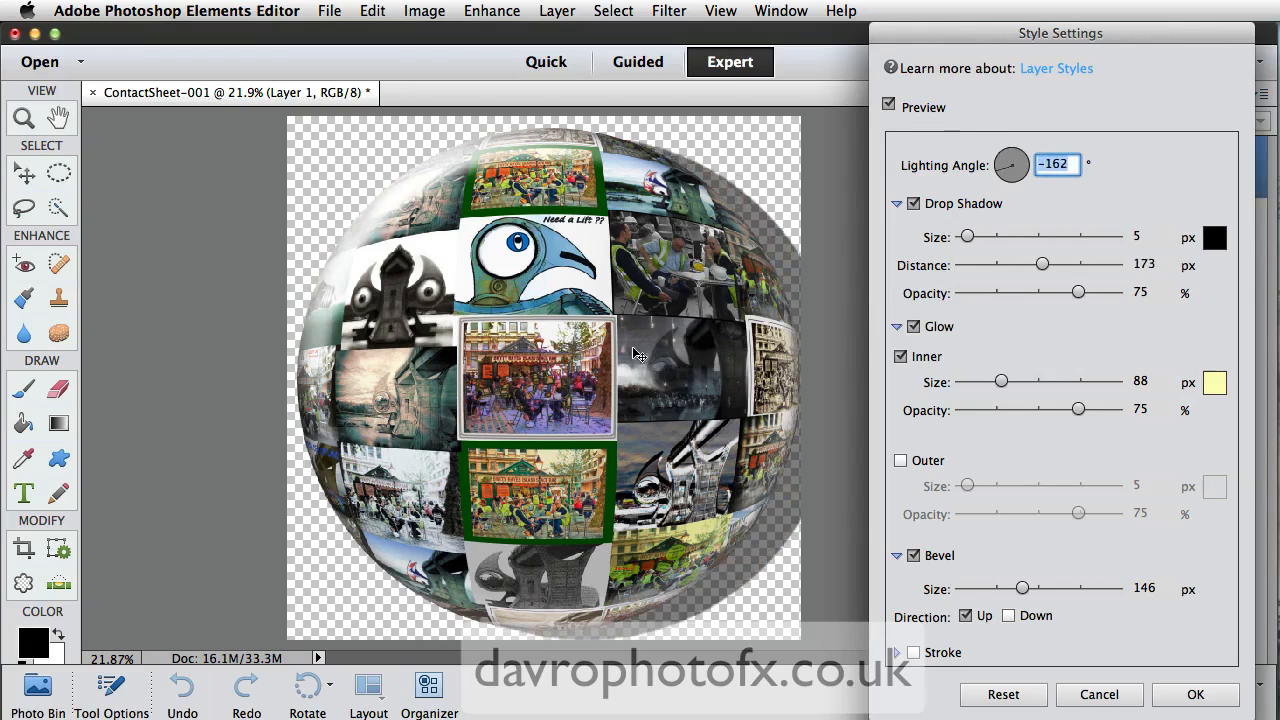
pyautogui.moveTo(1018, 158); pyautogui.dragTo(1005, 172)
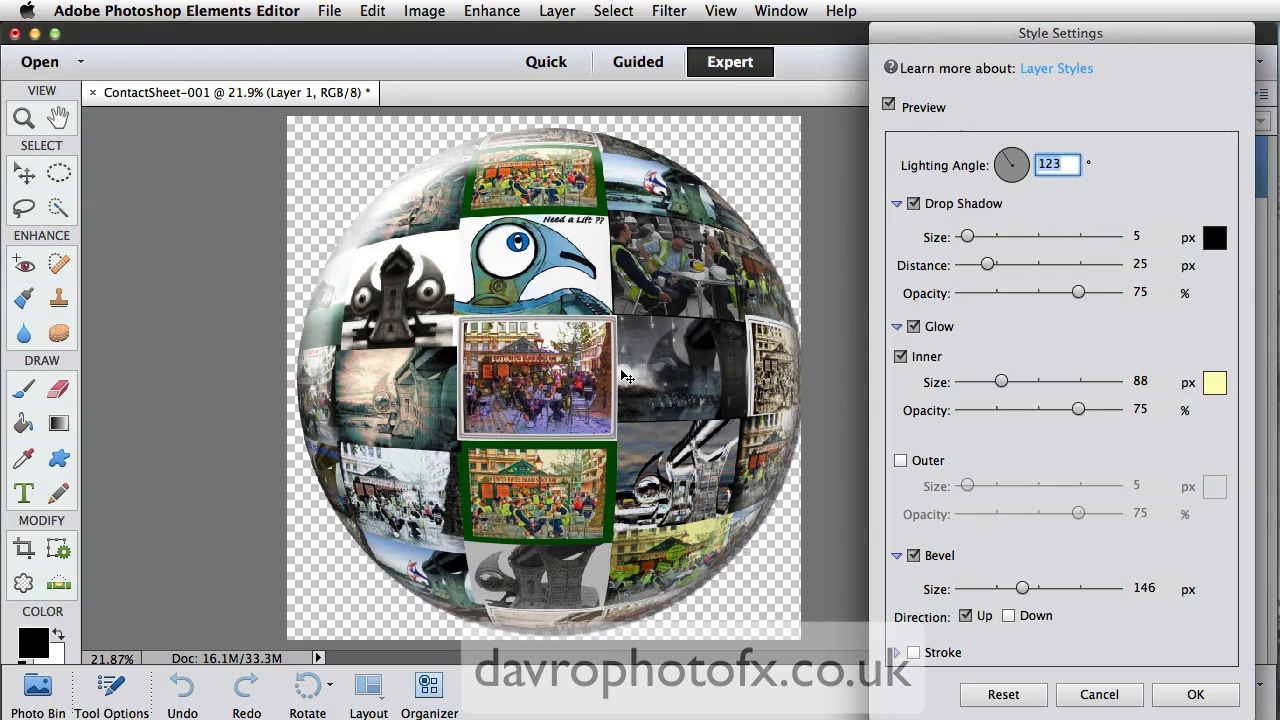
pyautogui.moveTo(680, 399)
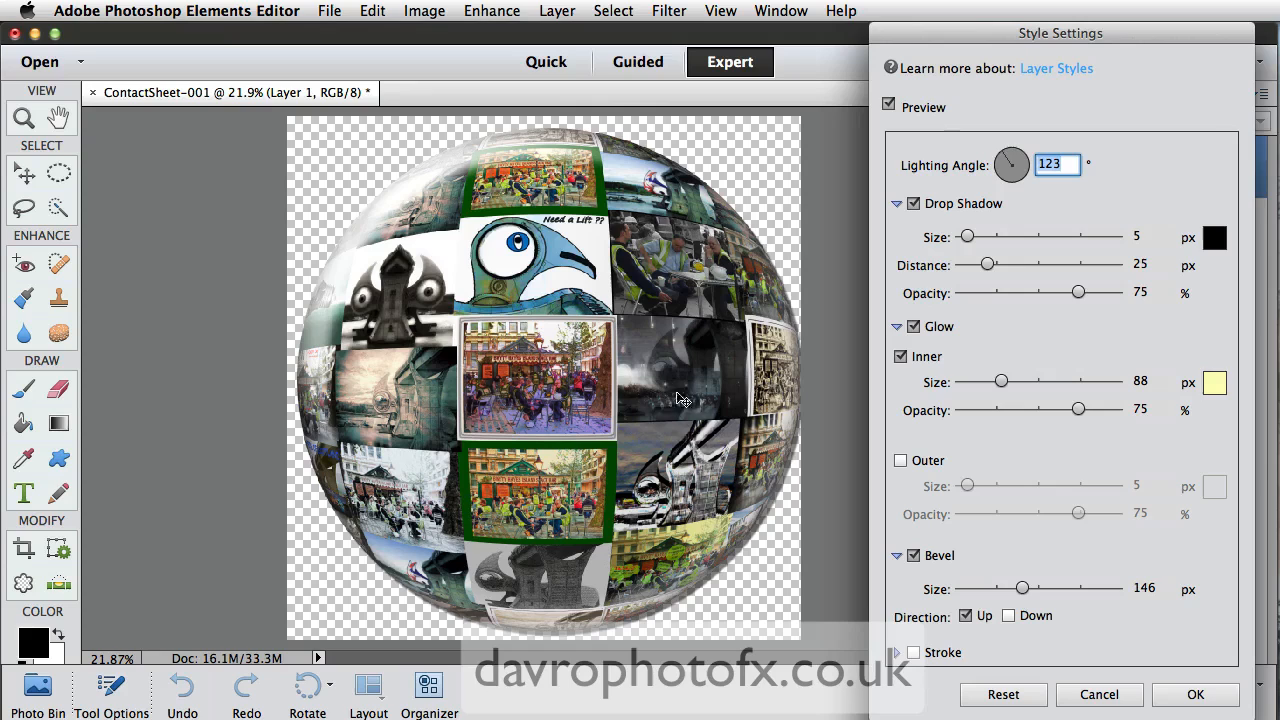
pyautogui.moveTo(1011, 164); pyautogui.dragTo(1005, 170)
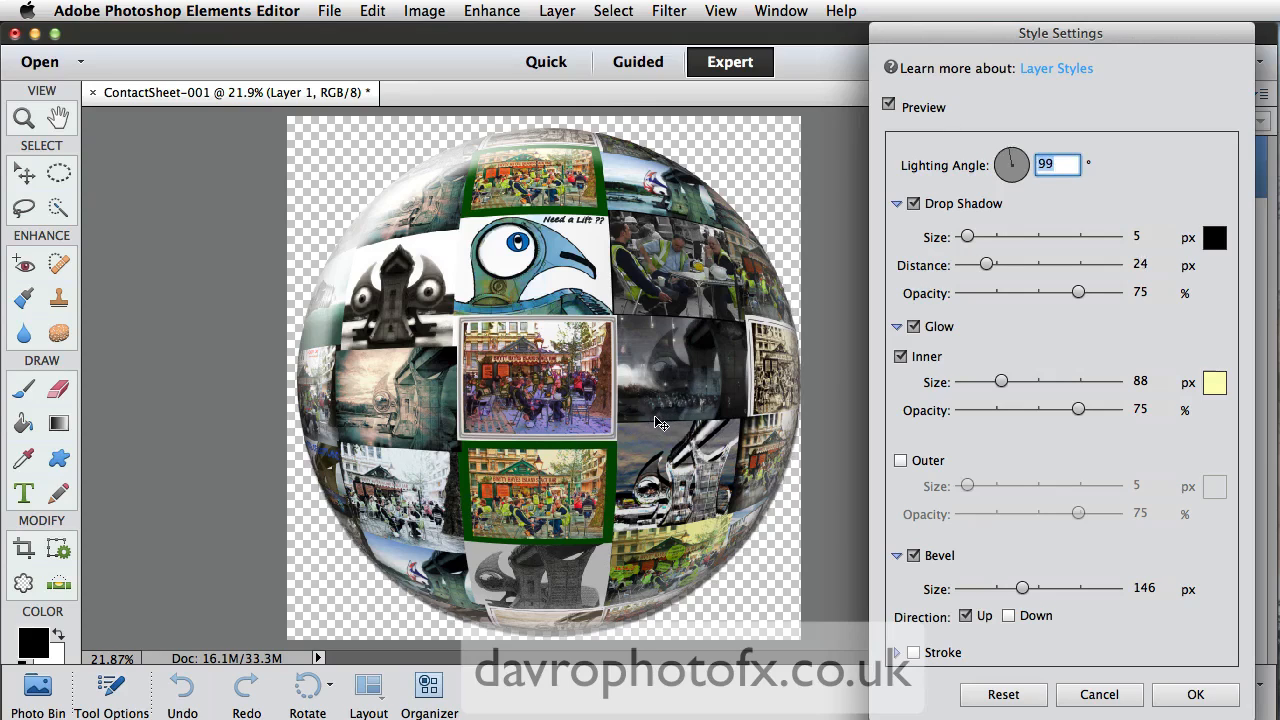
pyautogui.moveTo(1010, 165); pyautogui.dragTo(1016, 158)
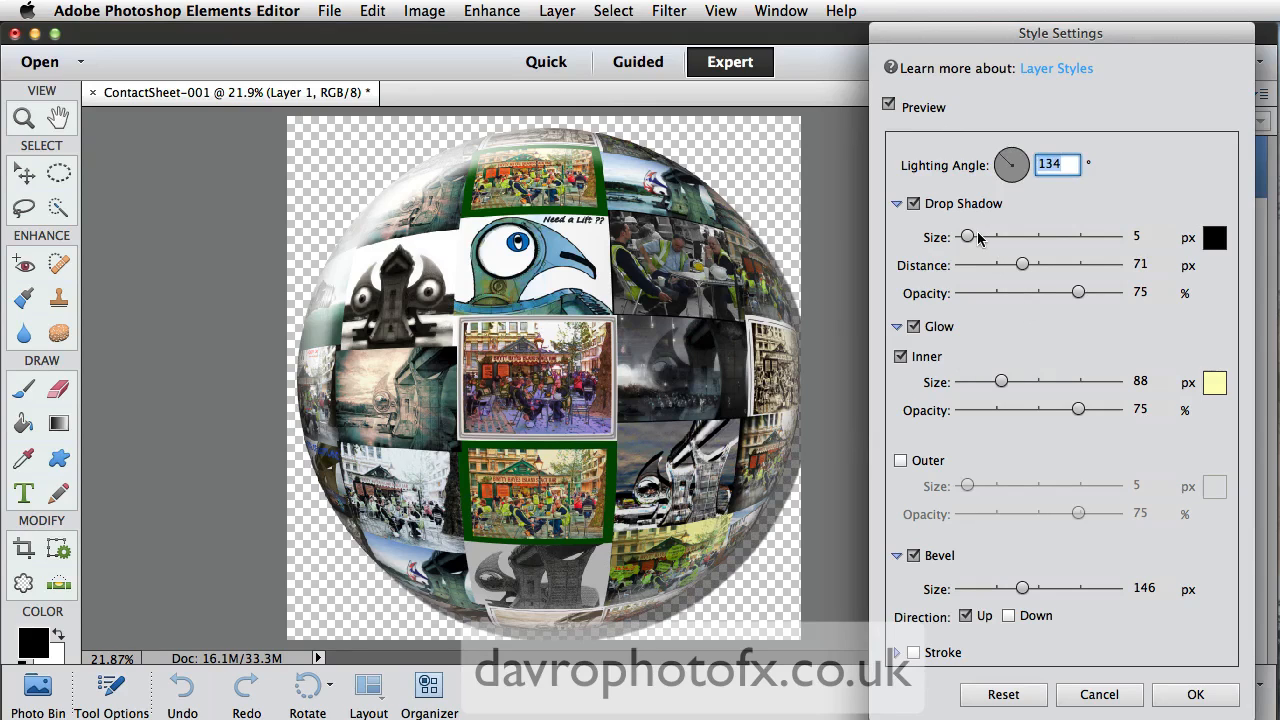
# Step: Enlarge the drop shadow to size 67, lower opacity to 62%, and confirm
pyautogui.moveTo(966, 237); pyautogui.dragTo(988, 237)
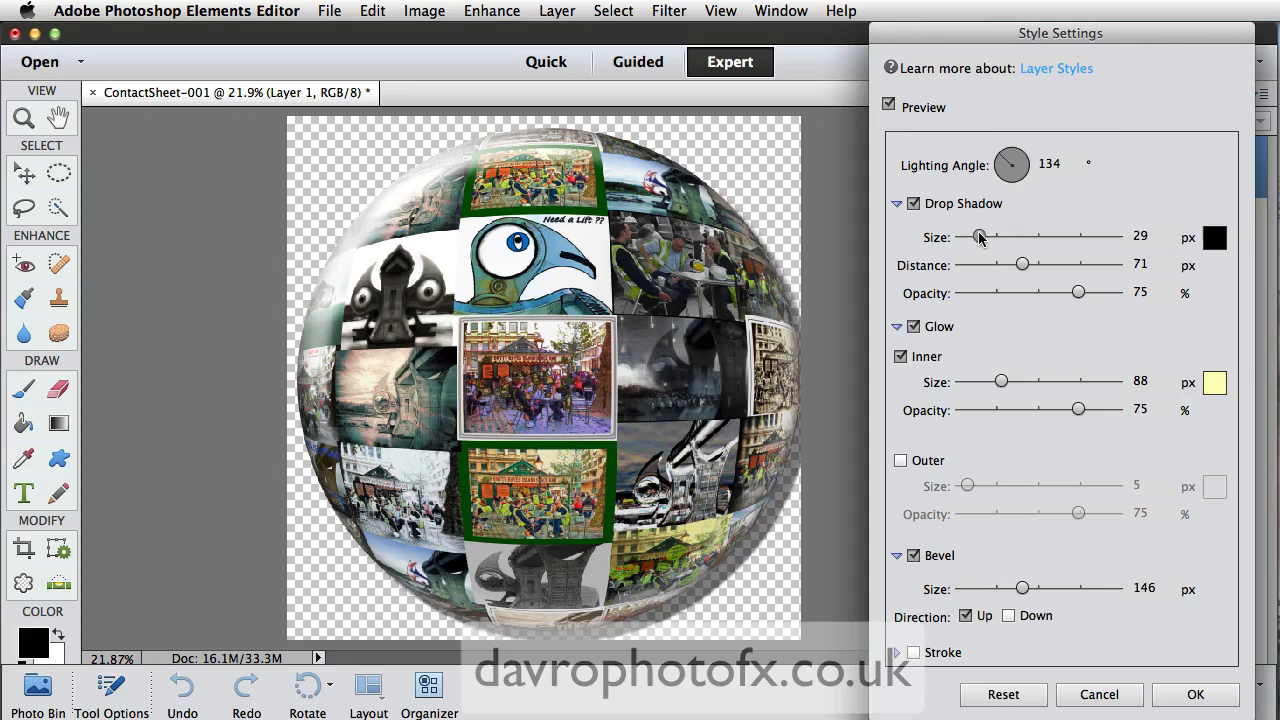
pyautogui.moveTo(977, 237); pyautogui.dragTo(992, 237)
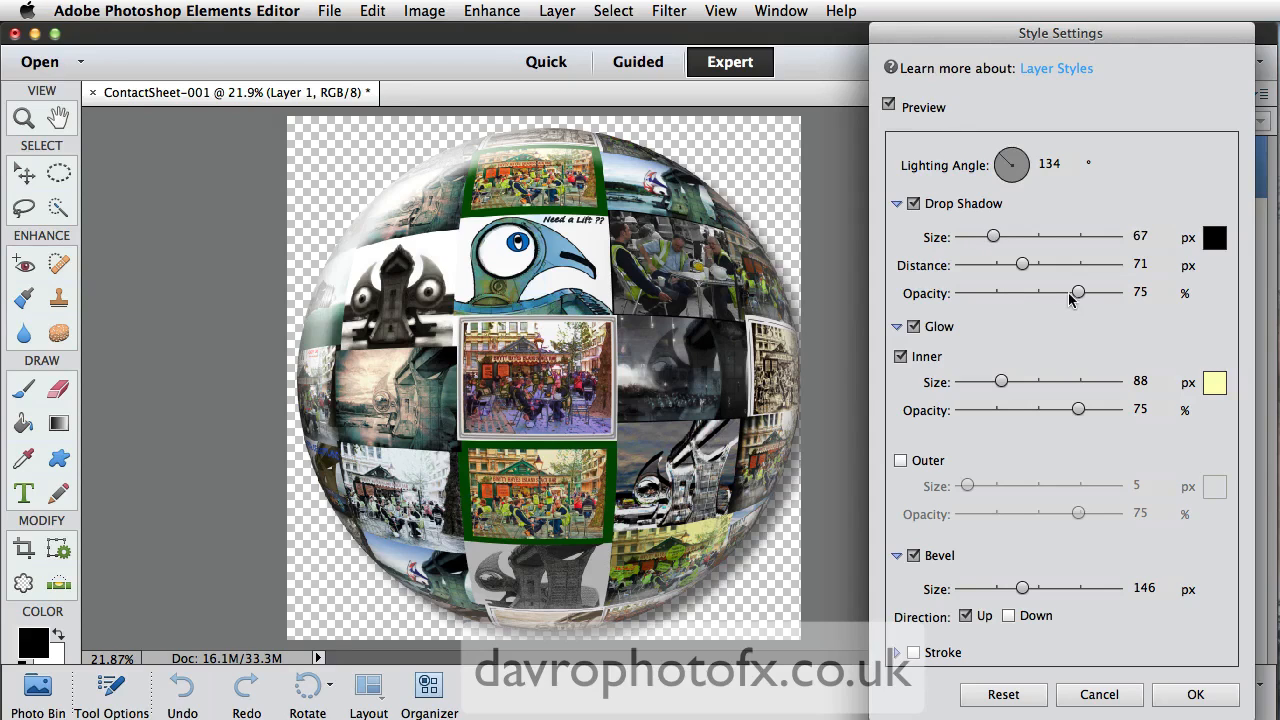
pyautogui.moveTo(1078, 292); pyautogui.dragTo(1058, 292)
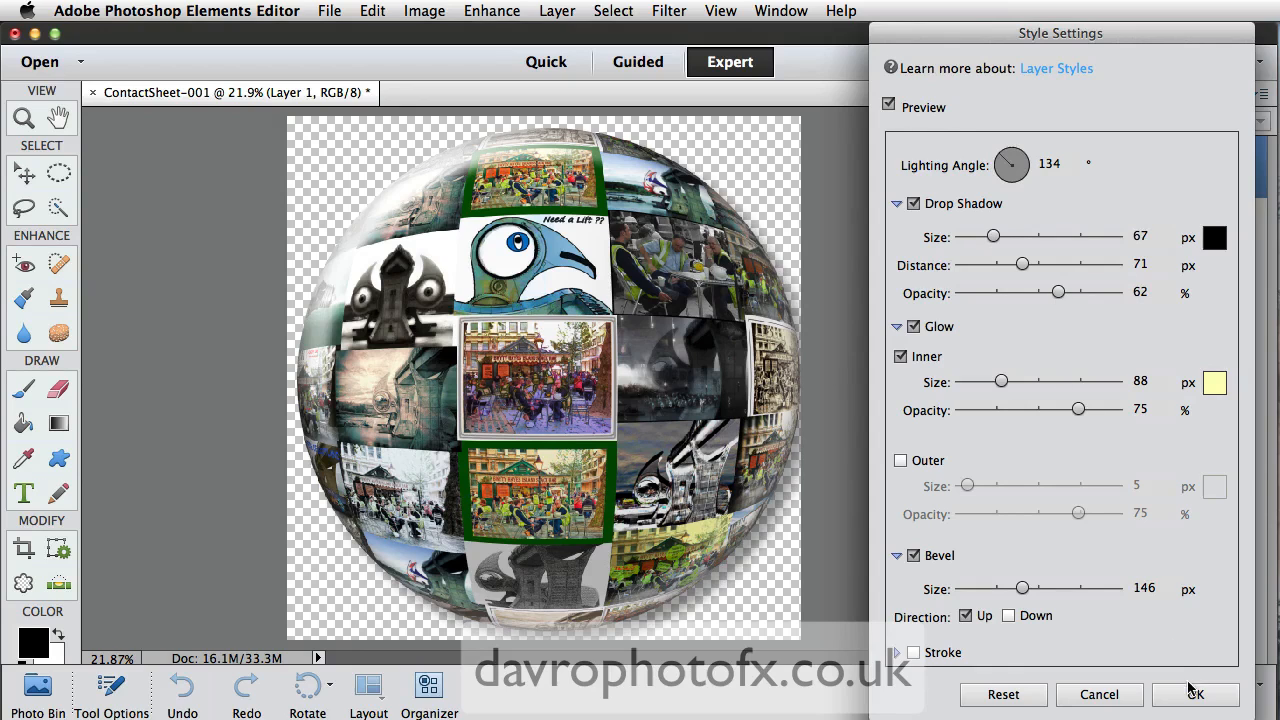
pyautogui.click(1195, 694)
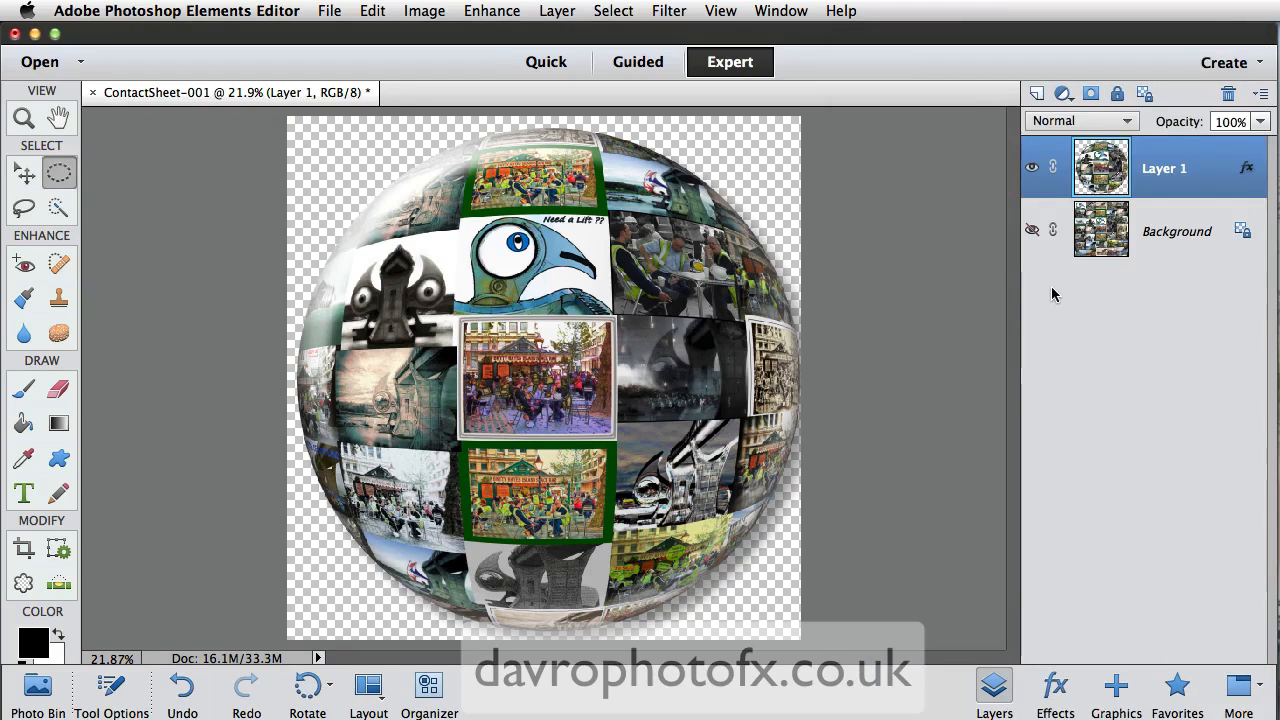
# Step: Show and select the Background layer, then duplicate it with Cmd+J as Background copy
pyautogui.click(1032, 231)
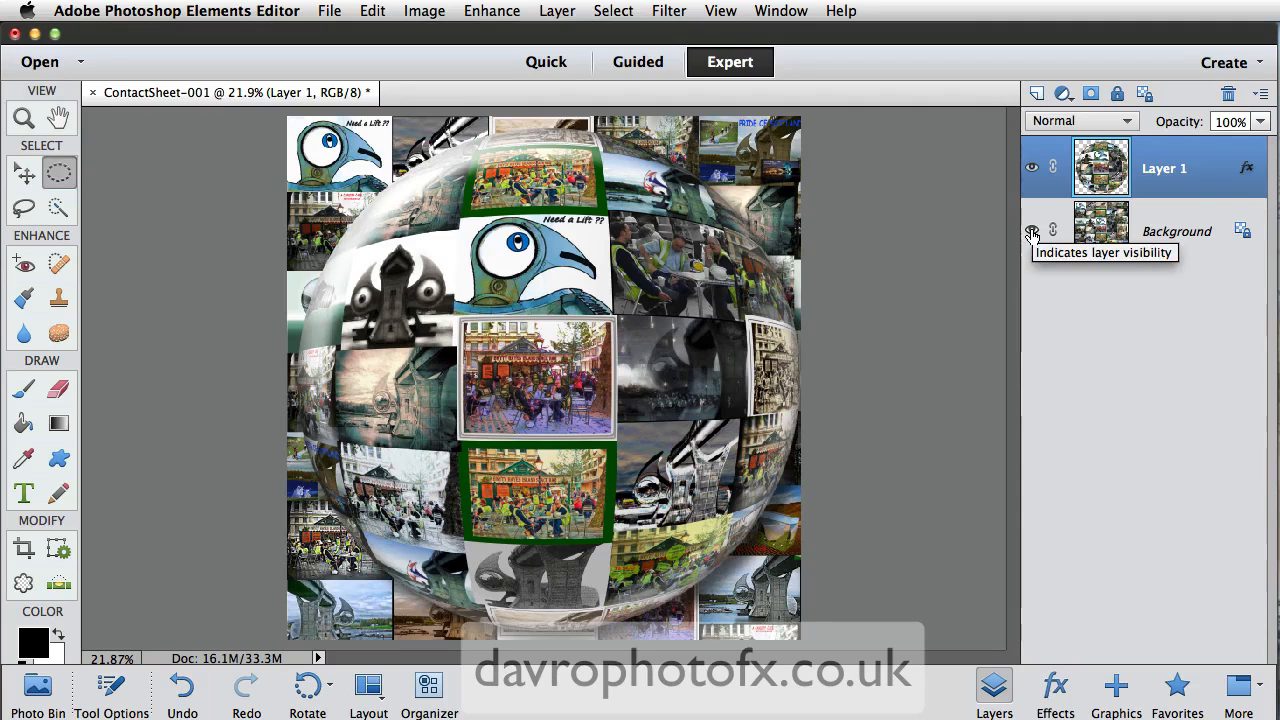
pyautogui.moveTo(1160, 231)
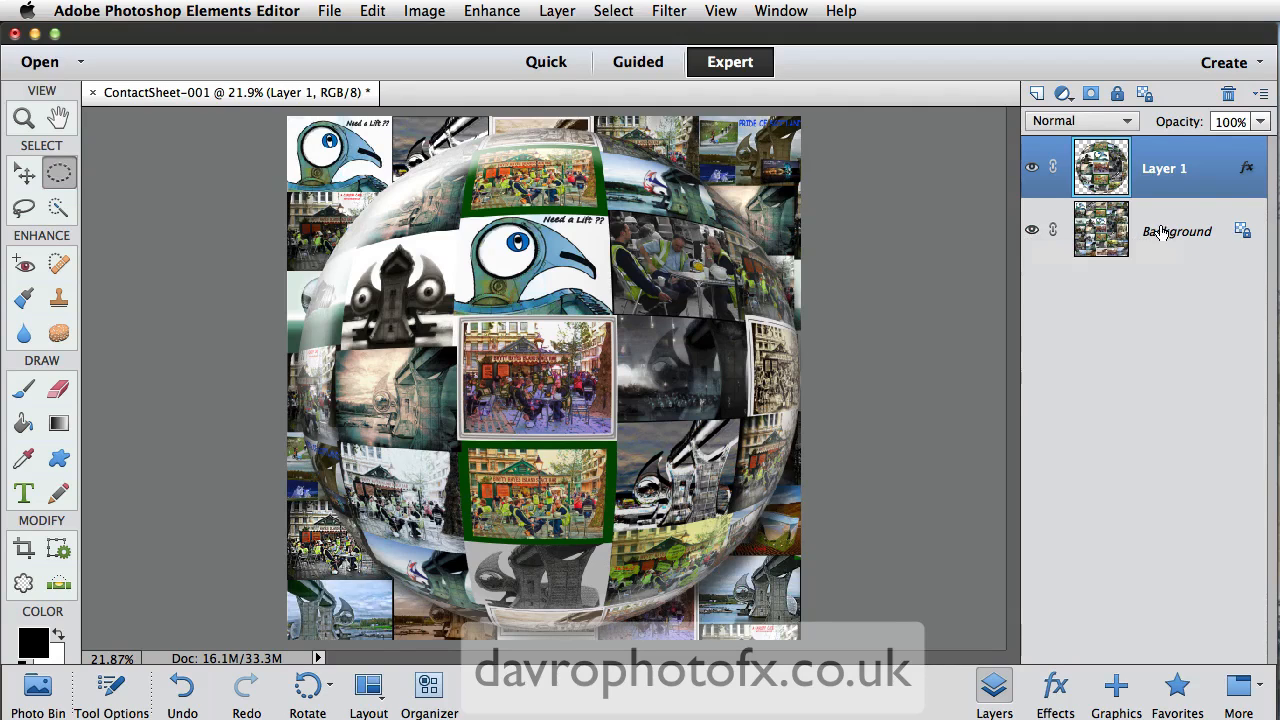
pyautogui.click(1177, 231)
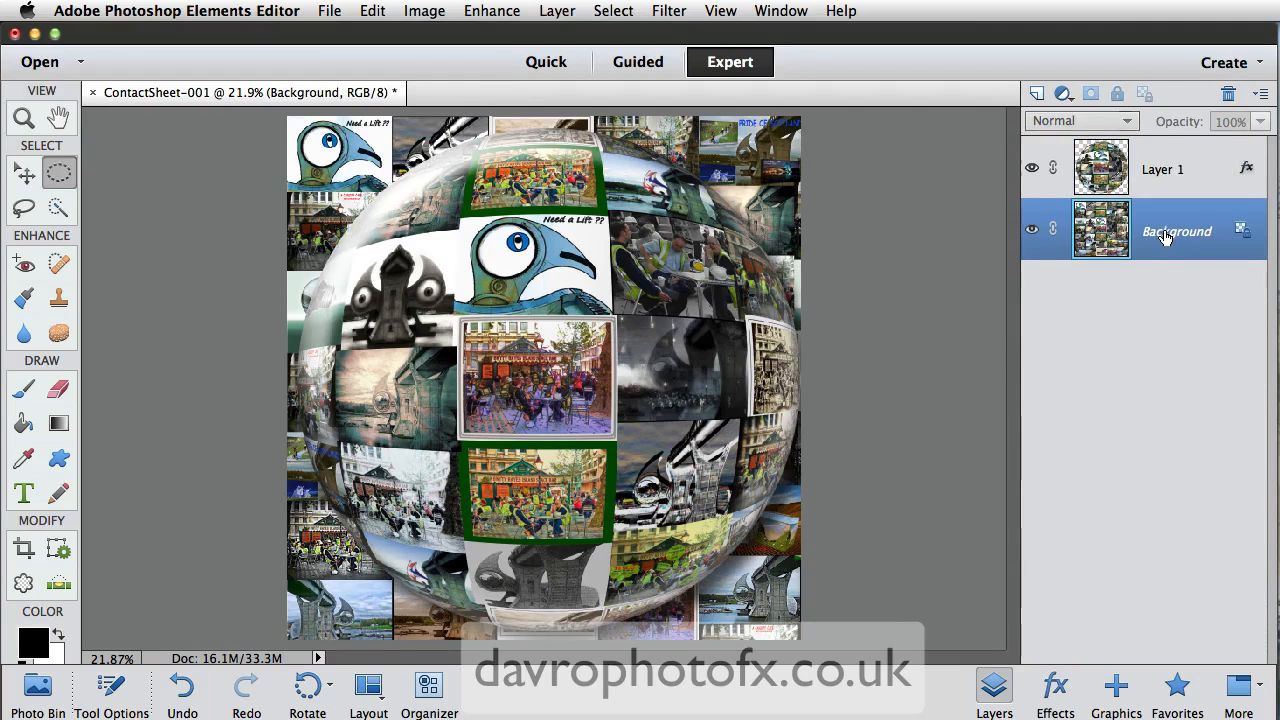
pyautogui.press('cmd+j')
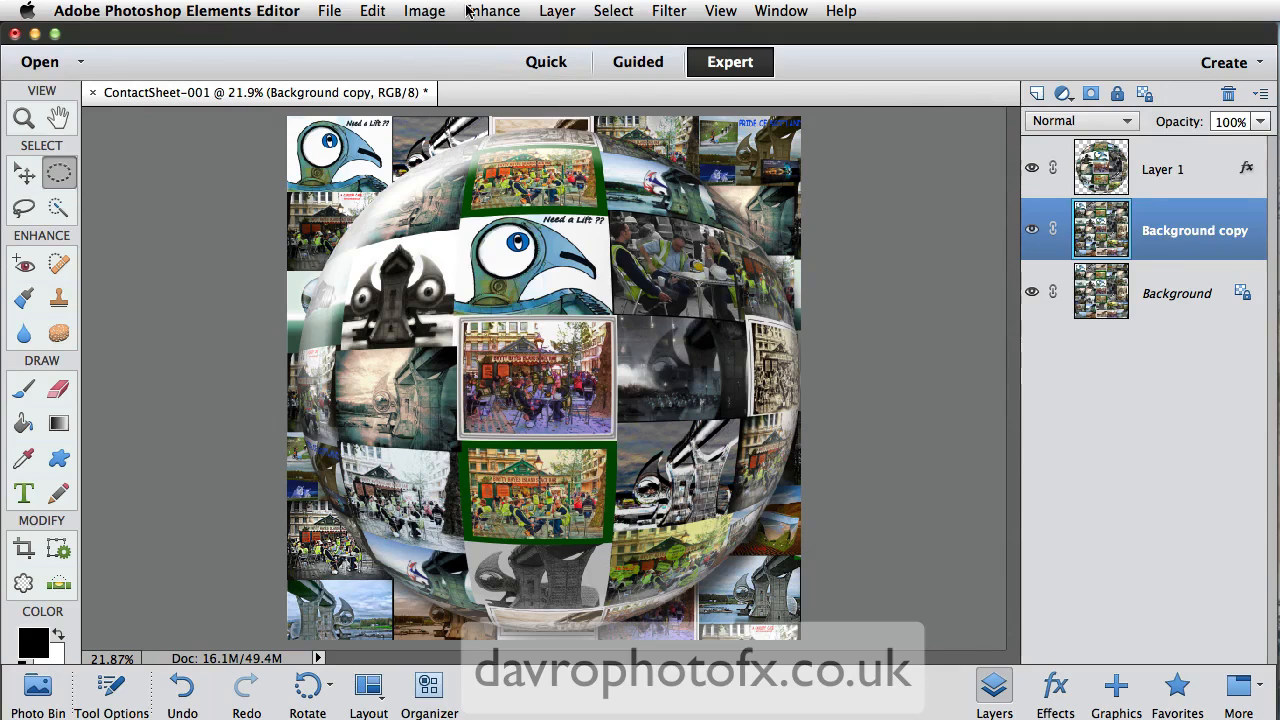
pyautogui.click(424, 11)
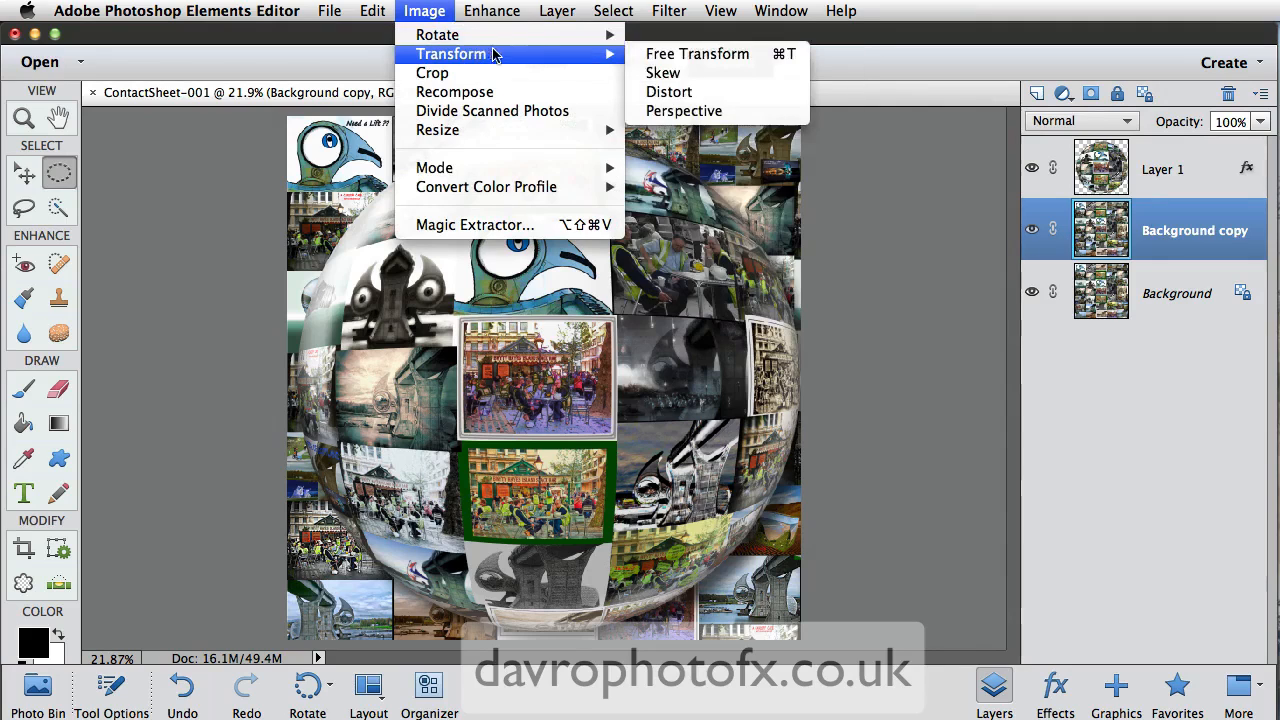
pyautogui.moveTo(697, 54)
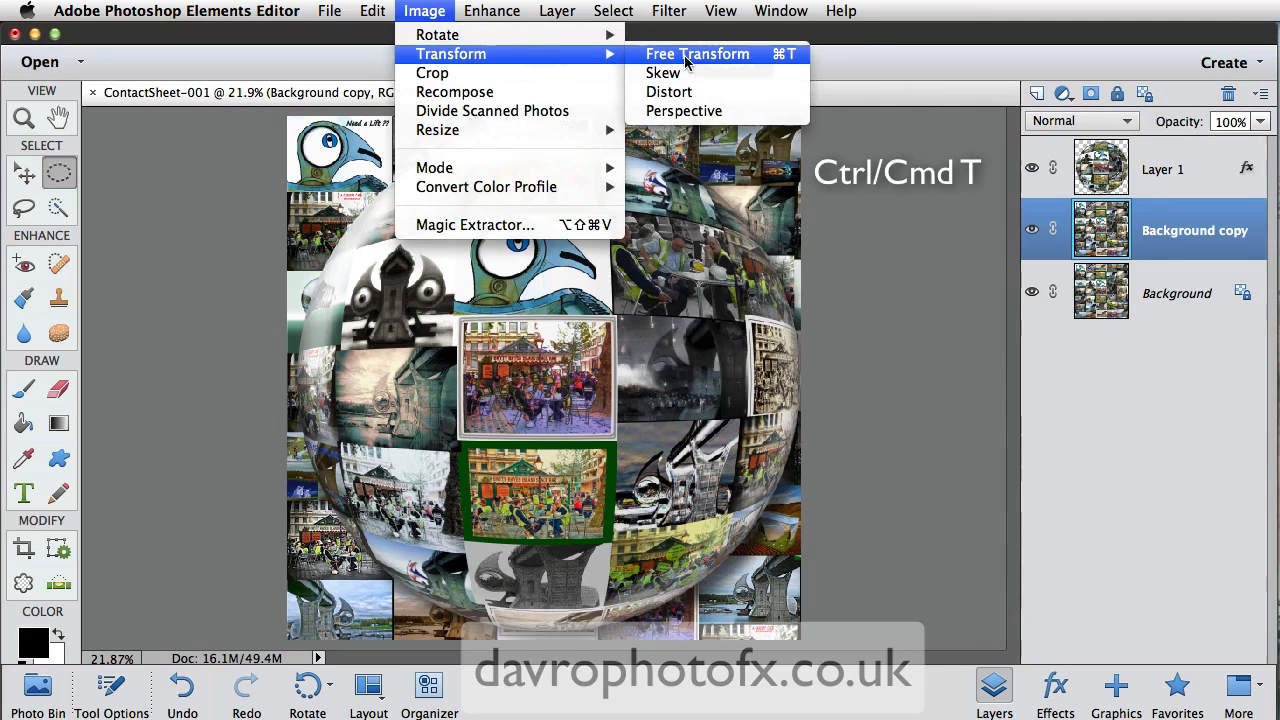
pyautogui.moveTo(663, 72)
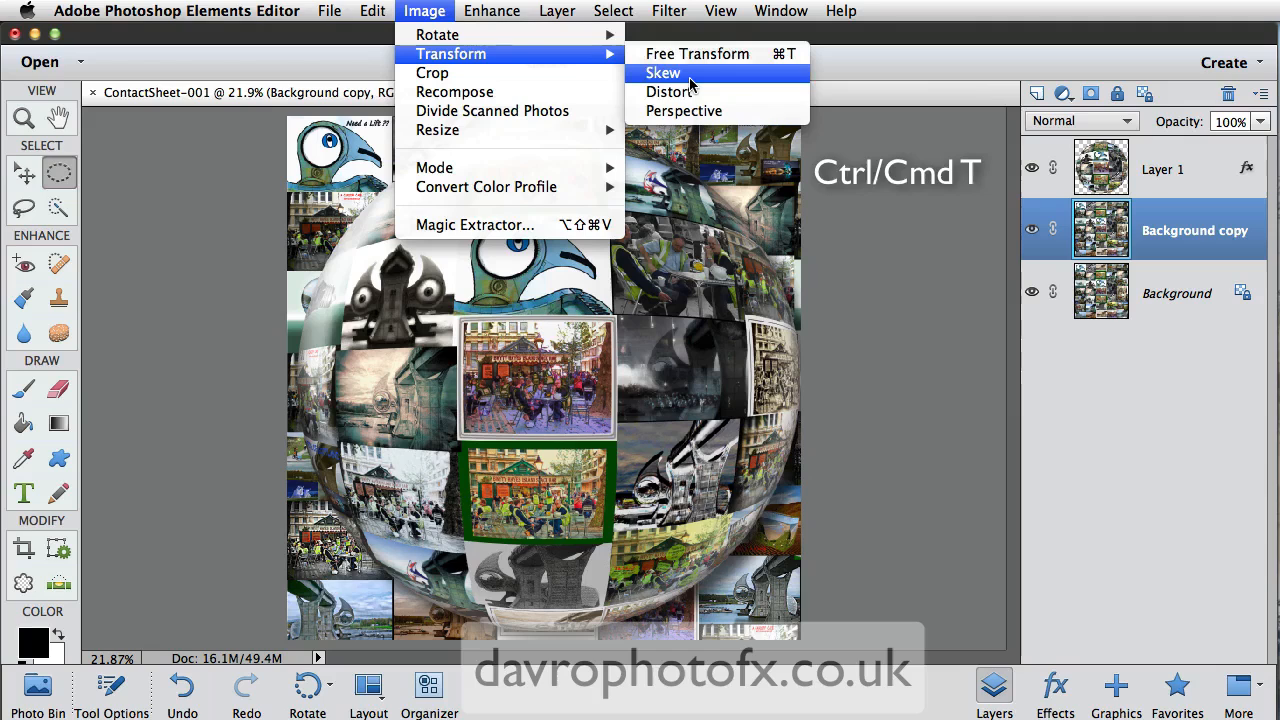
pyautogui.moveTo(703, 72)
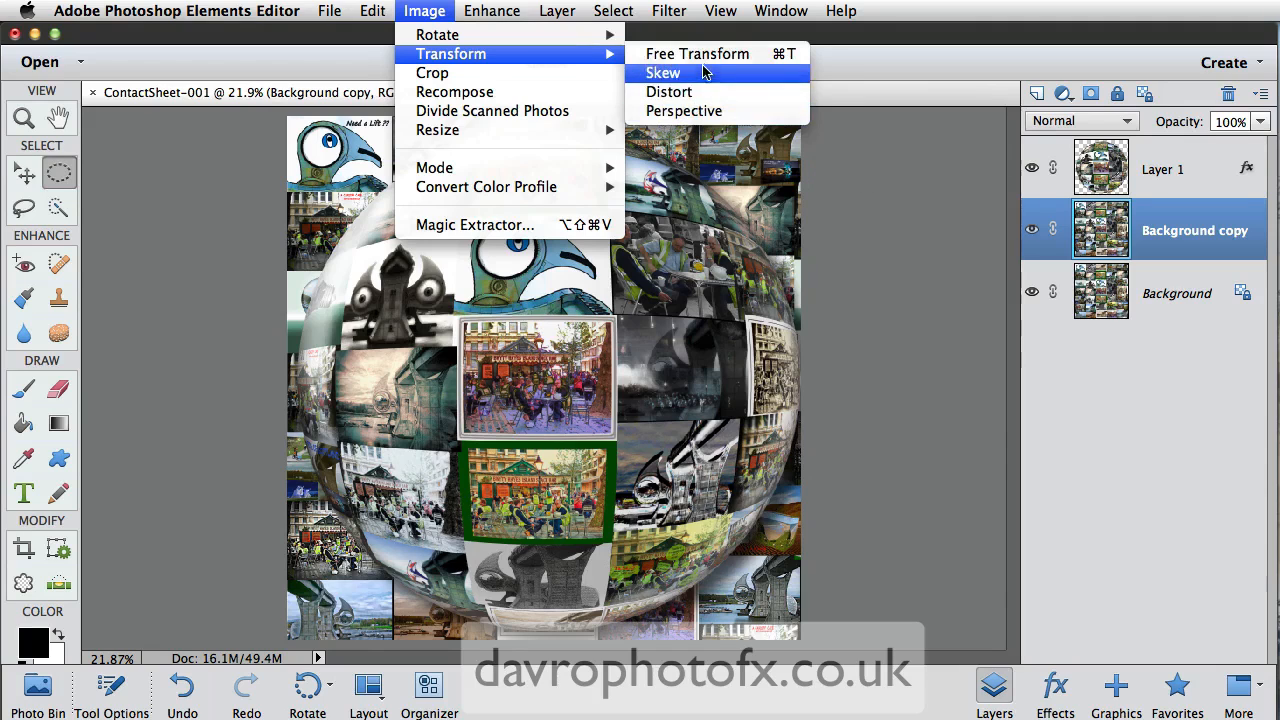
# Step: Apply a Skew transform to Background copy and switch it to Perspective to form the floor
pyautogui.click(662, 72)
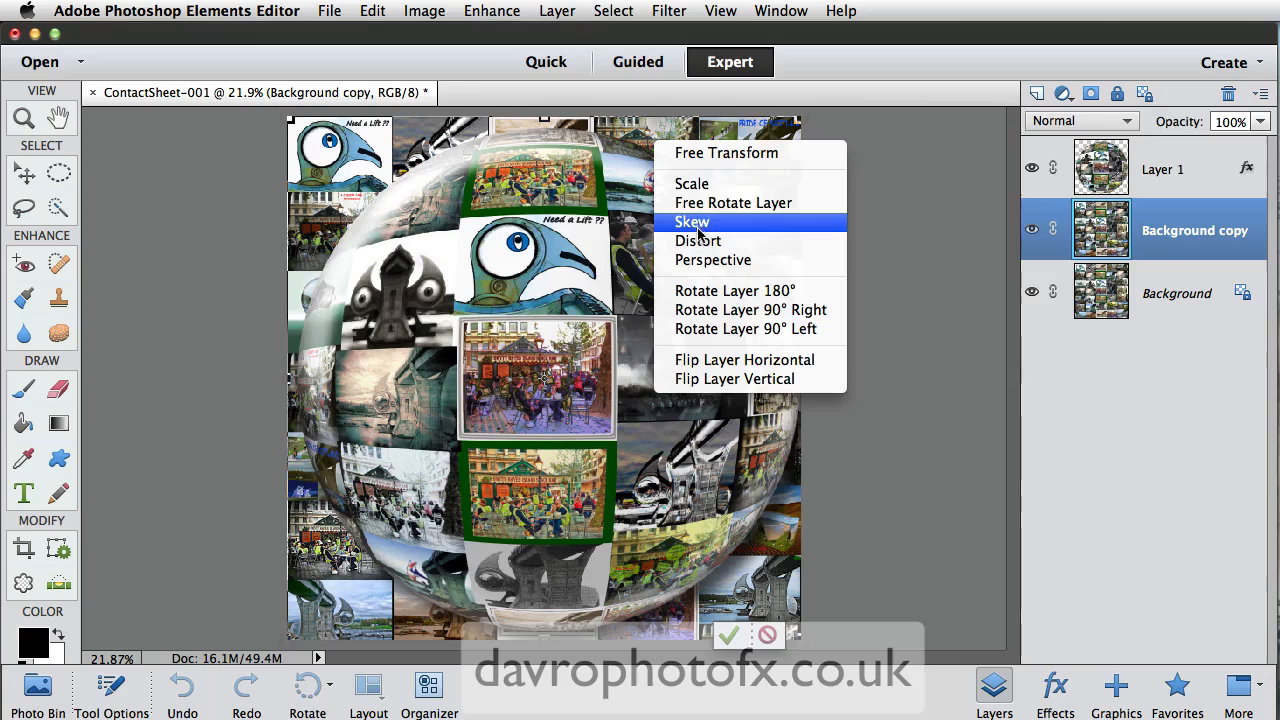
pyautogui.moveTo(697, 240)
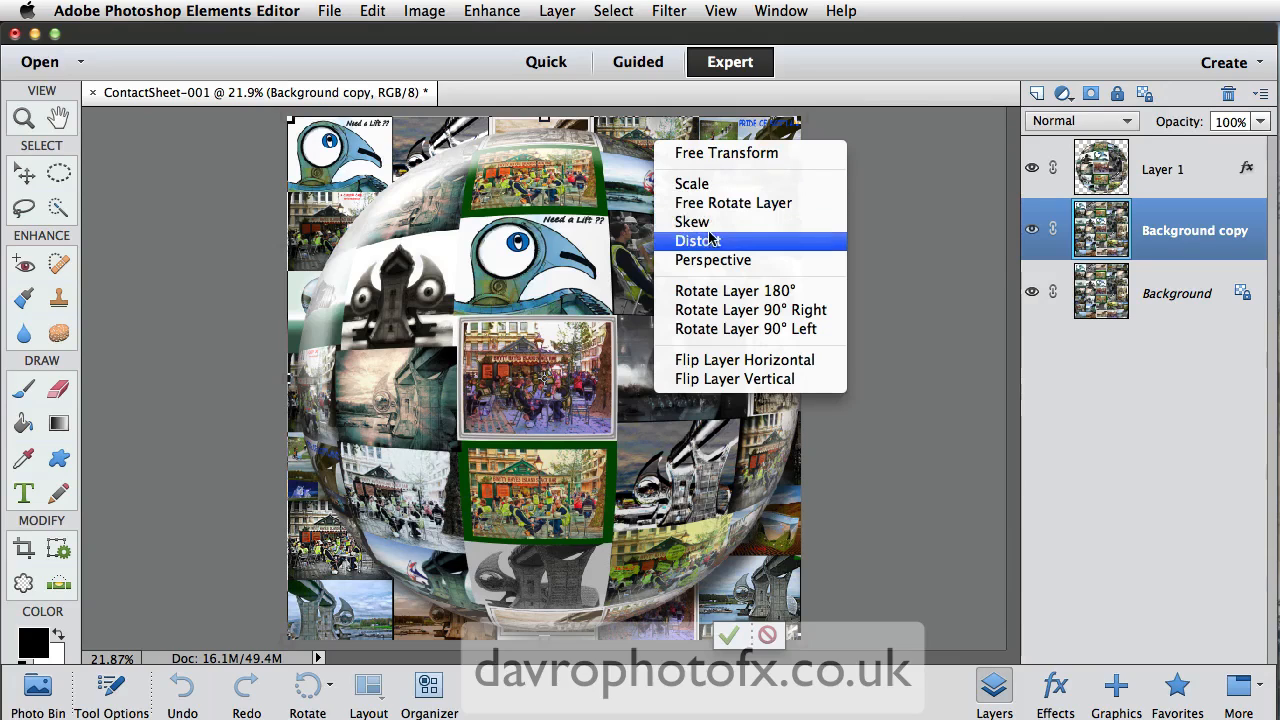
pyautogui.moveTo(712, 260)
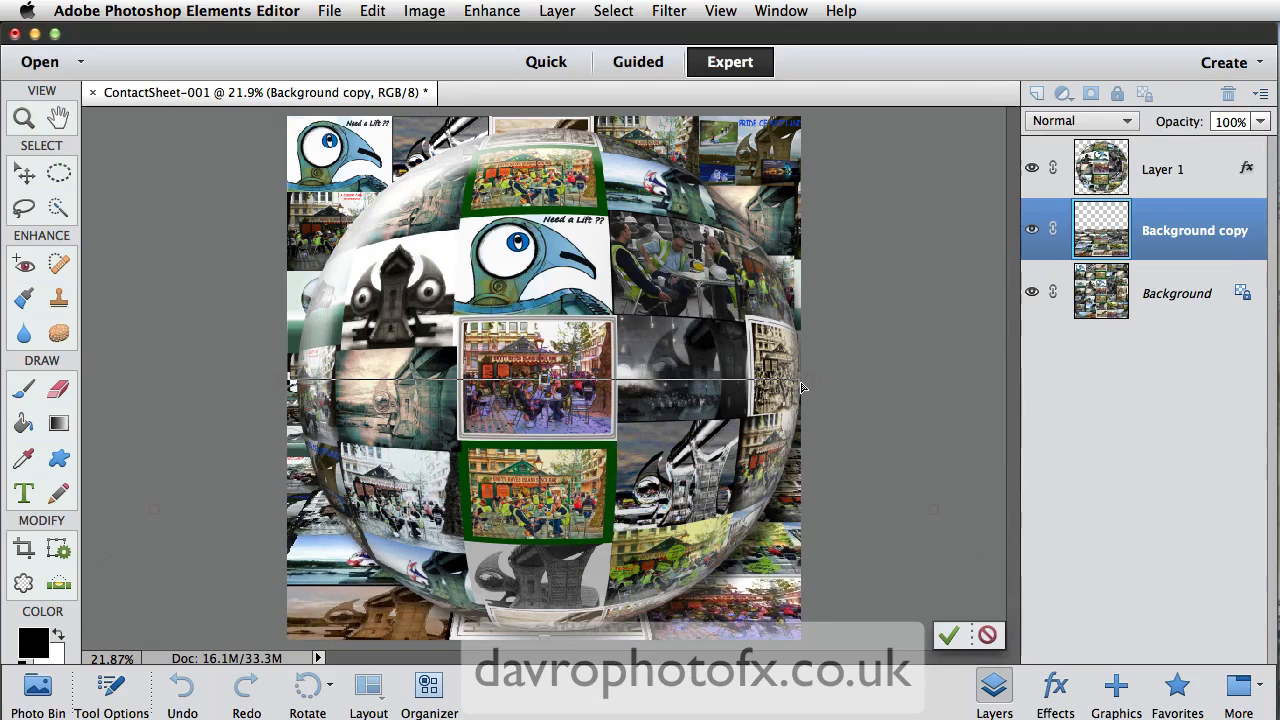
pyautogui.rightClick(560, 400)
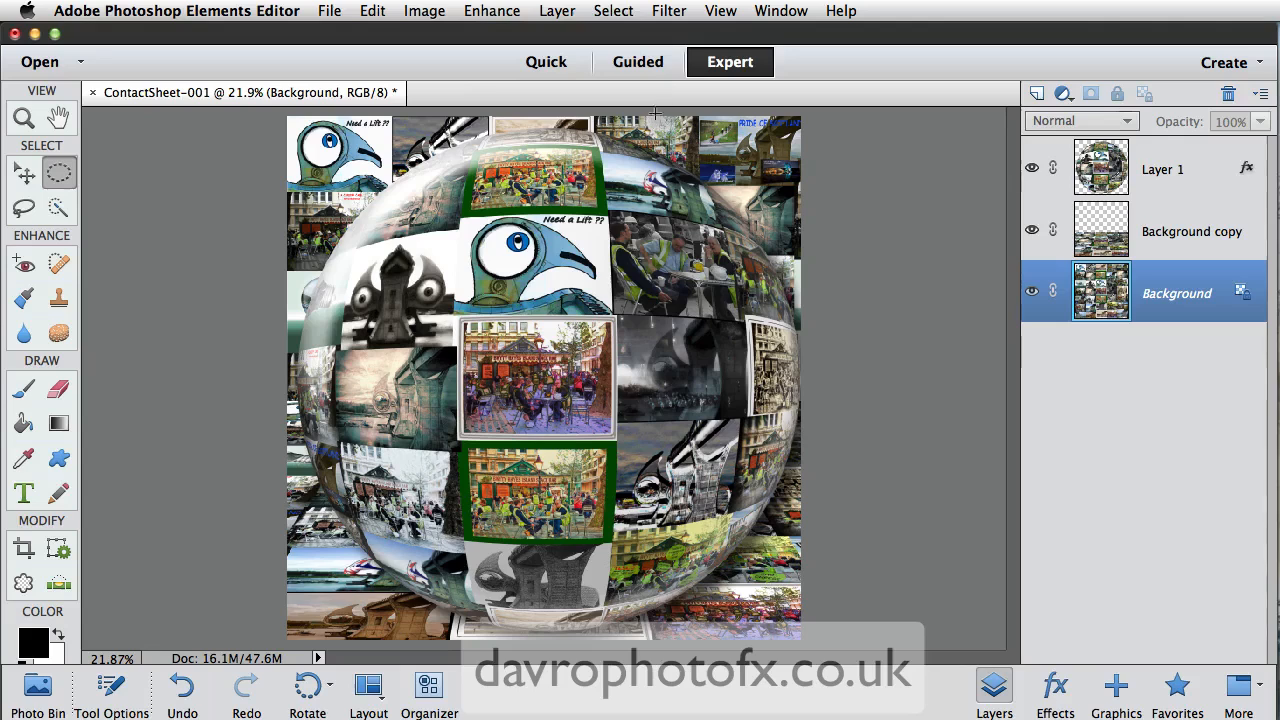
# Step: Apply a Gaussian Blur with a 4.7-pixel radius to the Background collage
pyautogui.click(668, 11)
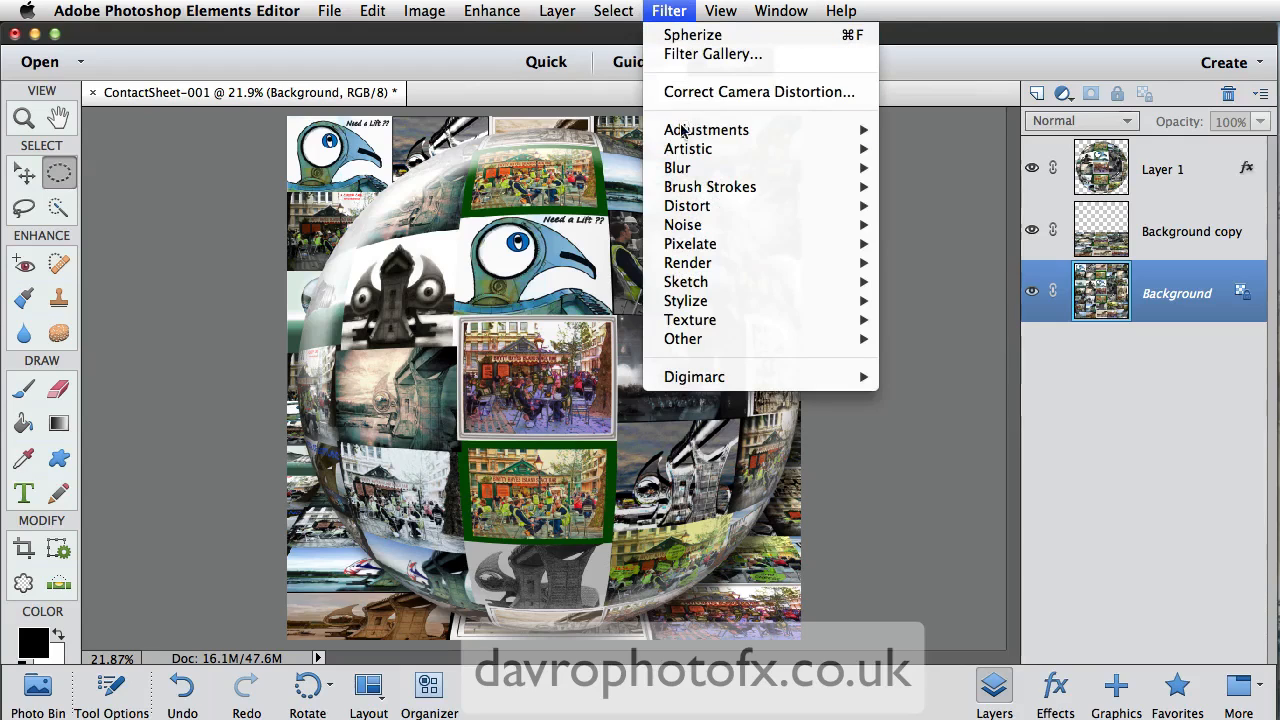
pyautogui.moveTo(677, 167)
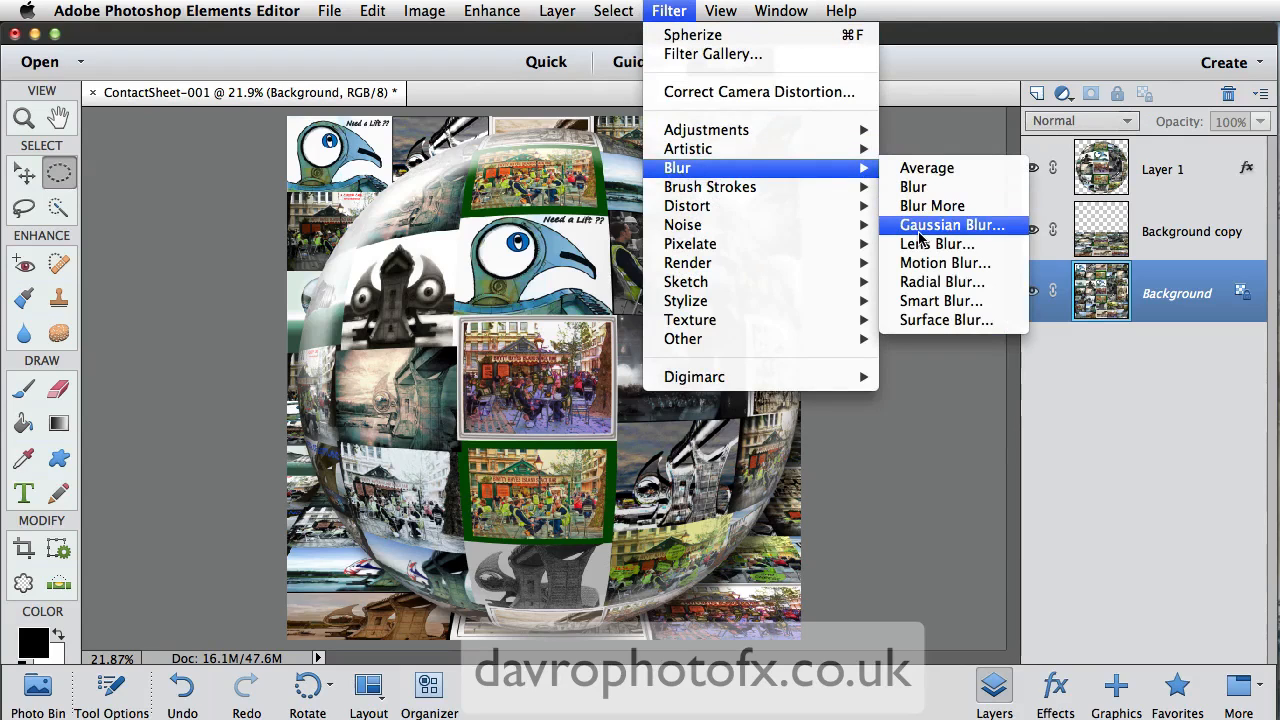
pyautogui.click(951, 224)
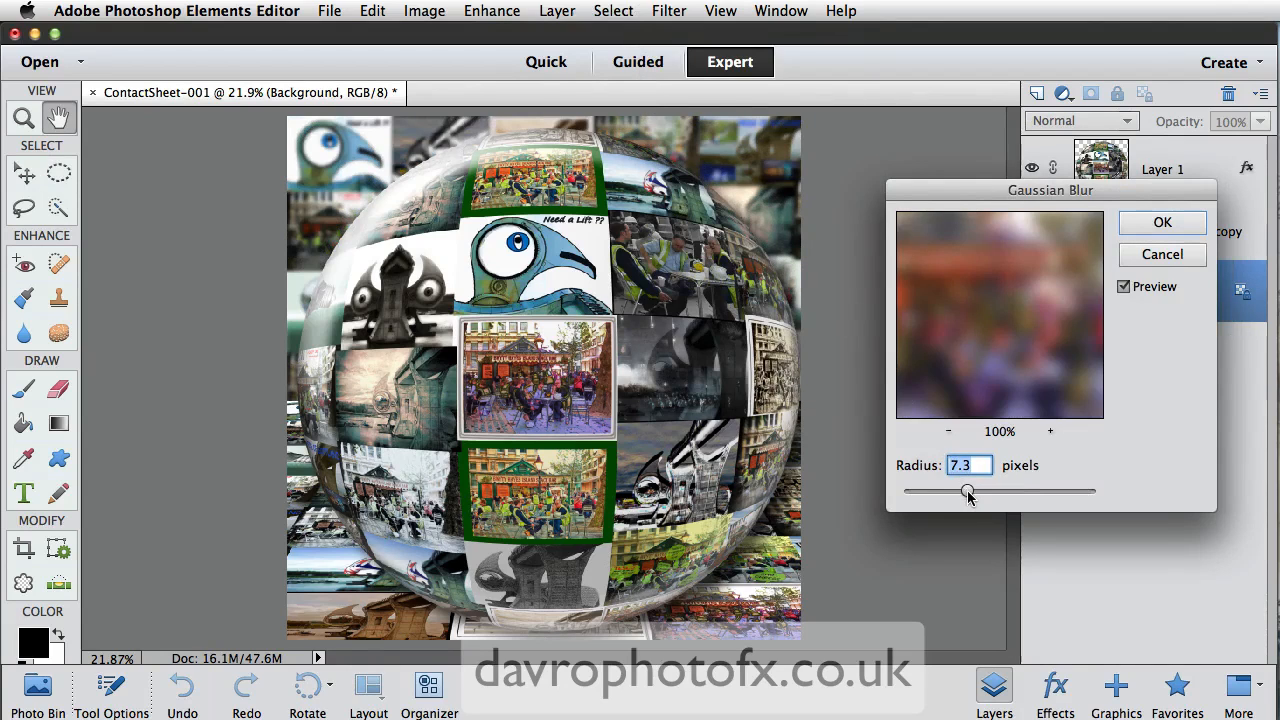
pyautogui.moveTo(967, 491); pyautogui.dragTo(952, 491)
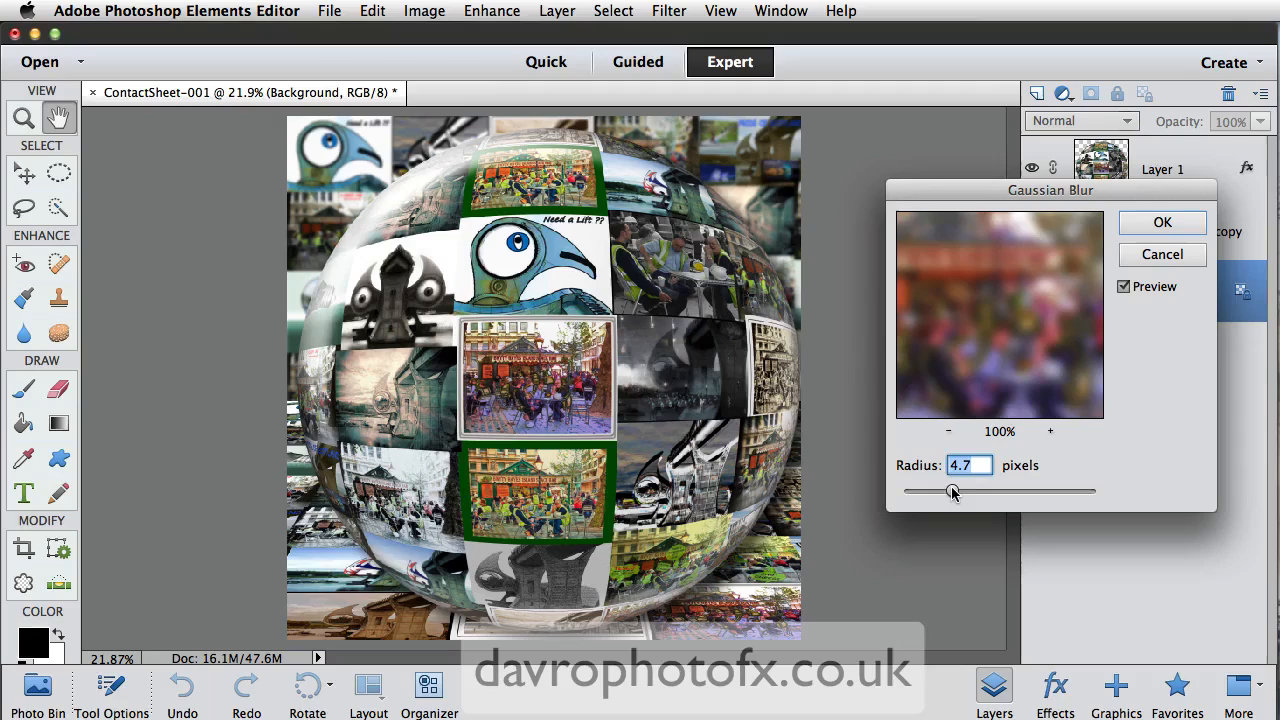
pyautogui.click(1162, 222)
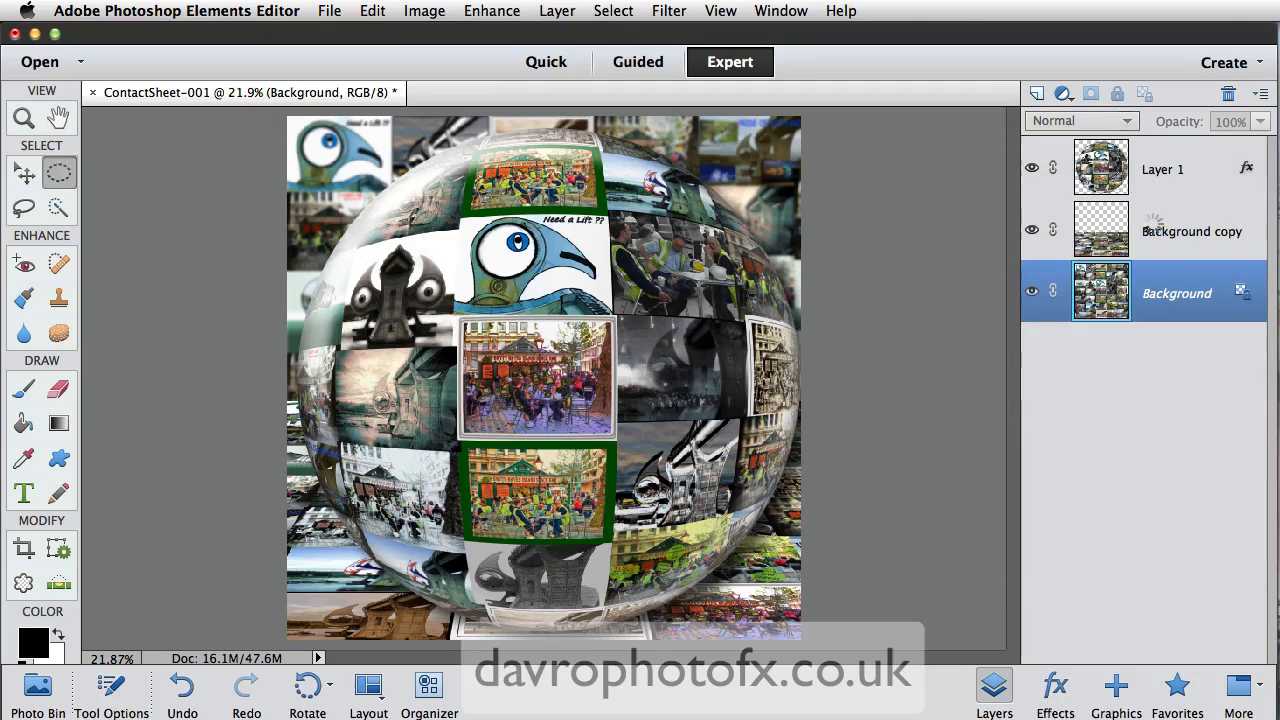
# Step: Select Layer 1, toggle free transform, and set the surrounding workspace colour to Black
pyautogui.click(1162, 168)
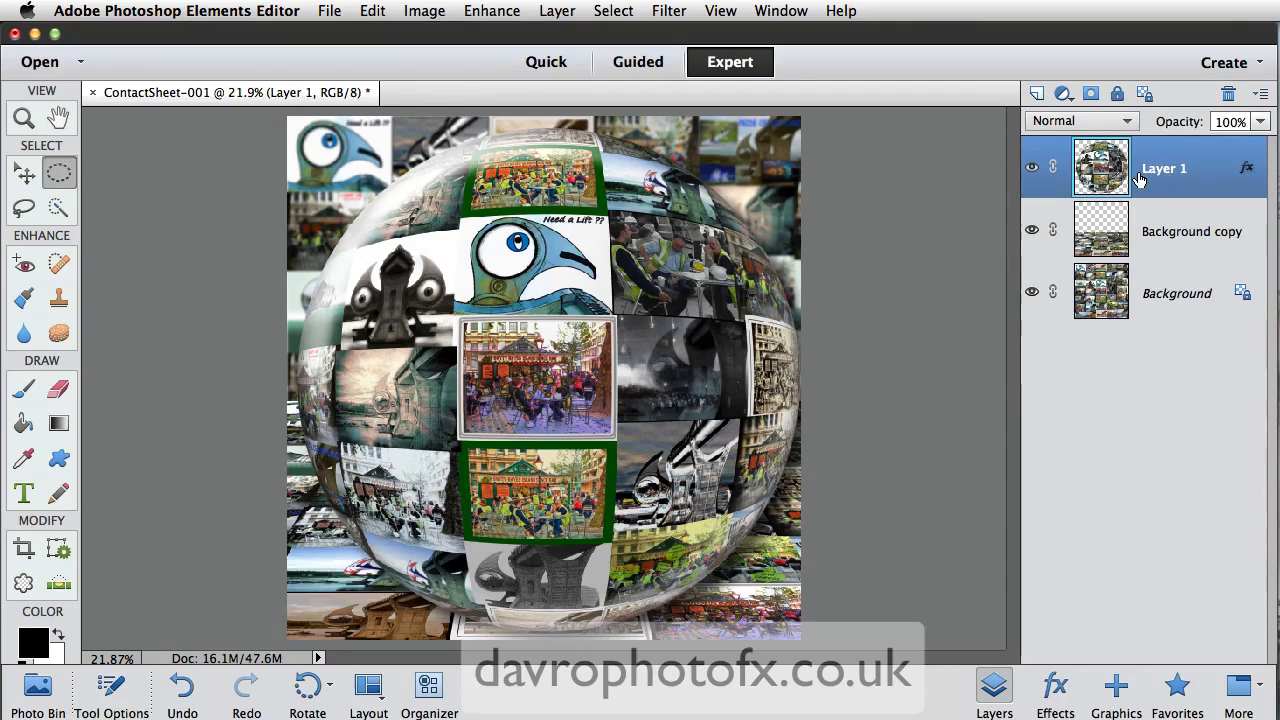
pyautogui.press('cmd+t')
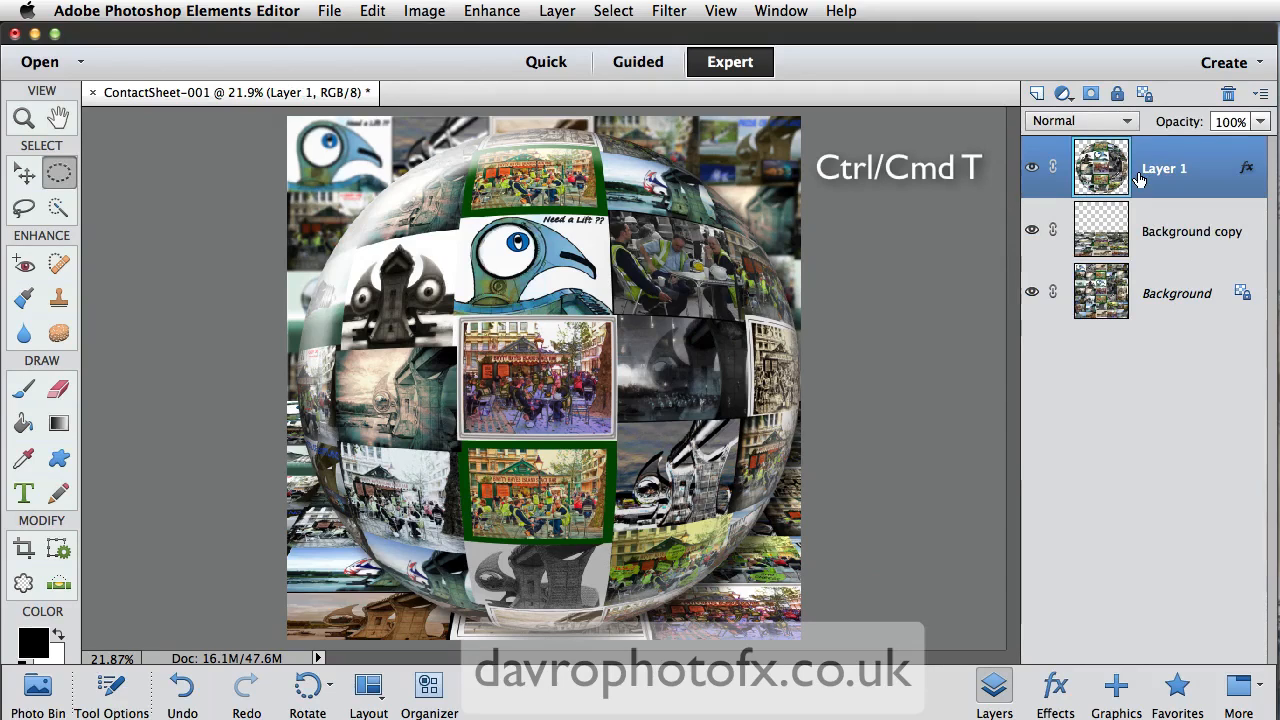
pyautogui.press('cmd+t')
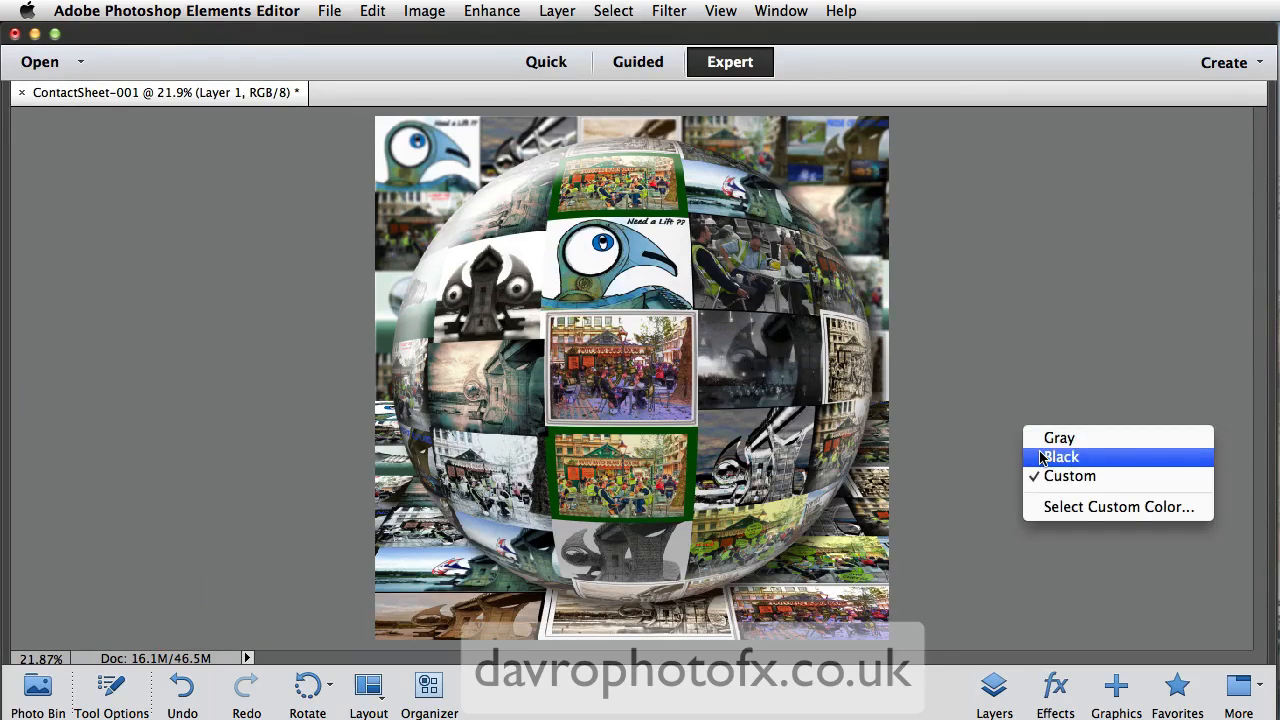
pyautogui.click(1059, 456)
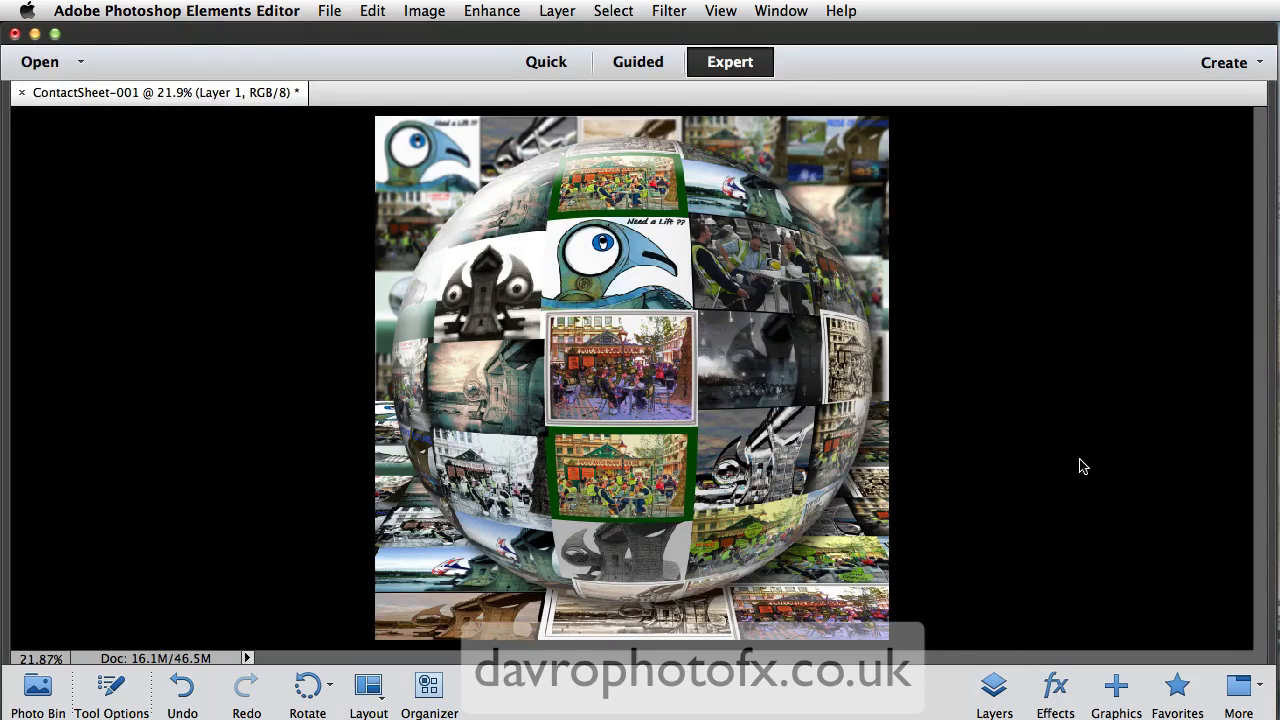